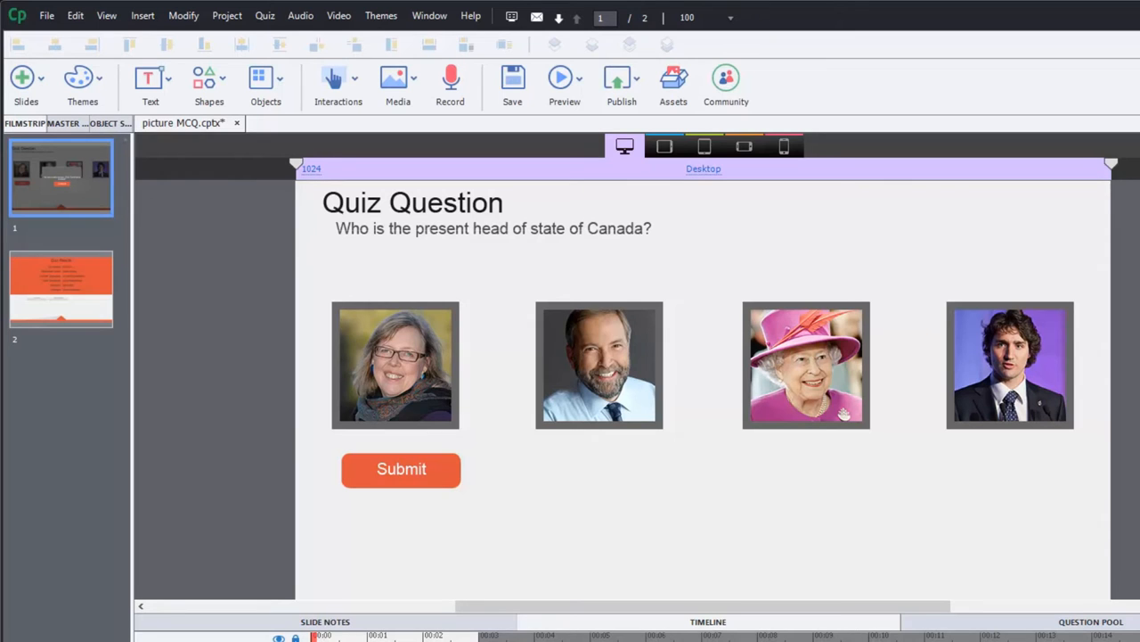
mouse_move(686, 228)
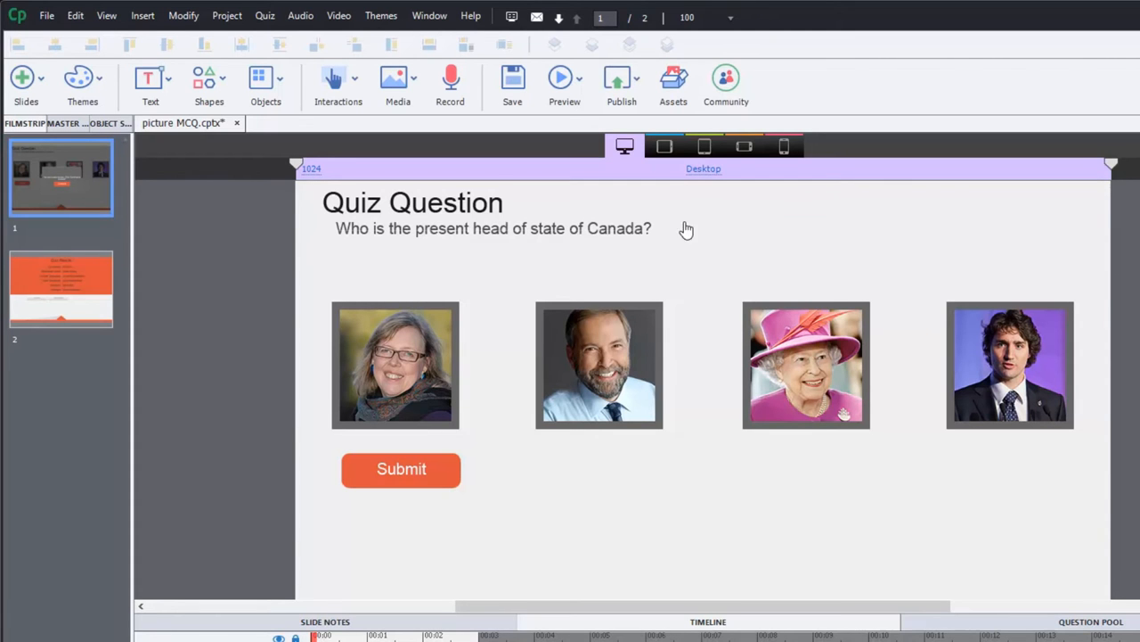
mouse_move(571, 281)
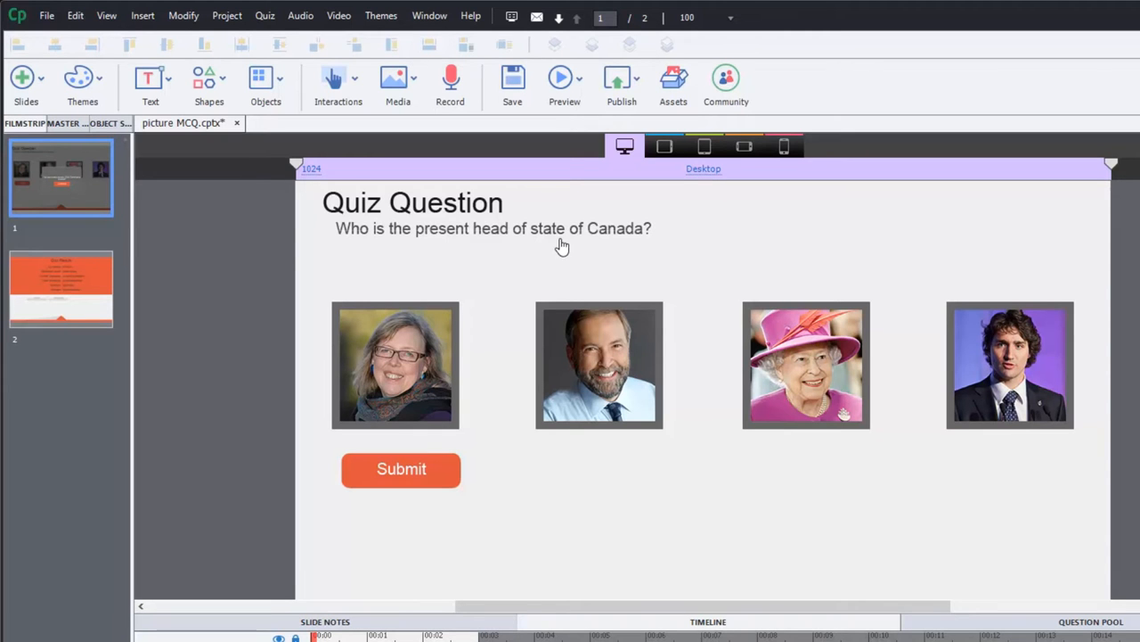
- Check the slide at tablet and desktop size, then inspect the Trudeau button's Fill types in Style
left_click(492, 239)
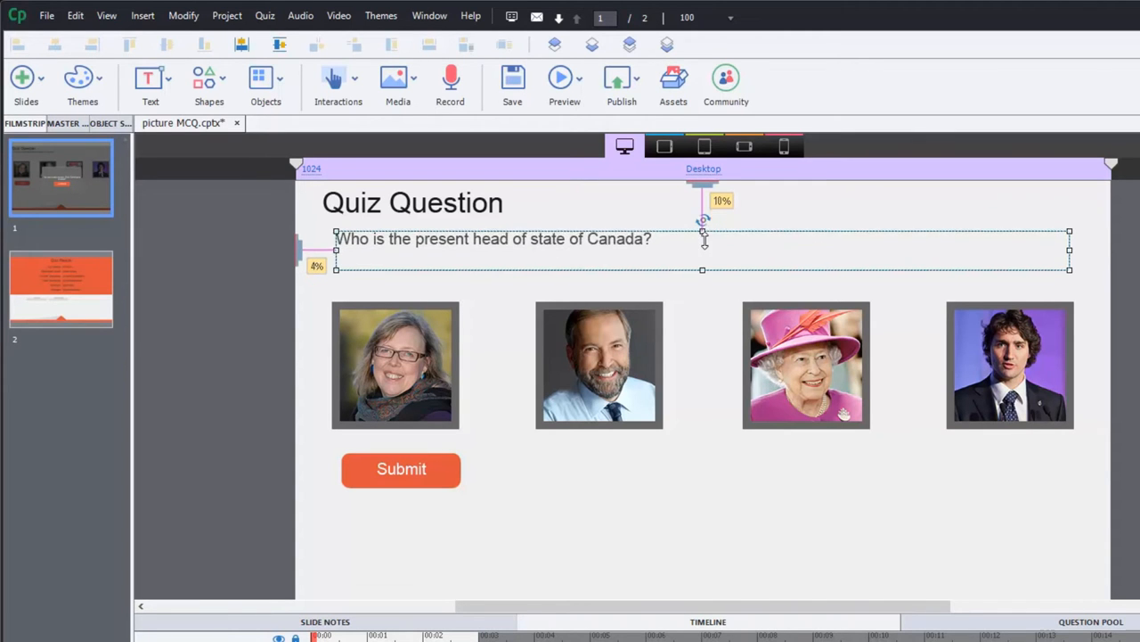
left_click(250, 460)
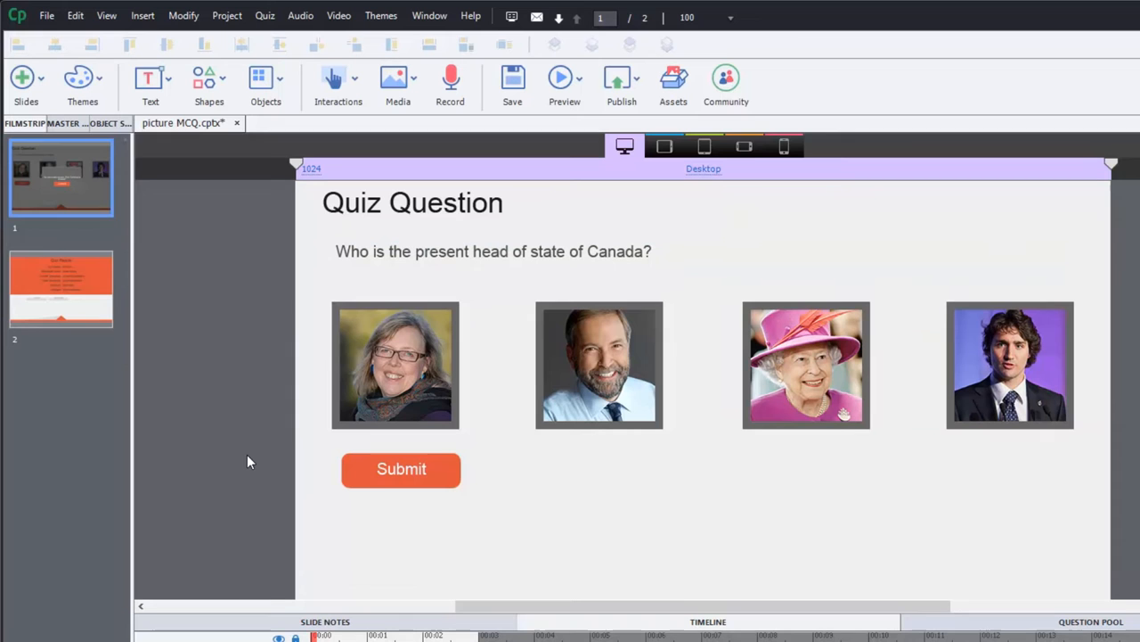
left_click(663, 146)
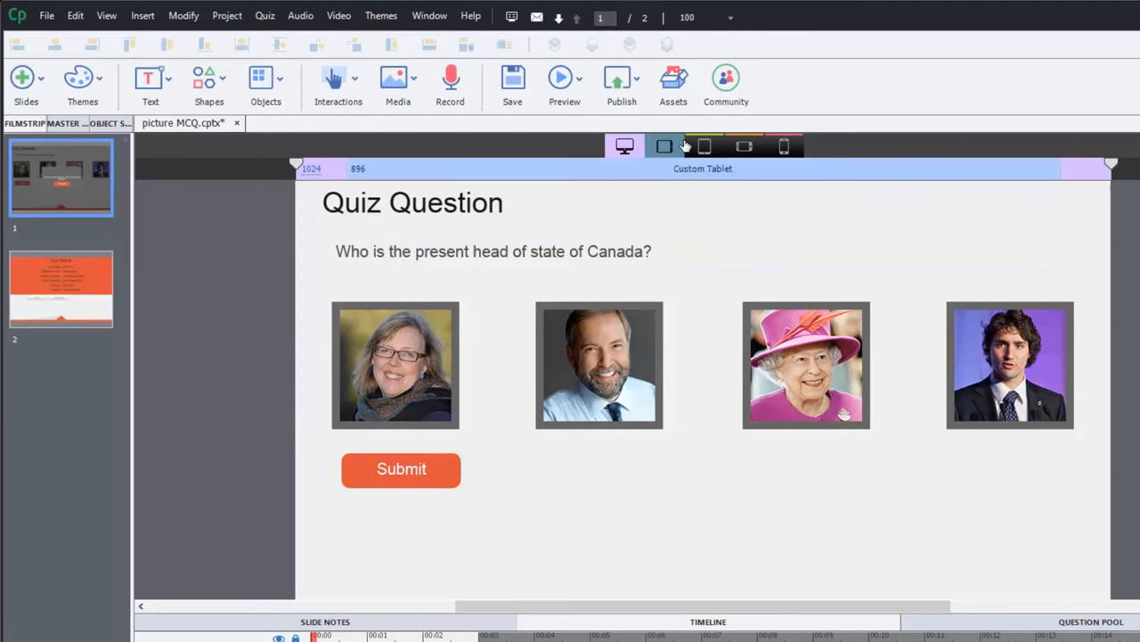
left_click(663, 146)
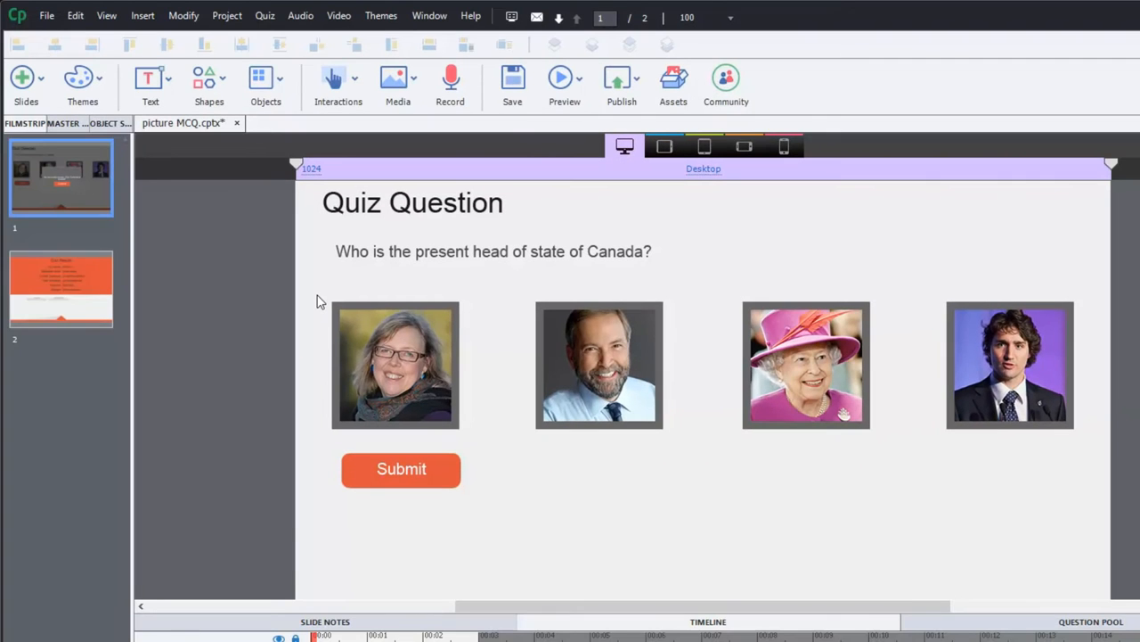
mouse_move(424, 276)
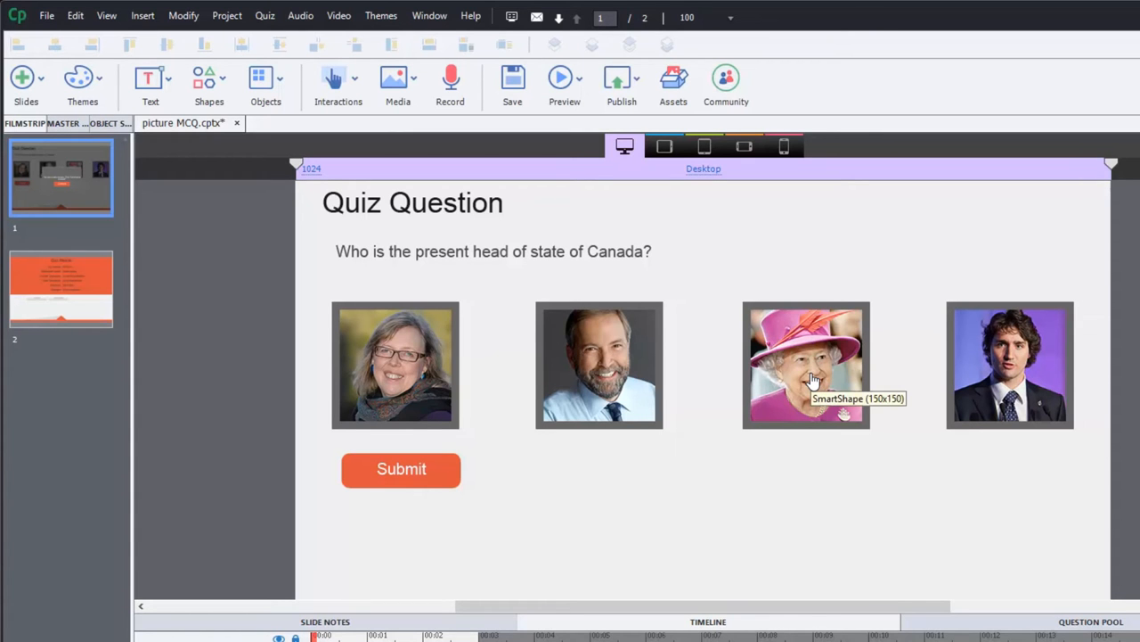
mouse_move(366, 263)
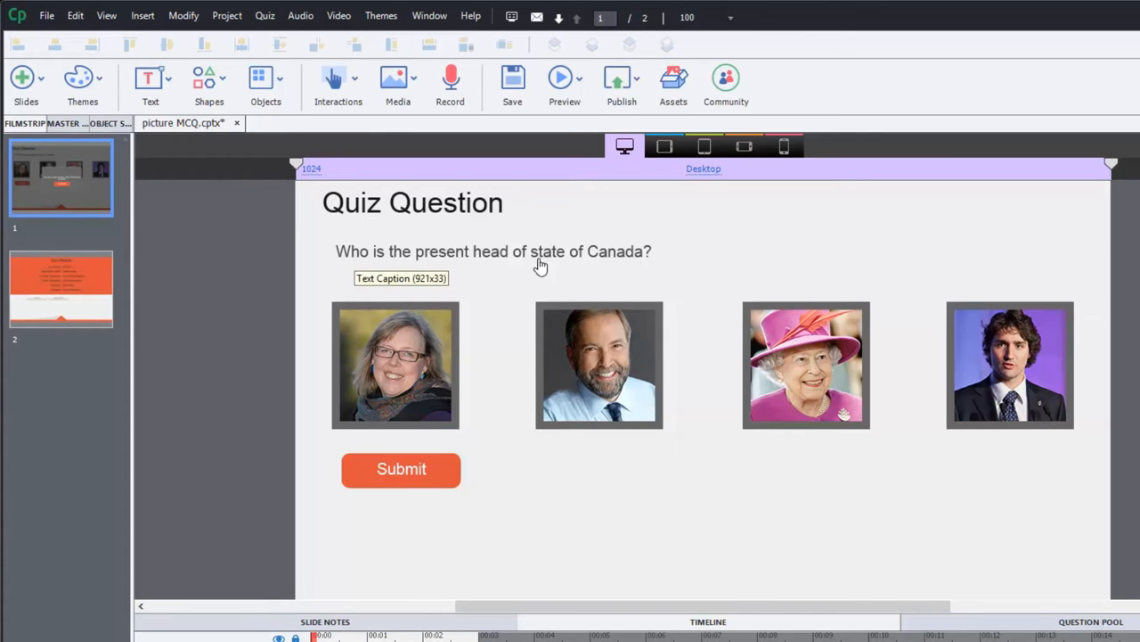
mouse_move(642, 262)
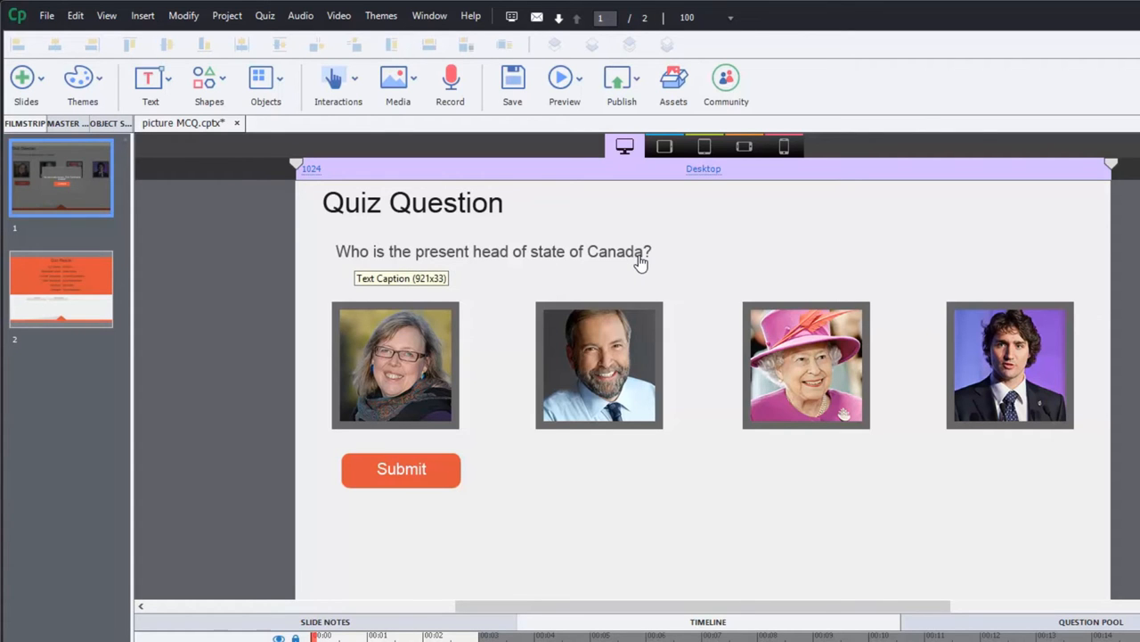
mouse_move(649, 268)
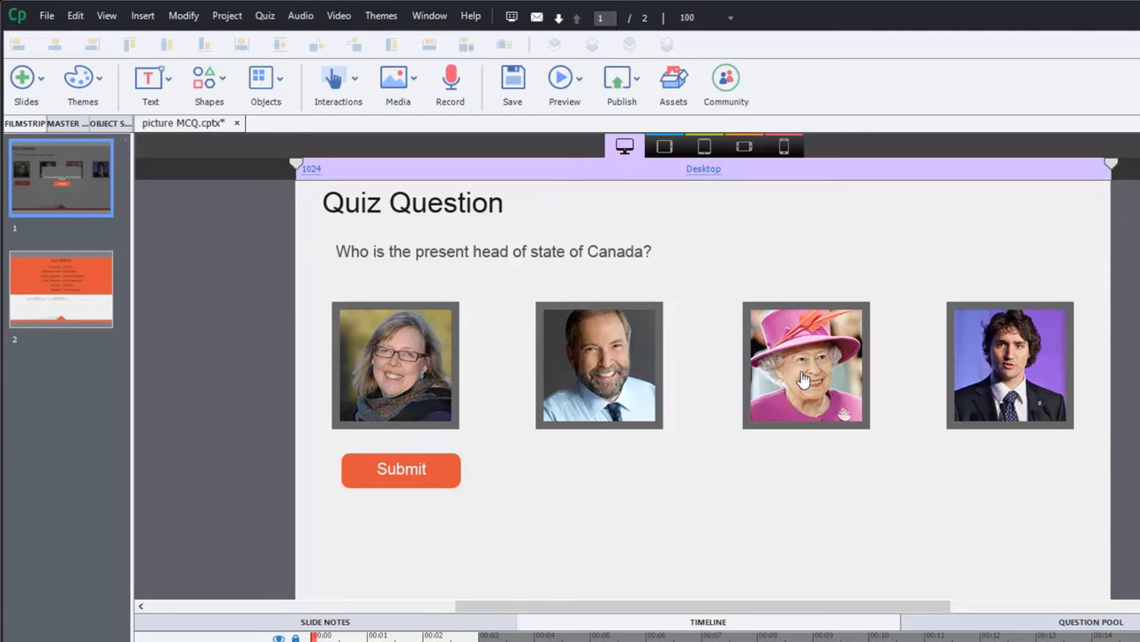
mouse_move(805, 378)
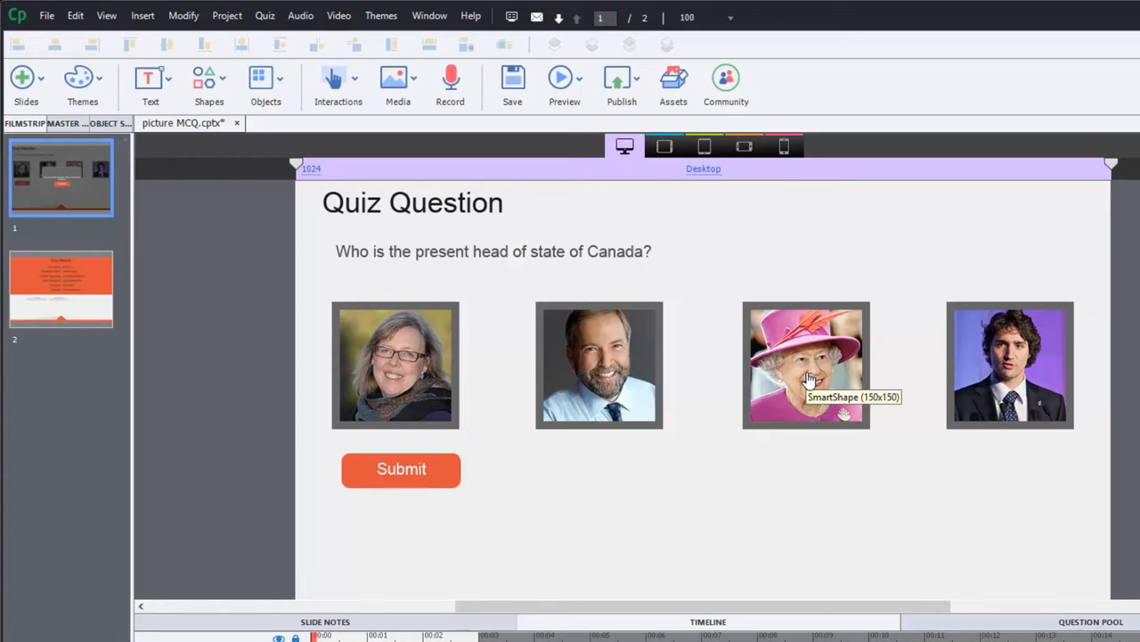
mouse_move(1005, 373)
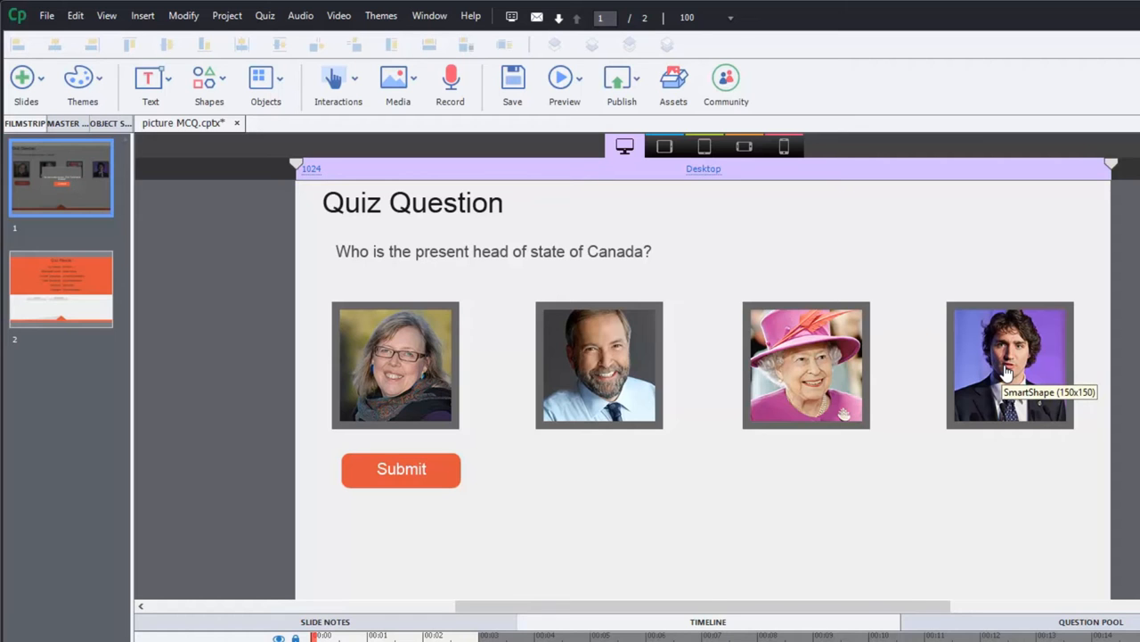
mouse_move(606, 369)
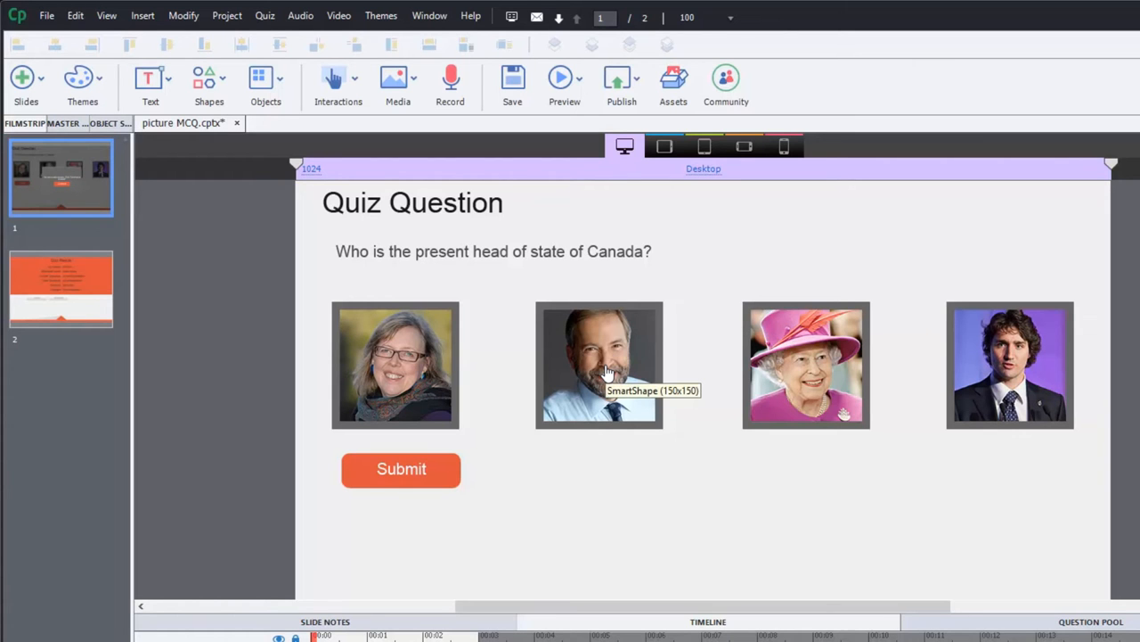
mouse_move(395, 401)
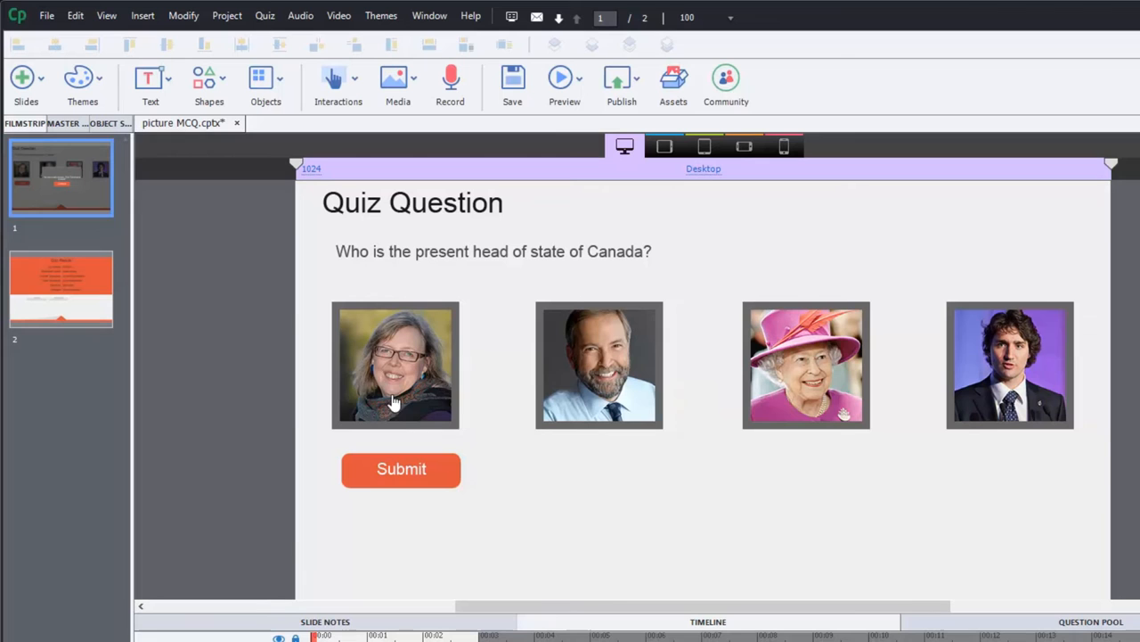
mouse_move(388, 367)
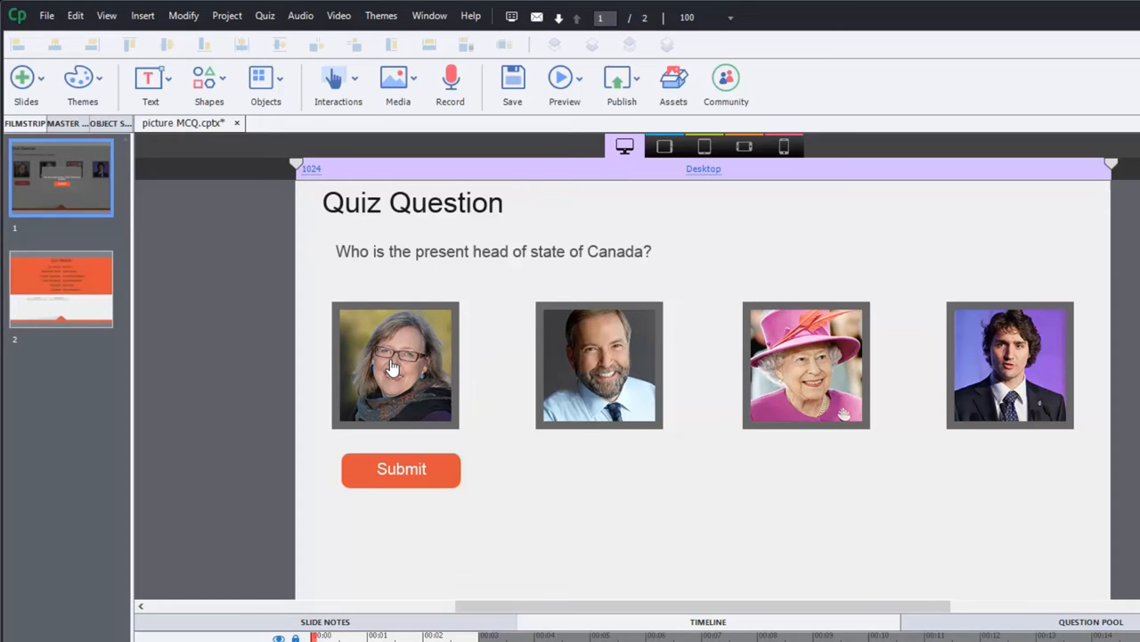
mouse_move(852, 383)
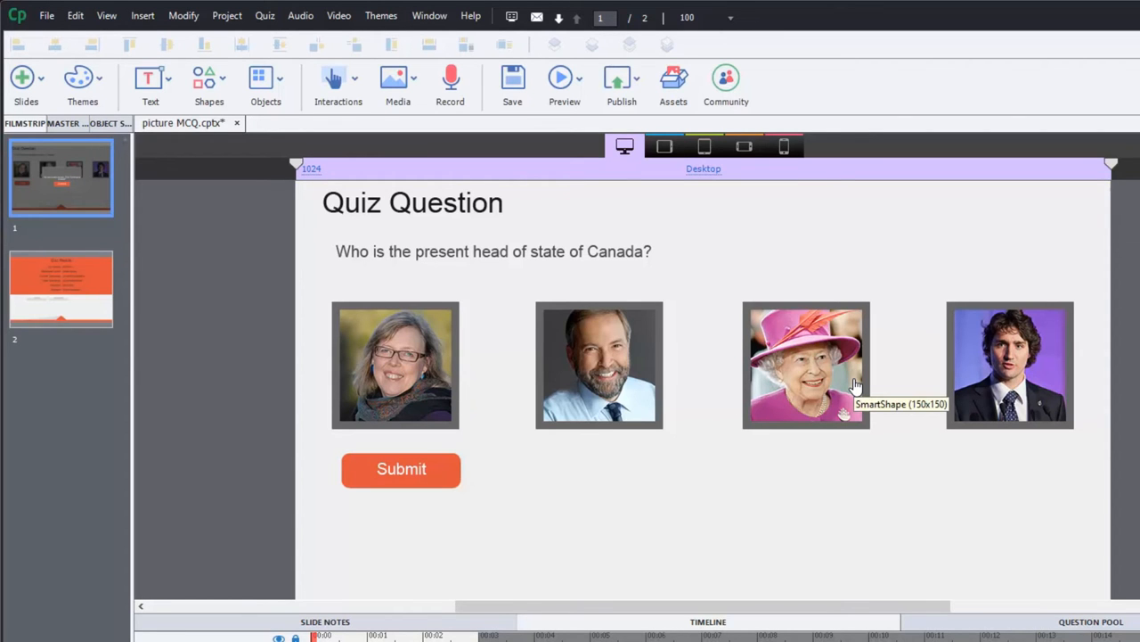
mouse_move(698, 369)
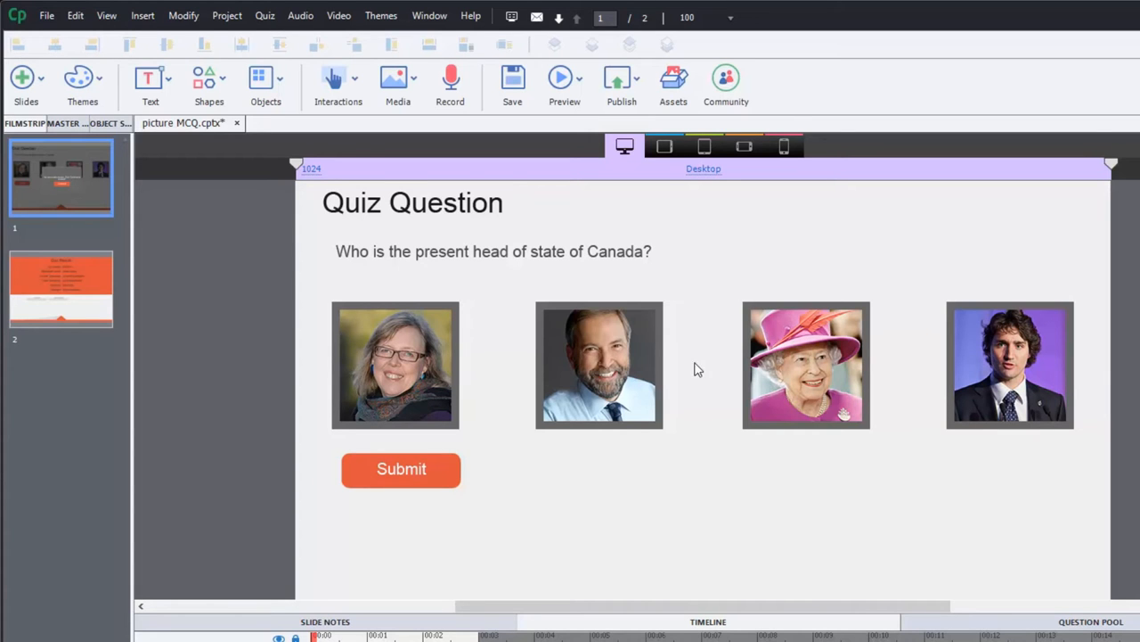
mouse_move(1019, 363)
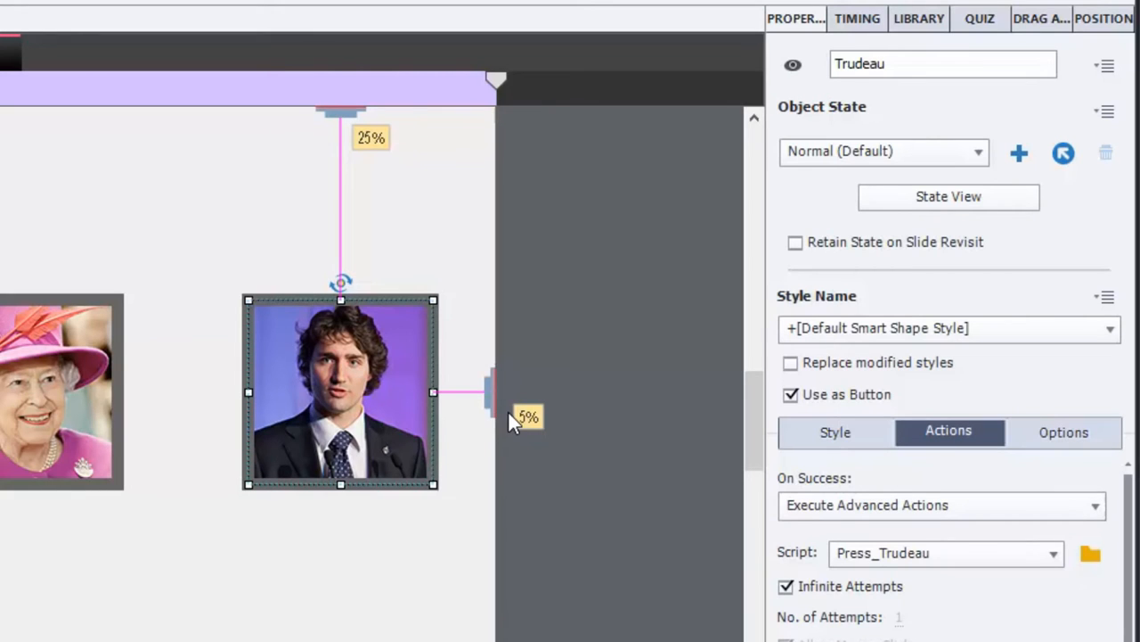
mouse_move(366, 338)
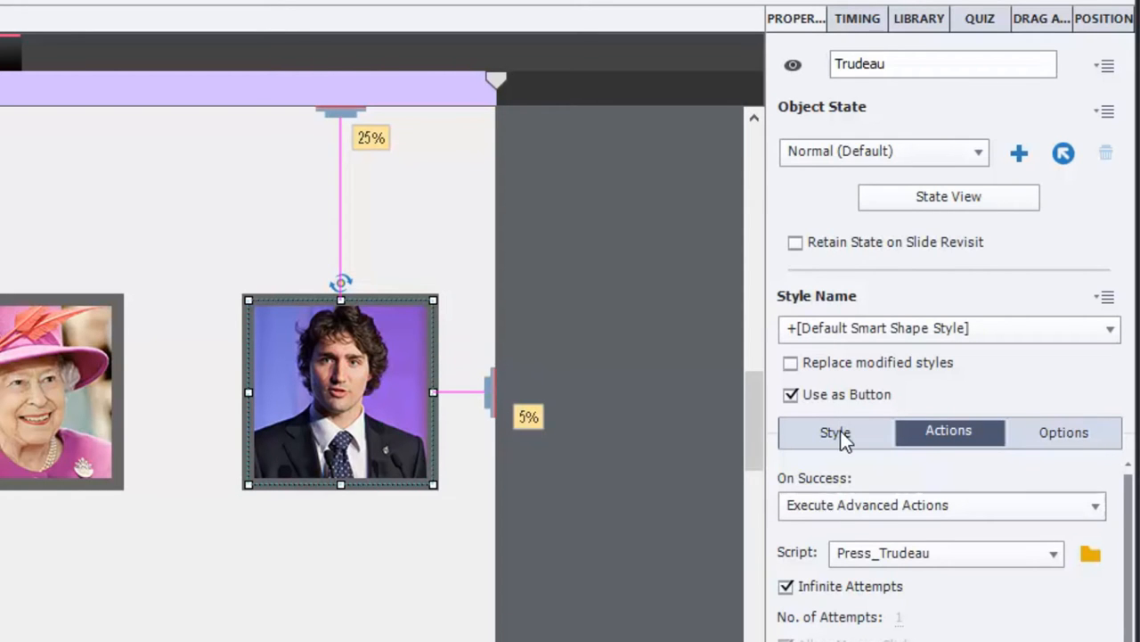
left_click(834, 431)
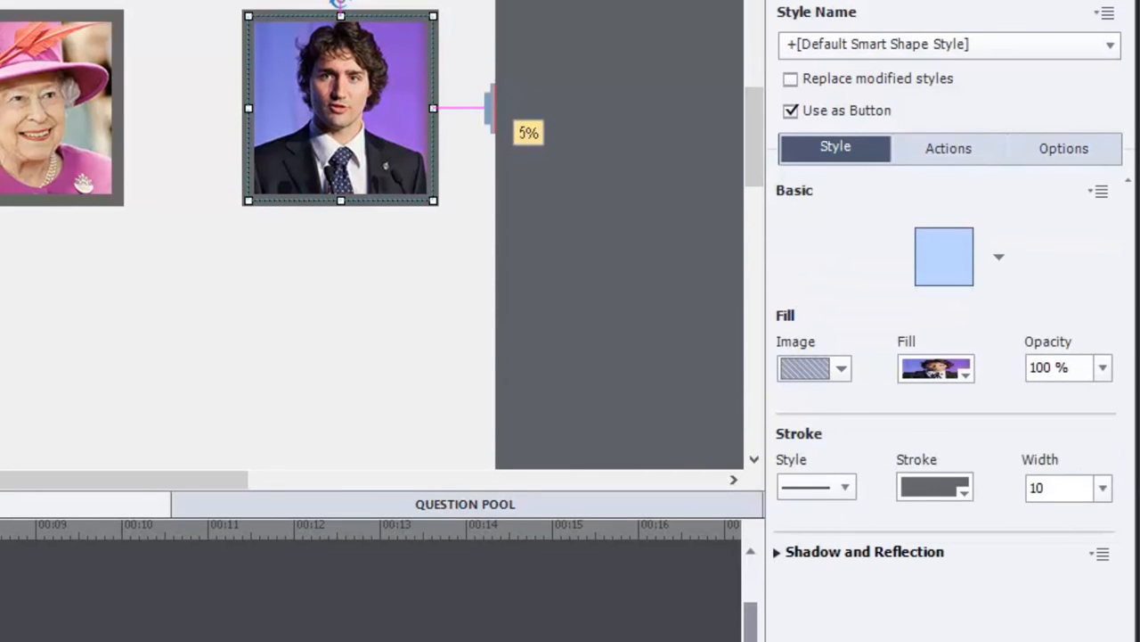
mouse_move(805, 360)
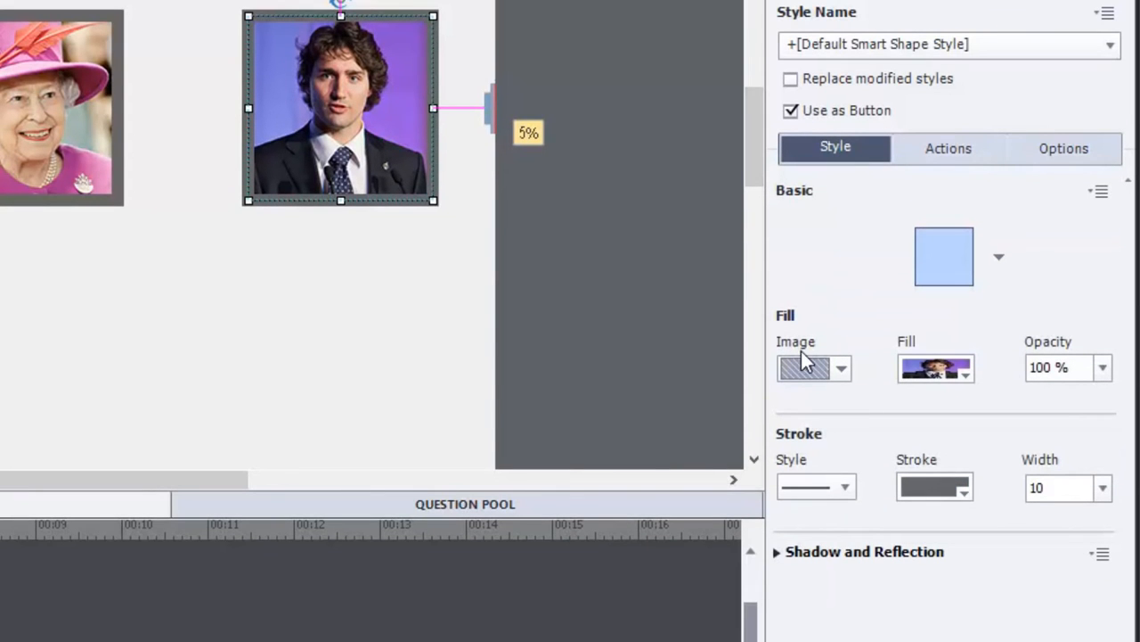
left_click(841, 367)
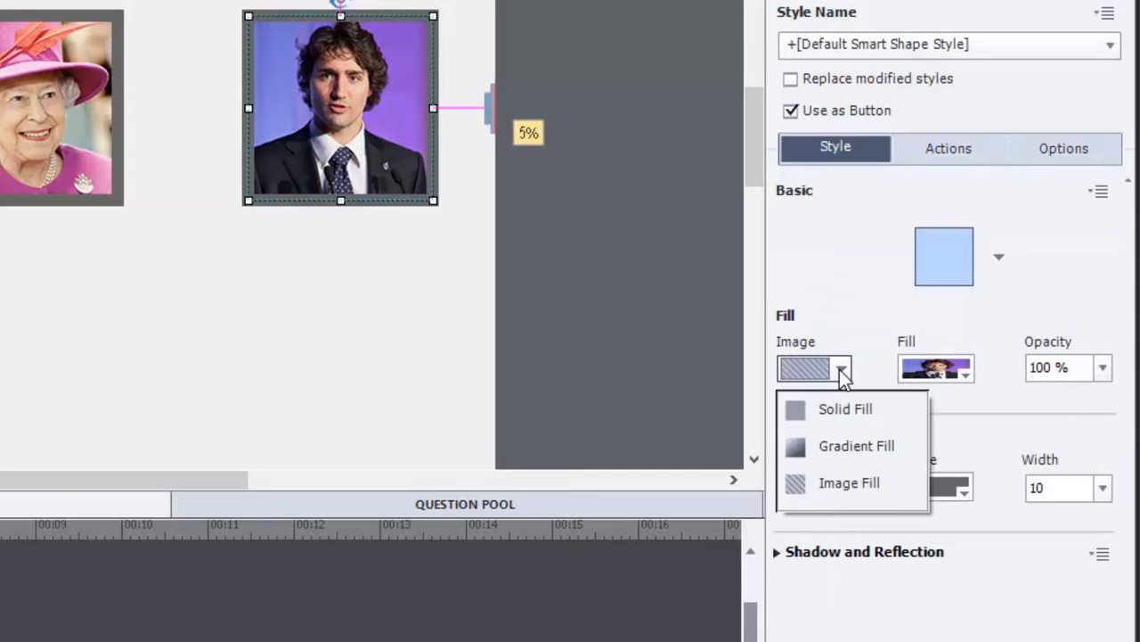
mouse_move(855, 445)
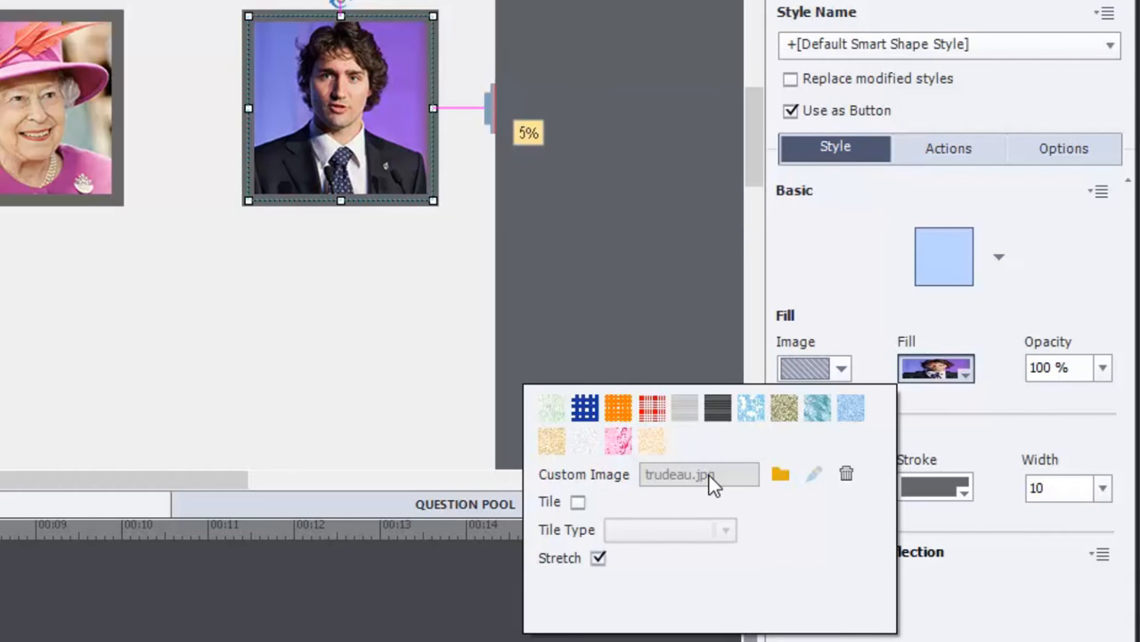
mouse_move(733, 489)
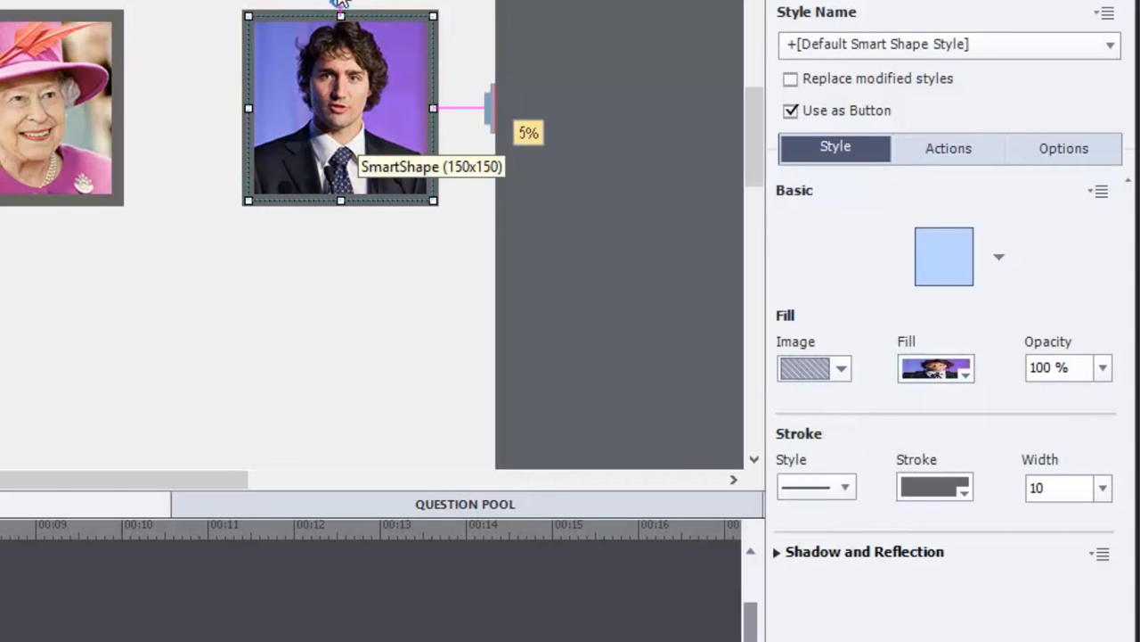
mouse_move(373, 21)
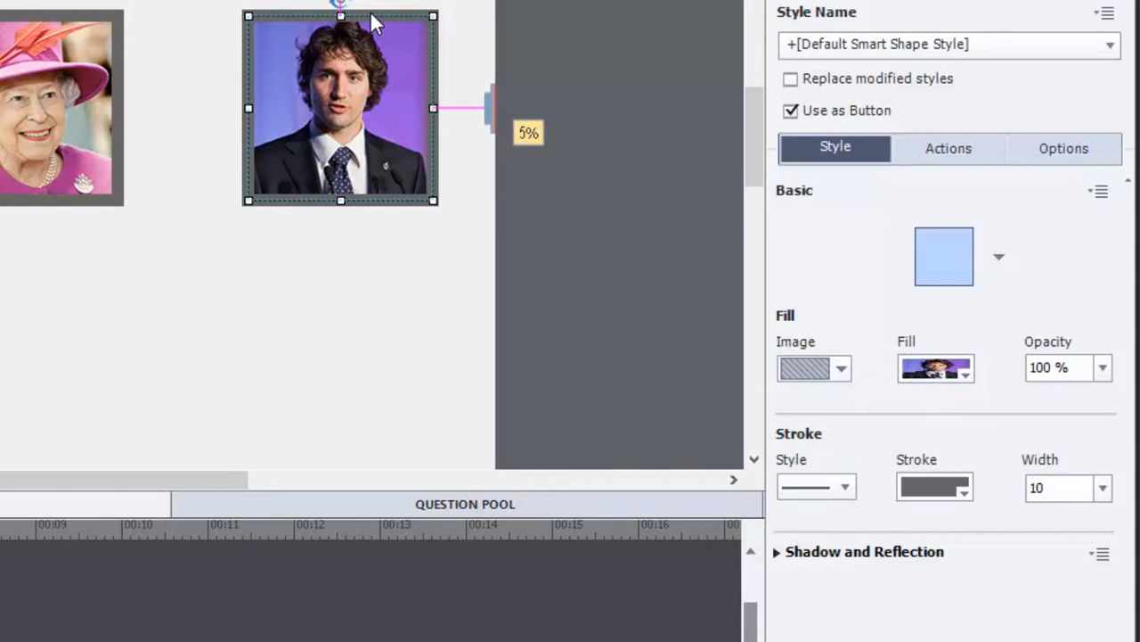
mouse_move(432, 203)
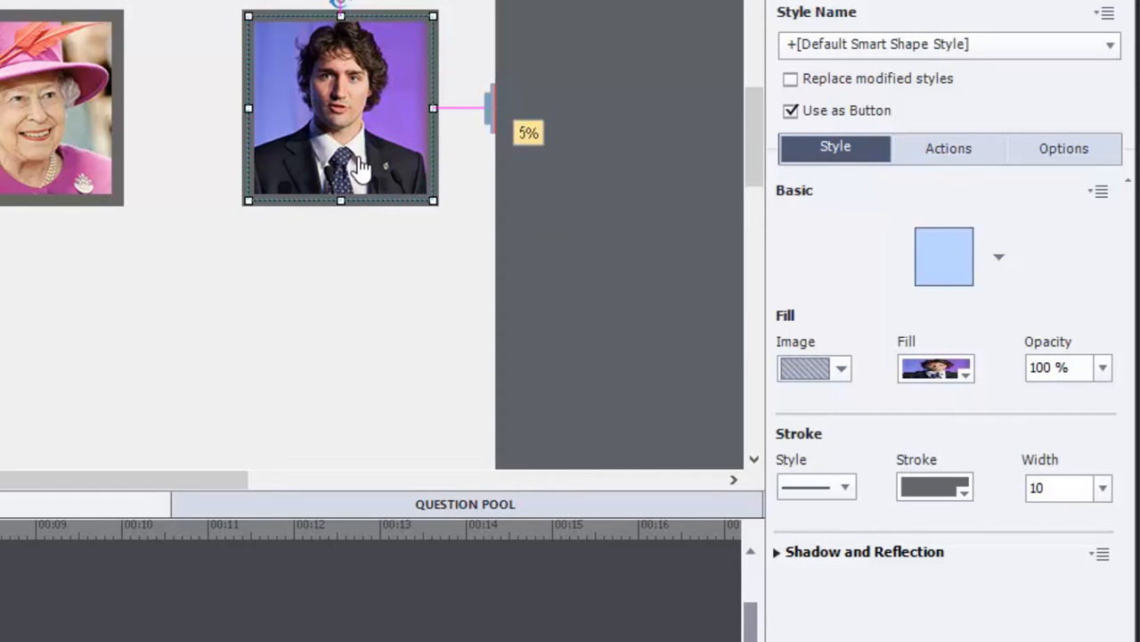
mouse_move(355, 121)
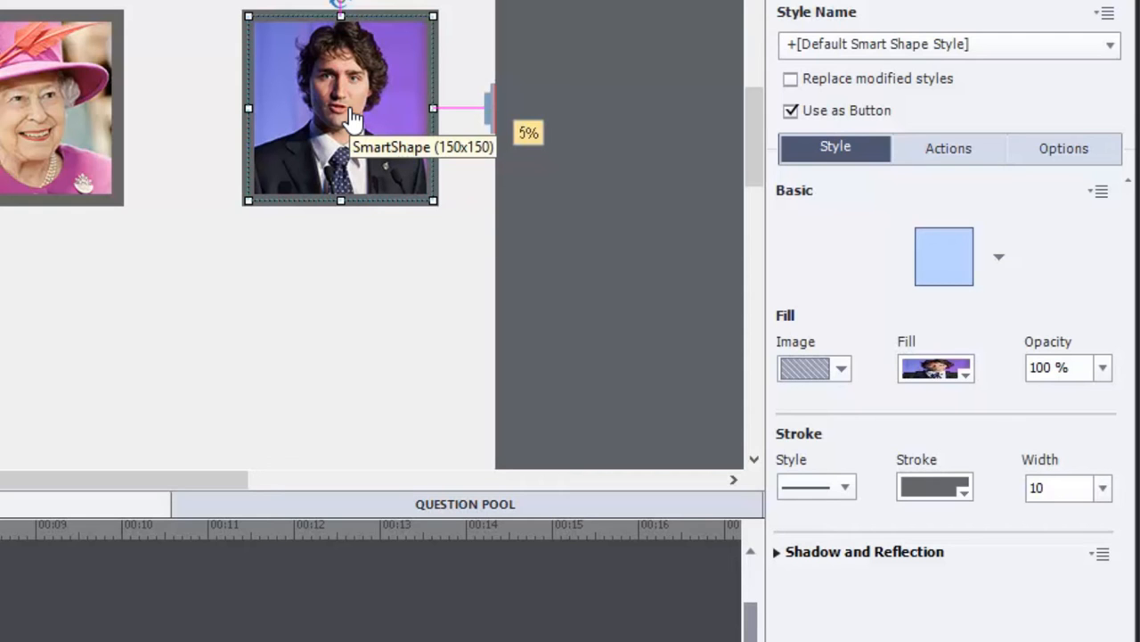
mouse_move(383, 133)
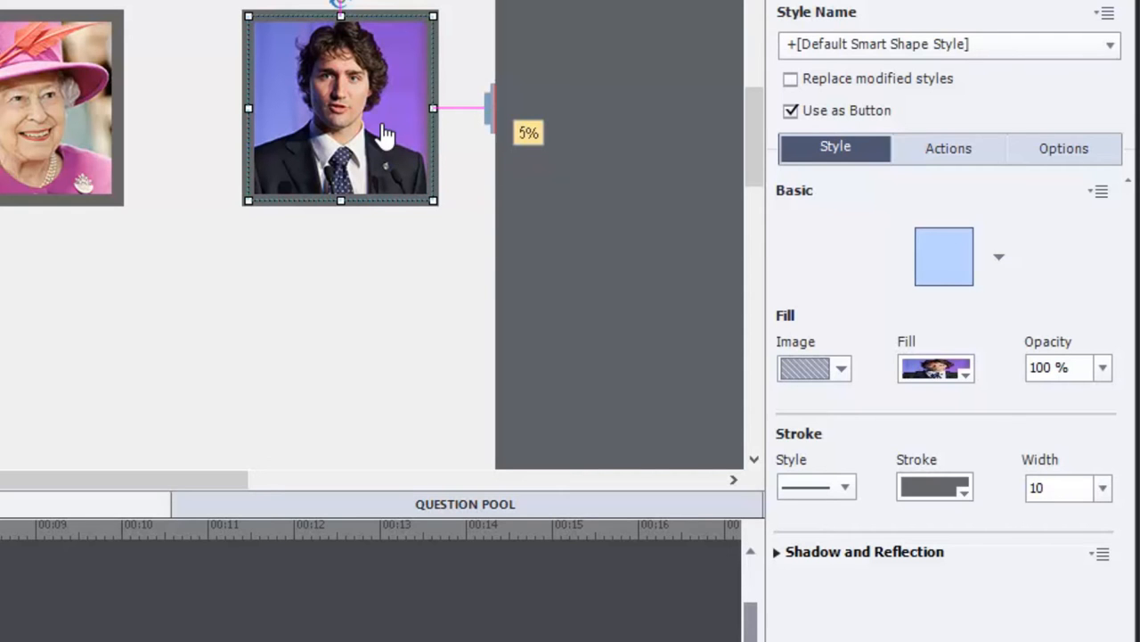
mouse_move(980, 497)
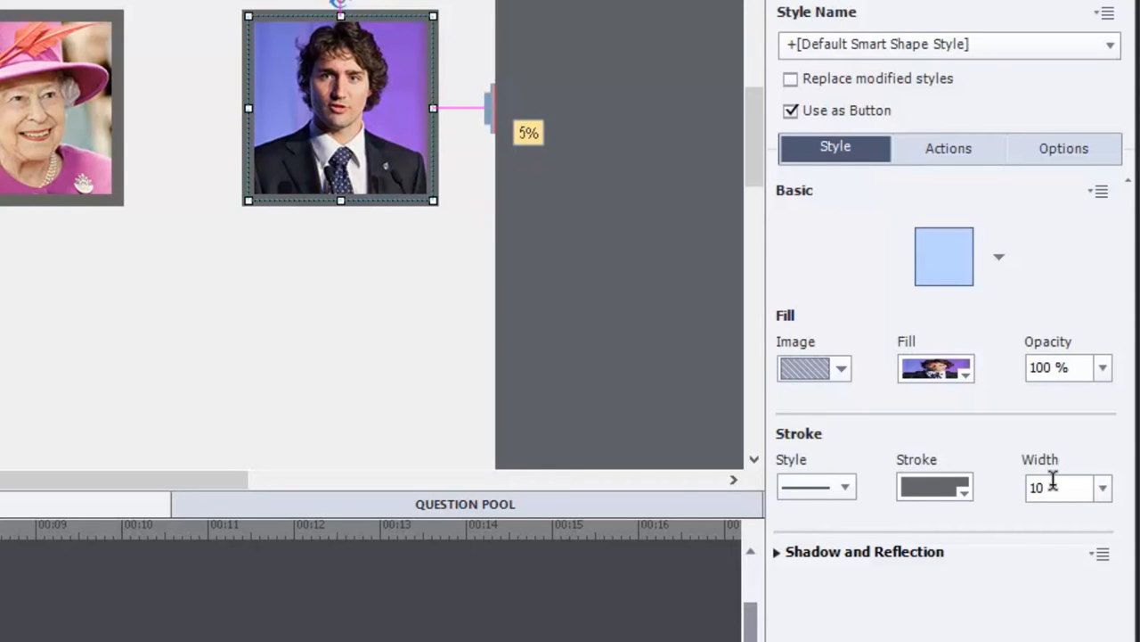
mouse_move(984, 502)
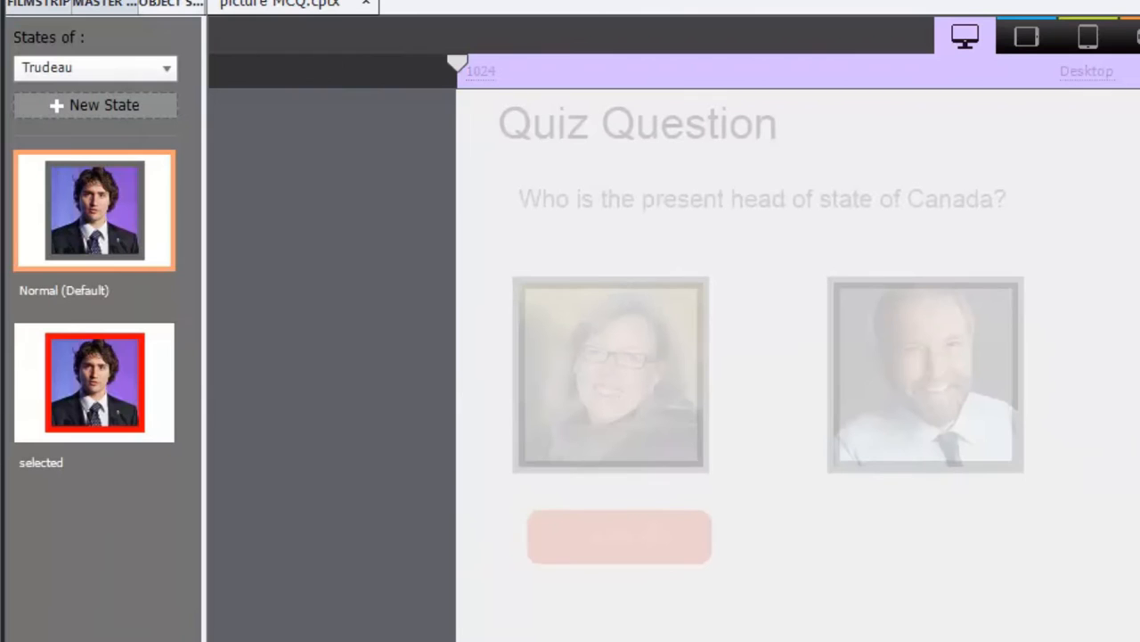
mouse_move(69, 390)
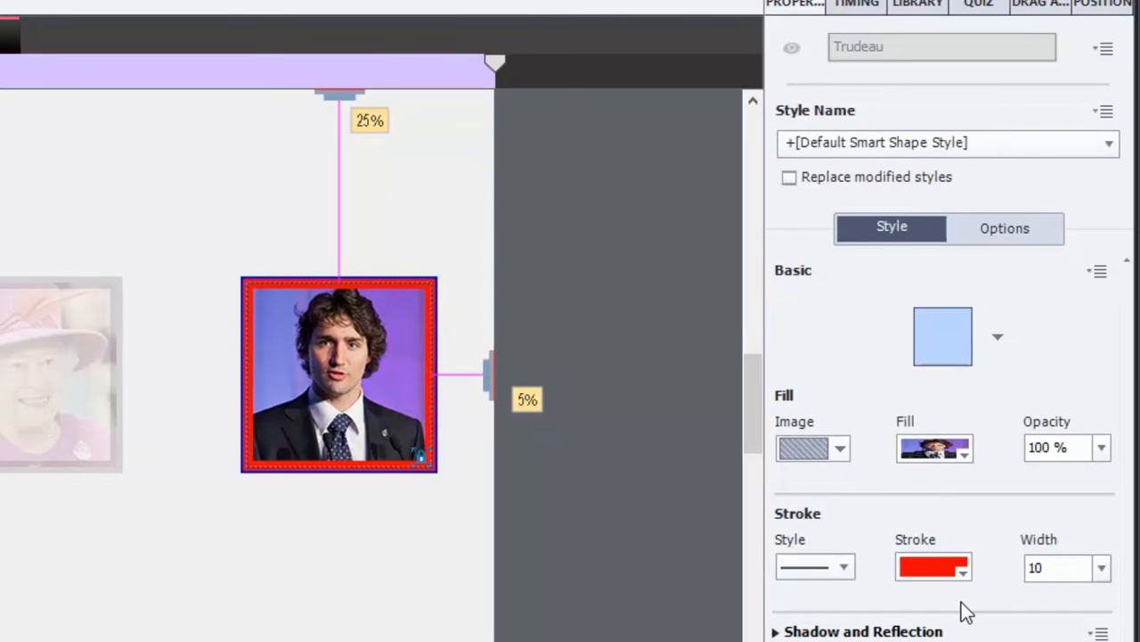
mouse_move(934, 566)
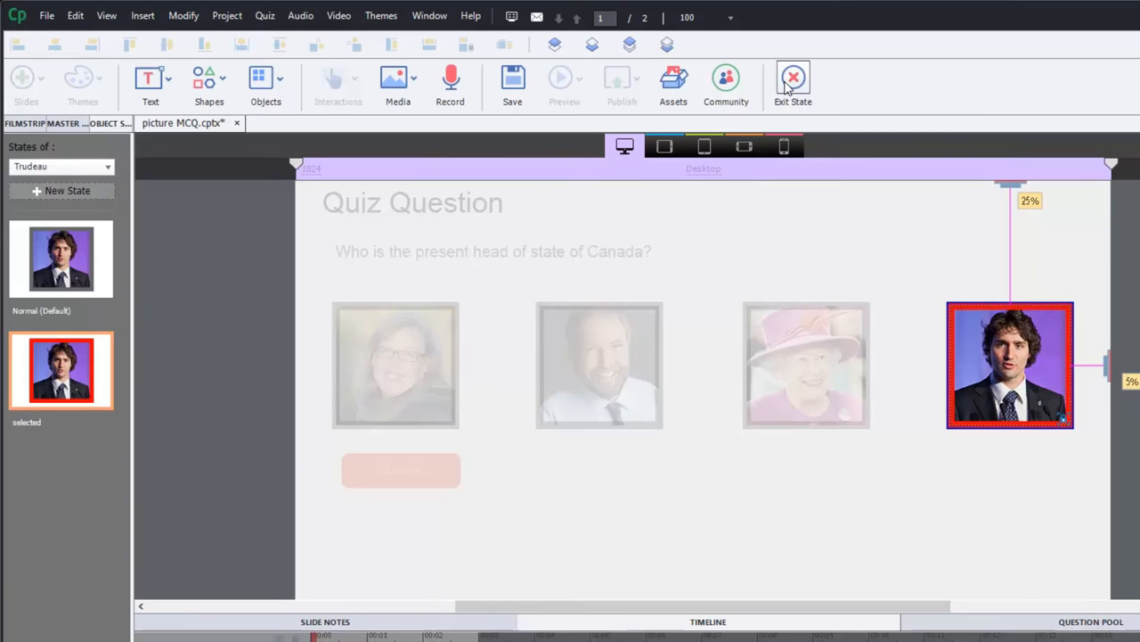
- Exit state editing and select the Queen, Mulcair and May buttons to read their names
left_click(791, 80)
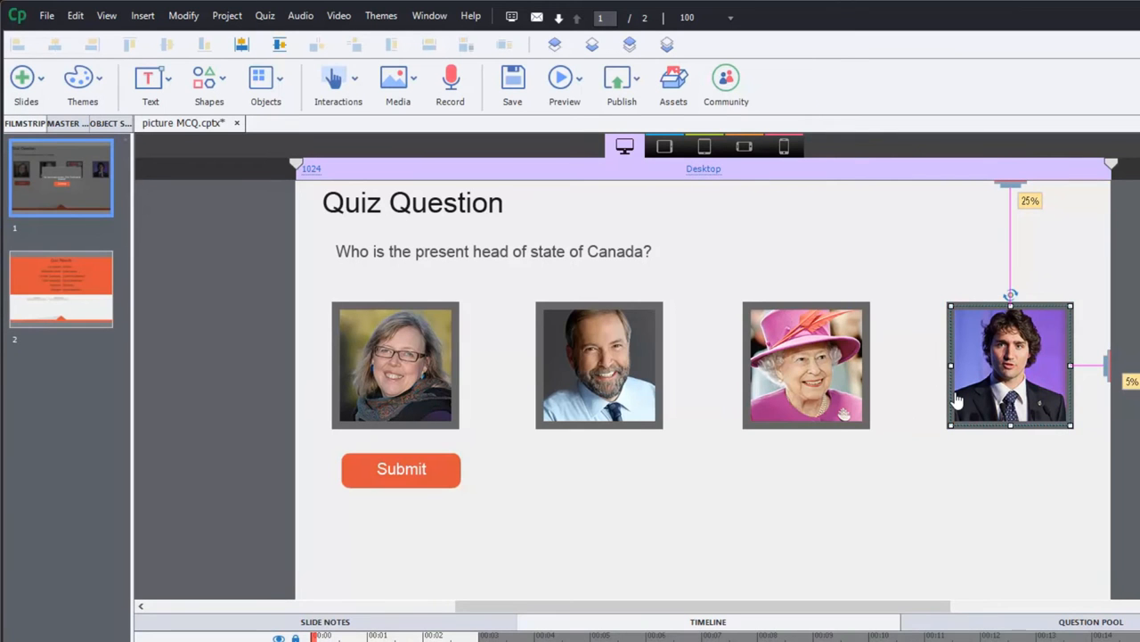
mouse_move(1078, 321)
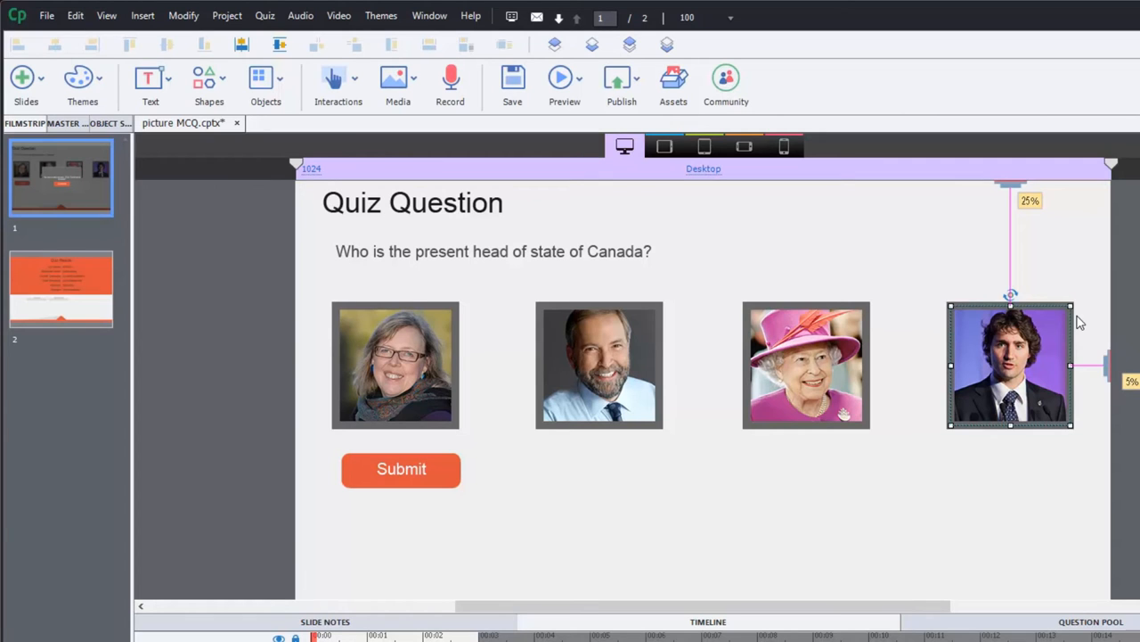
mouse_move(1012, 396)
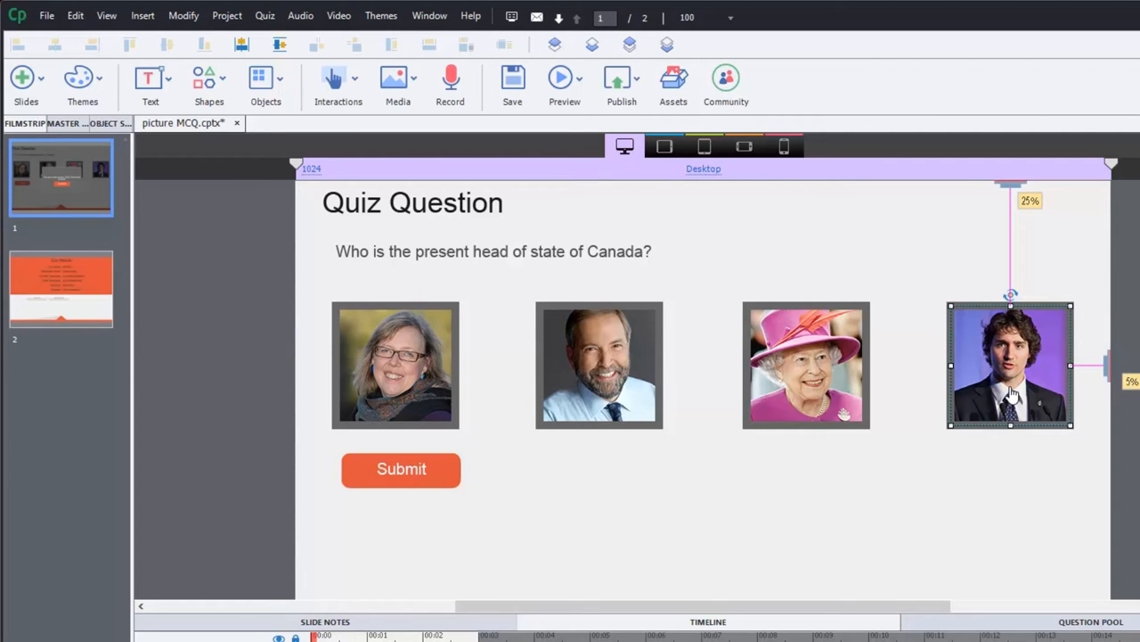
mouse_move(1067, 342)
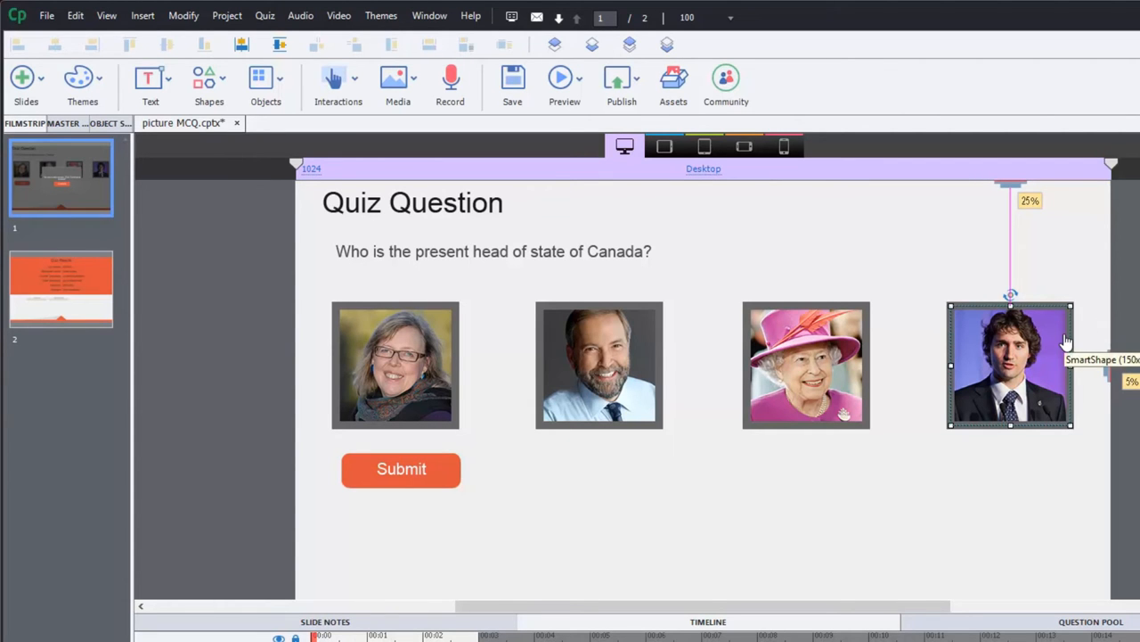
mouse_move(399, 388)
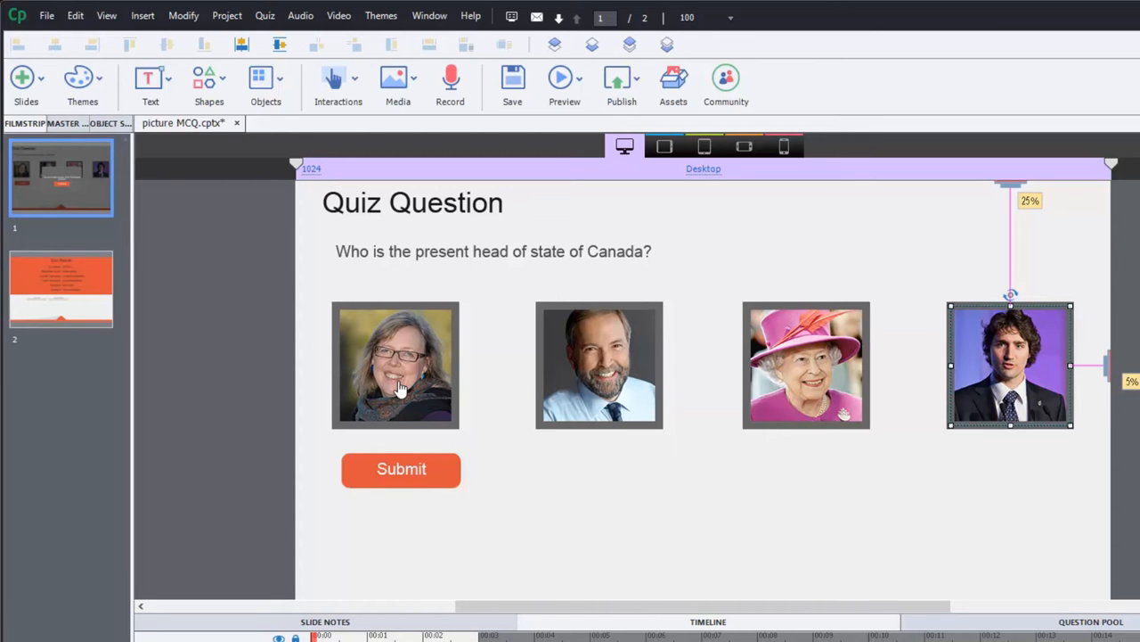
mouse_move(994, 374)
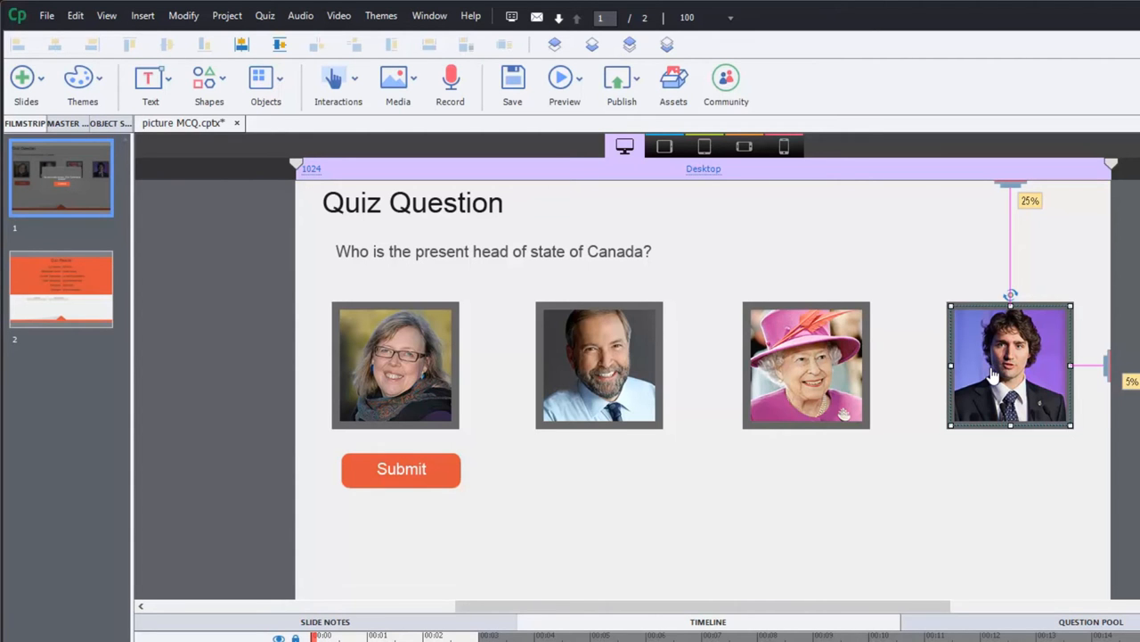
mouse_move(909, 440)
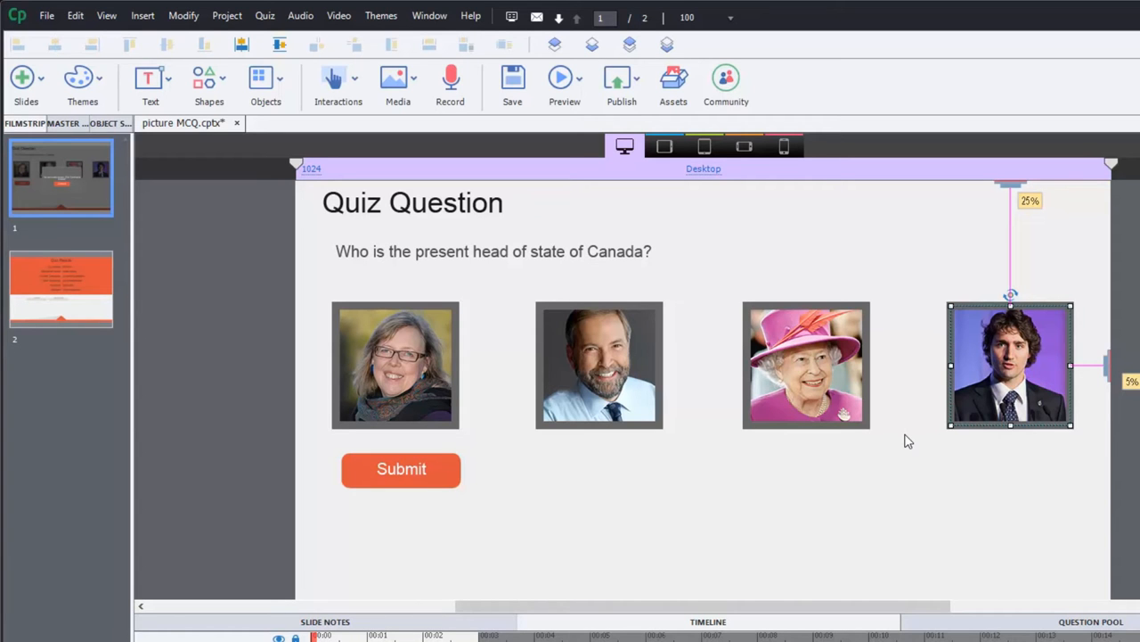
mouse_move(900, 442)
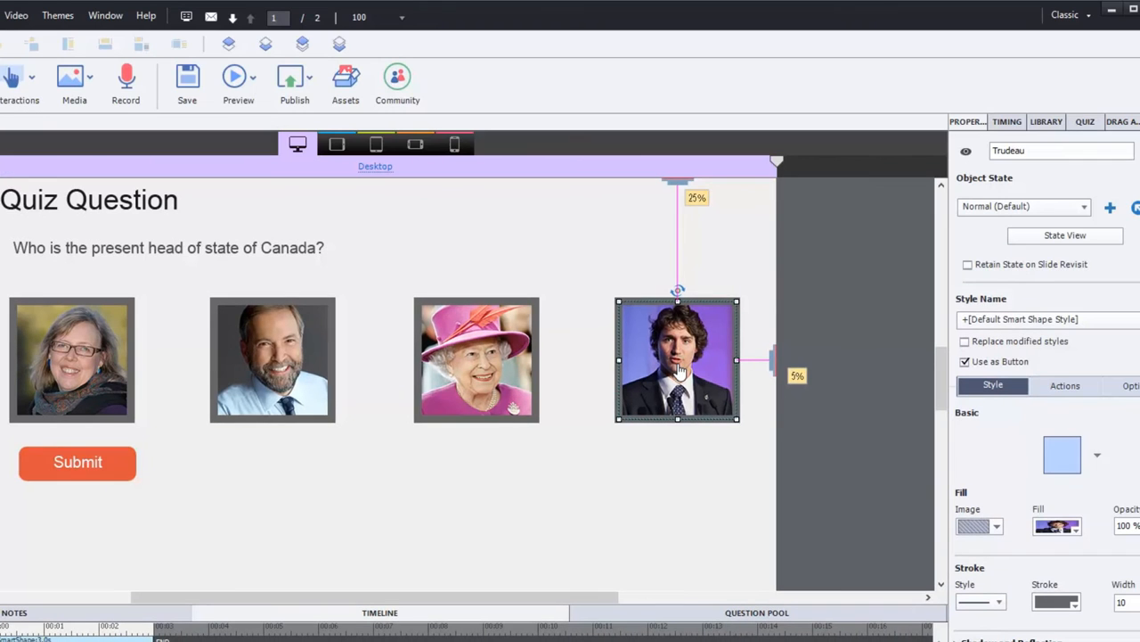
mouse_move(688, 355)
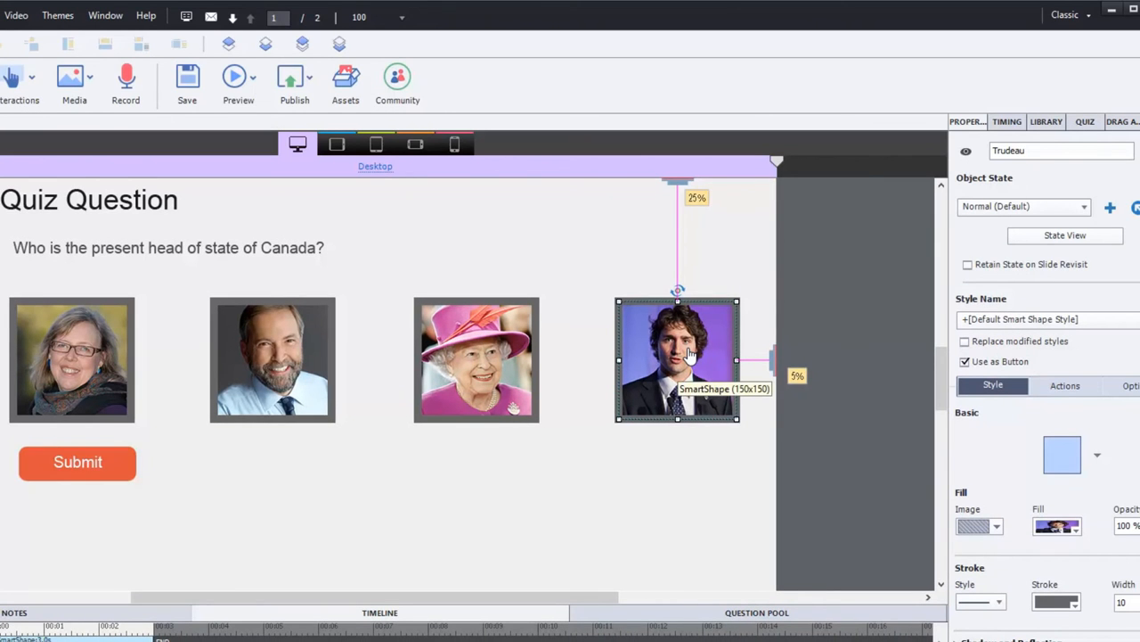
mouse_move(859, 237)
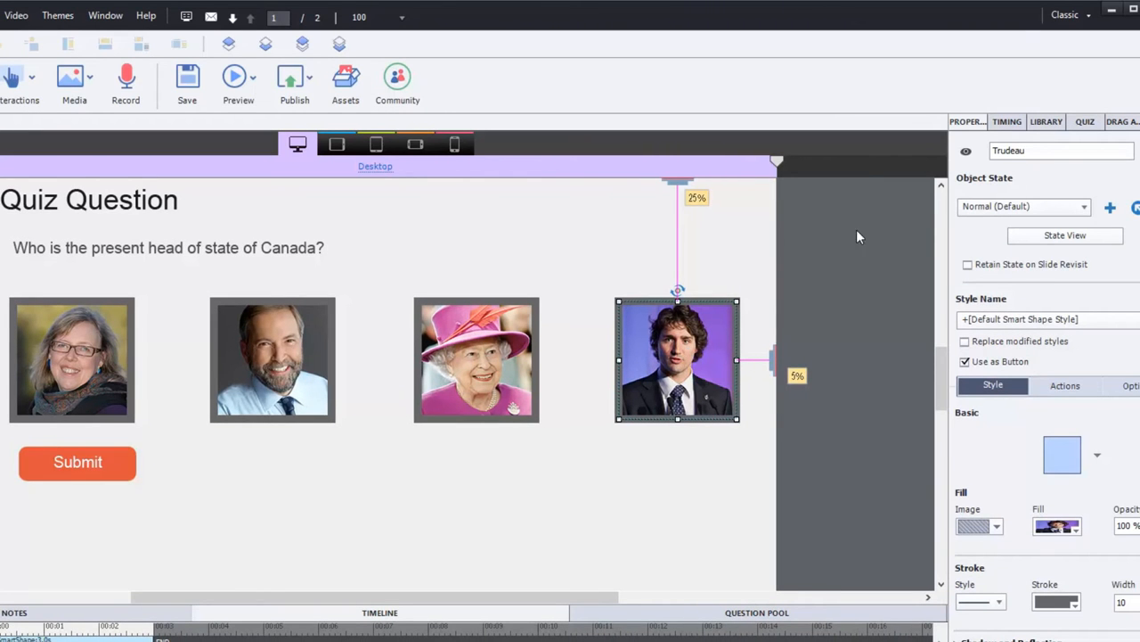
left_click(476, 360)
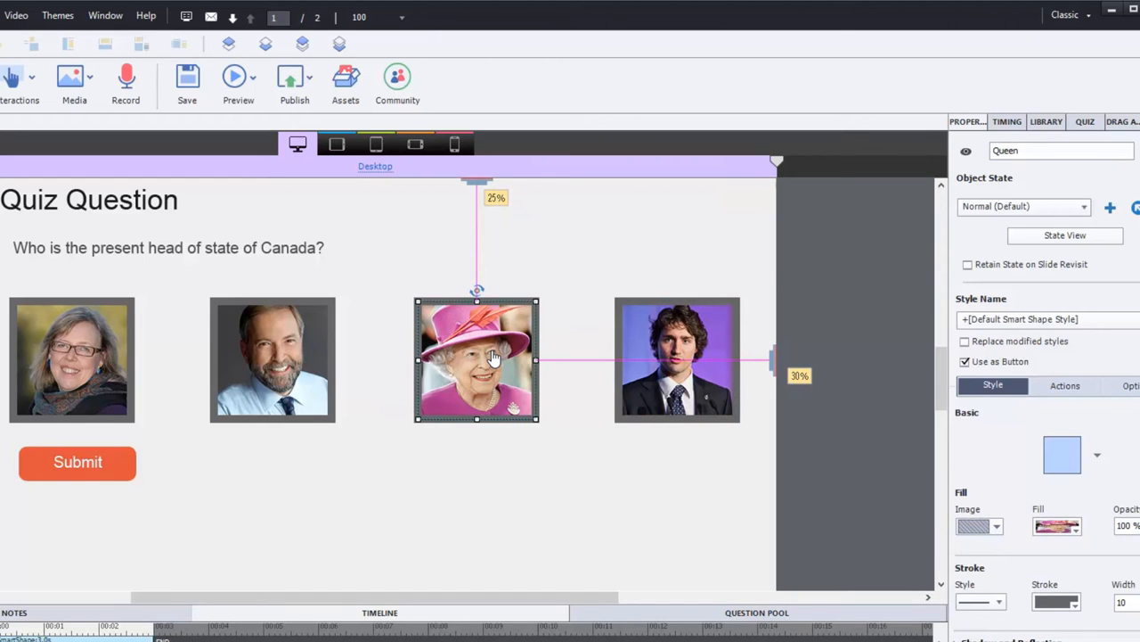
left_click(273, 360)
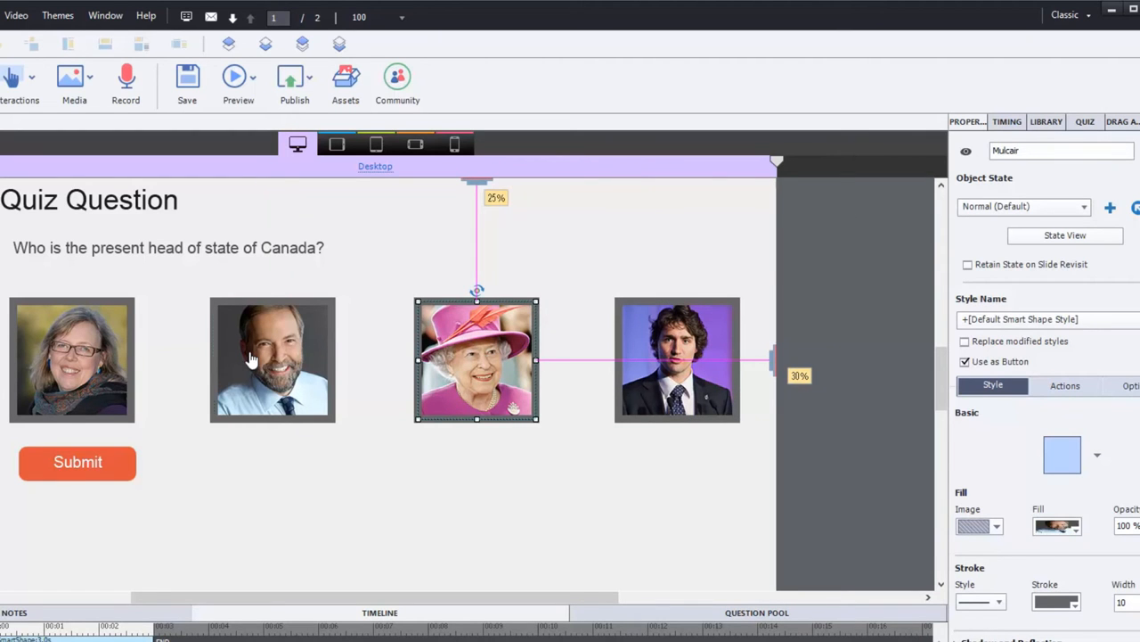
left_click(272, 360)
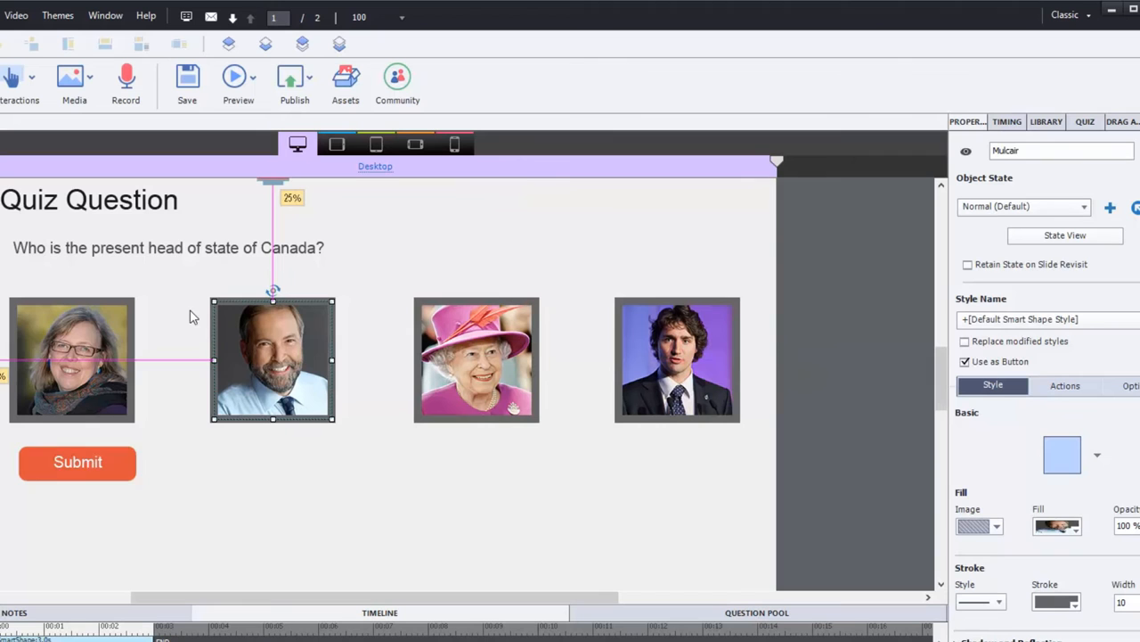
left_click(71, 360)
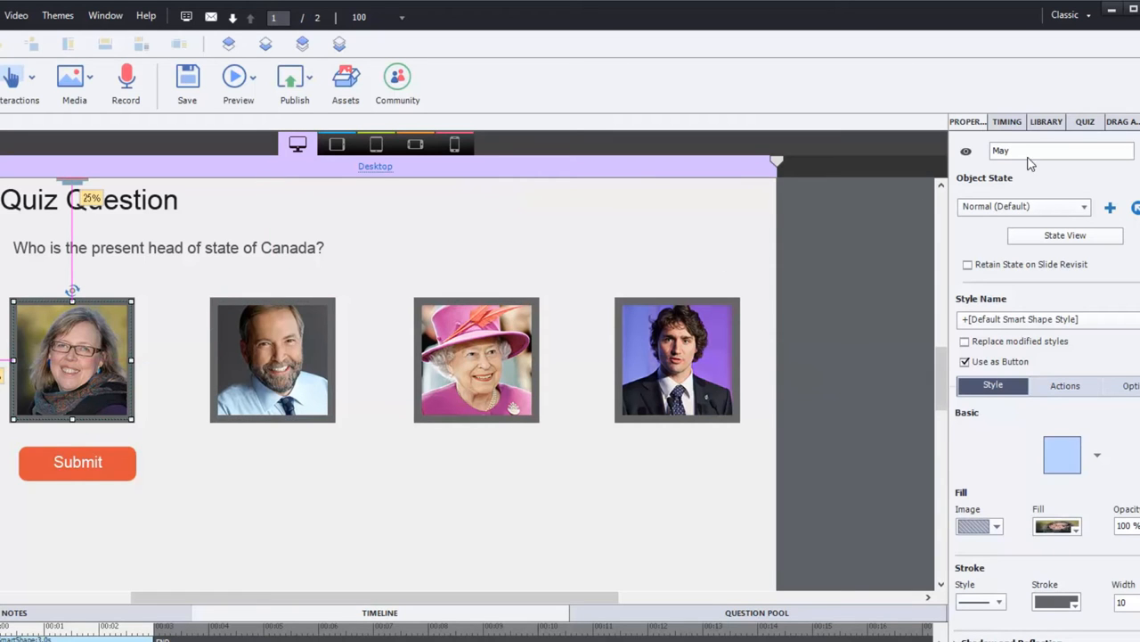
mouse_move(301, 340)
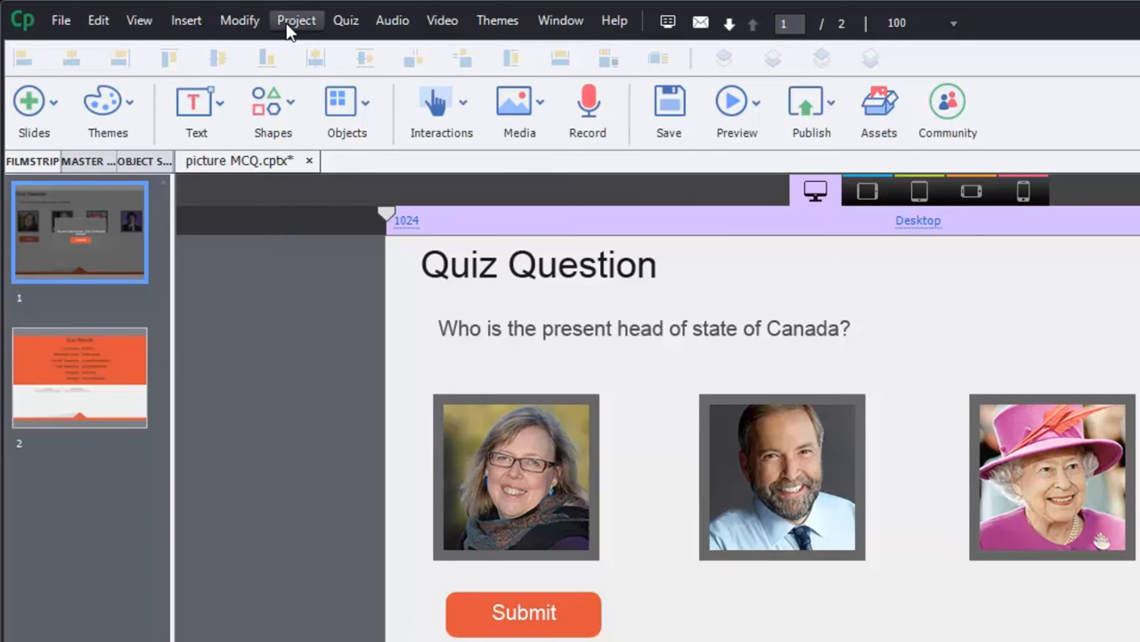
left_click(296, 20)
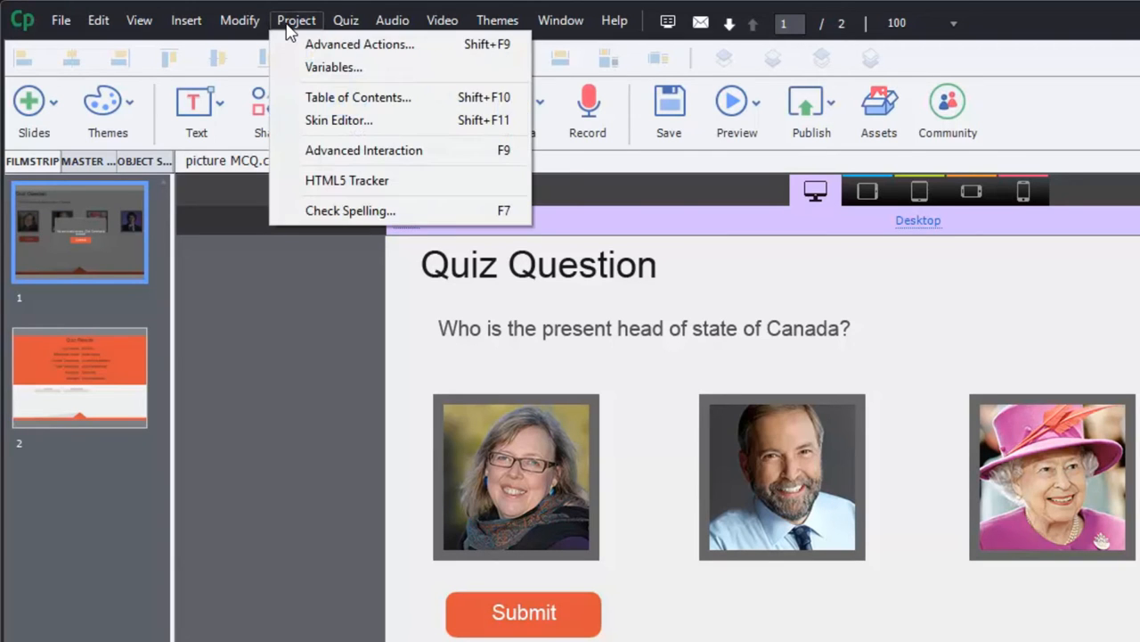
left_click(338, 120)
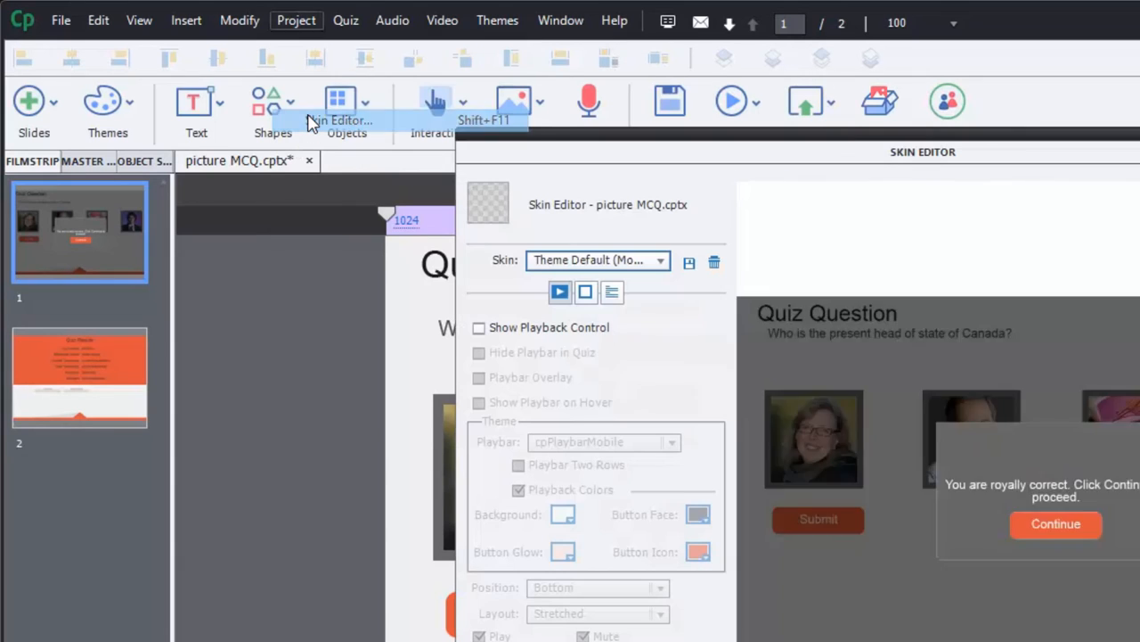
mouse_move(623, 437)
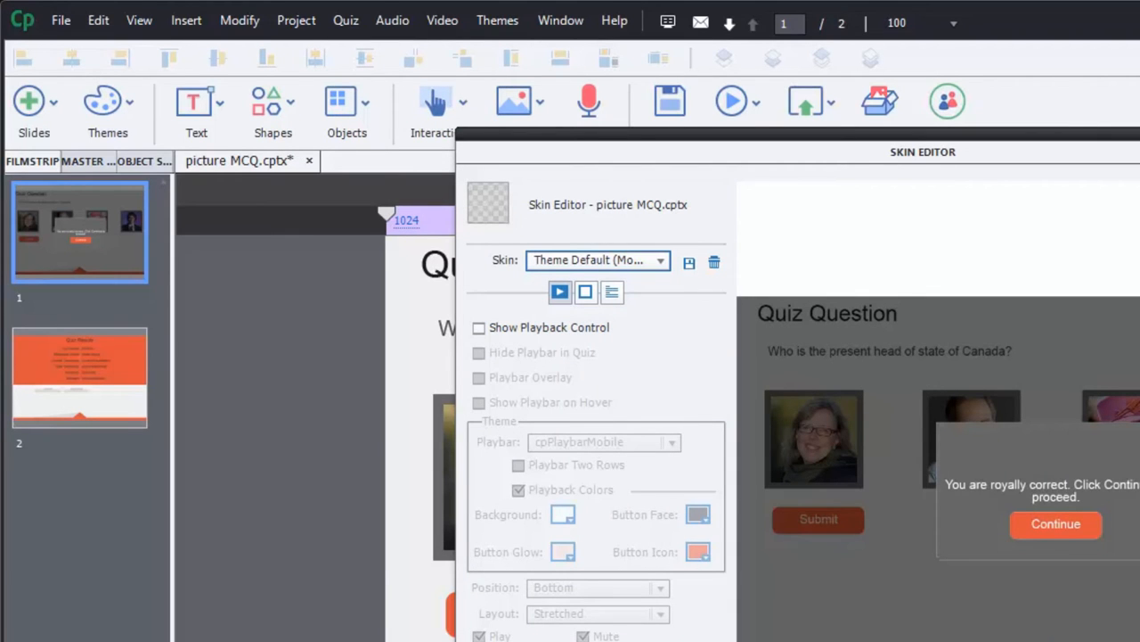
left_click(478, 328)
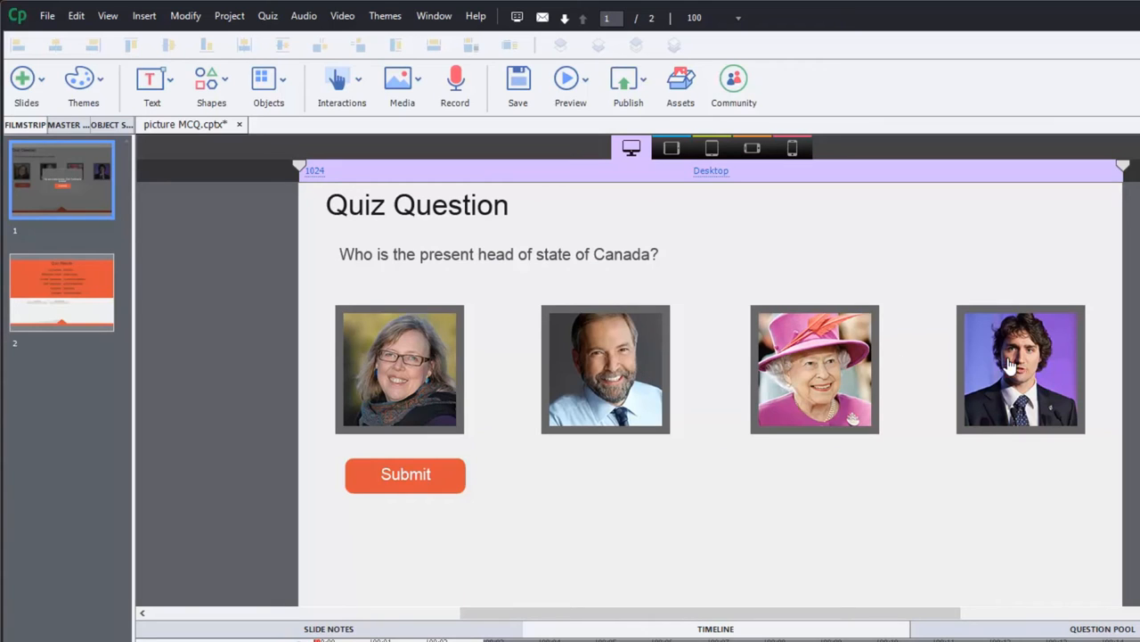
mouse_move(388, 381)
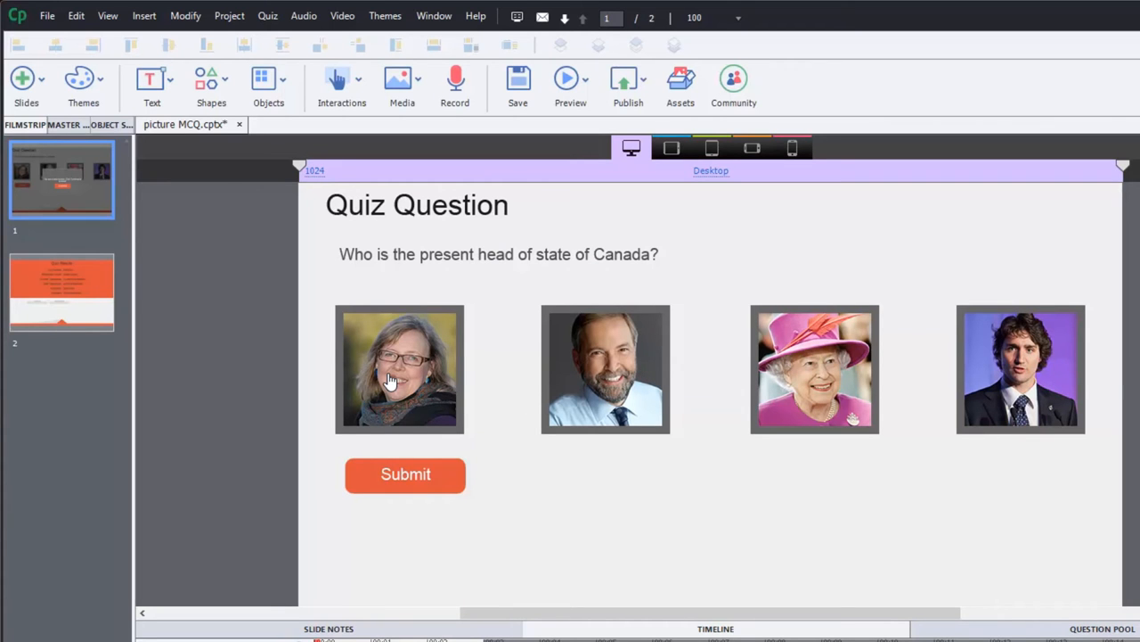
mouse_move(399, 367)
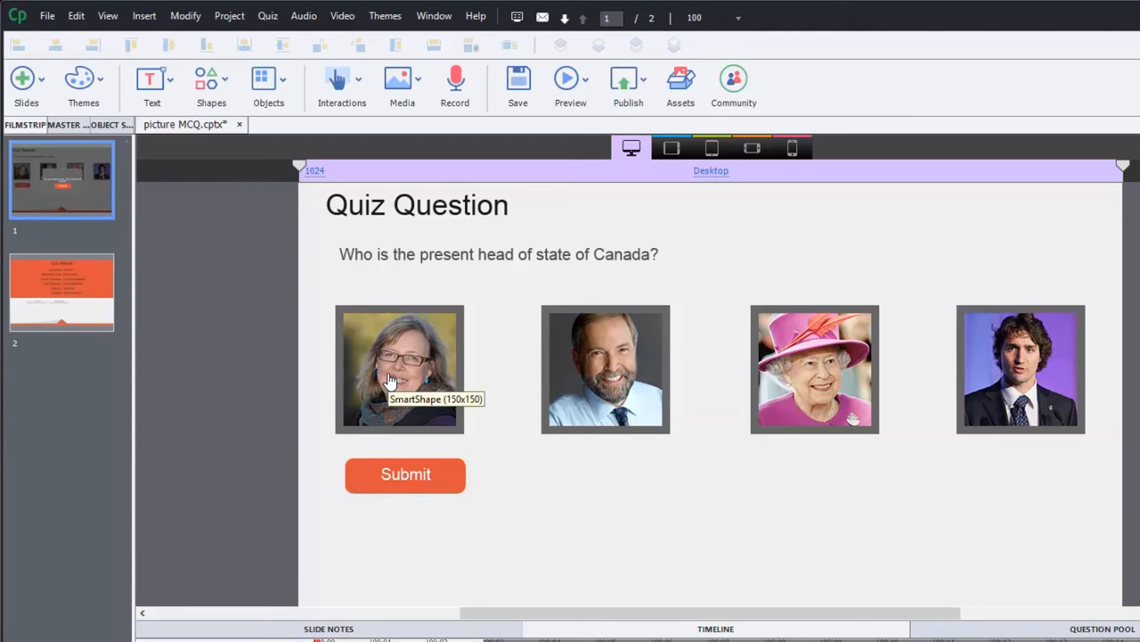
mouse_move(394, 410)
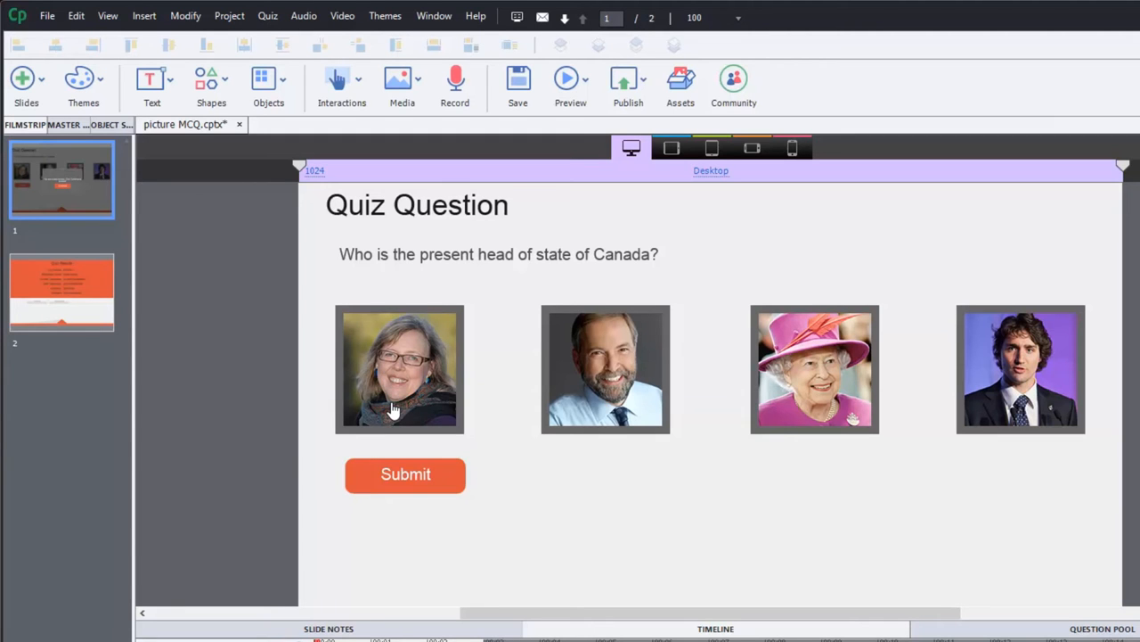
mouse_move(969, 389)
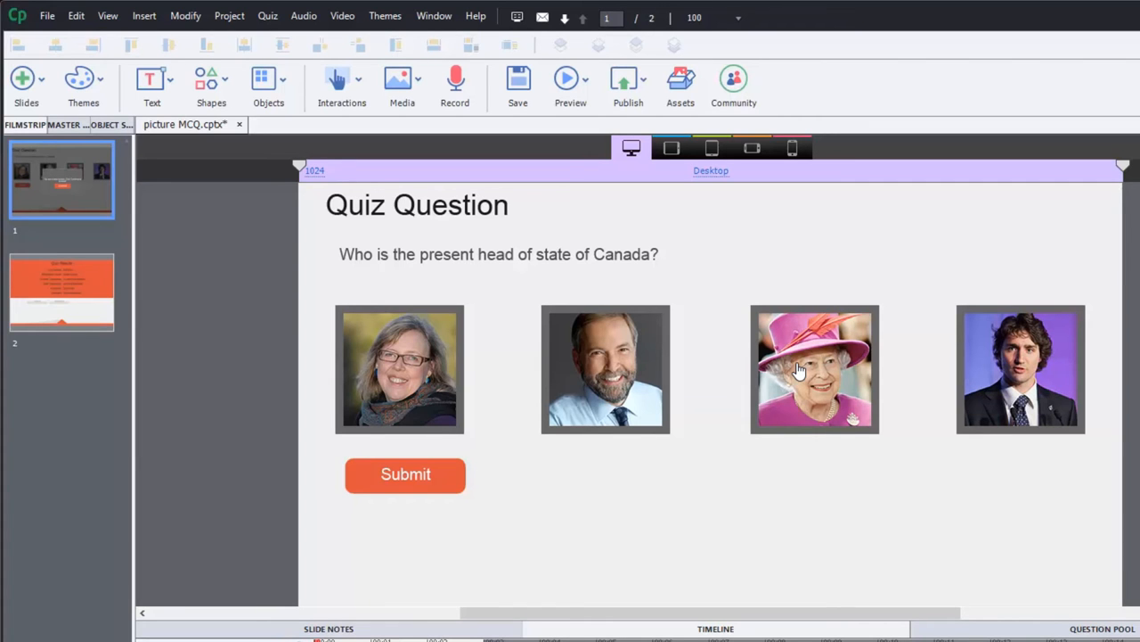
- Select the May picture button on the quiz slide
left_click(399, 367)
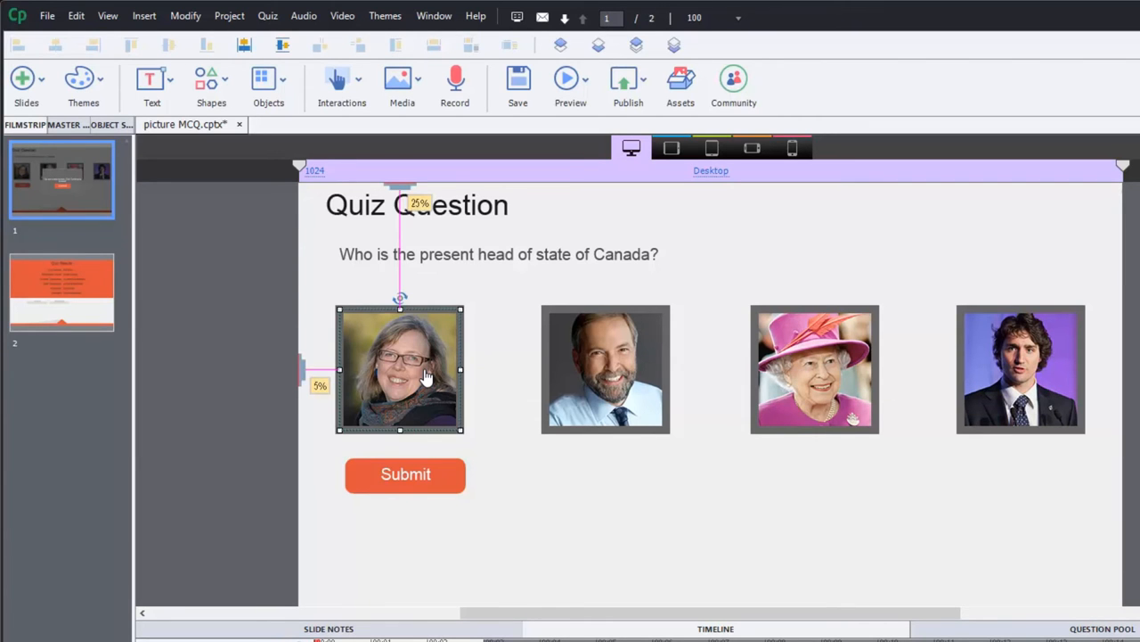
mouse_move(1027, 474)
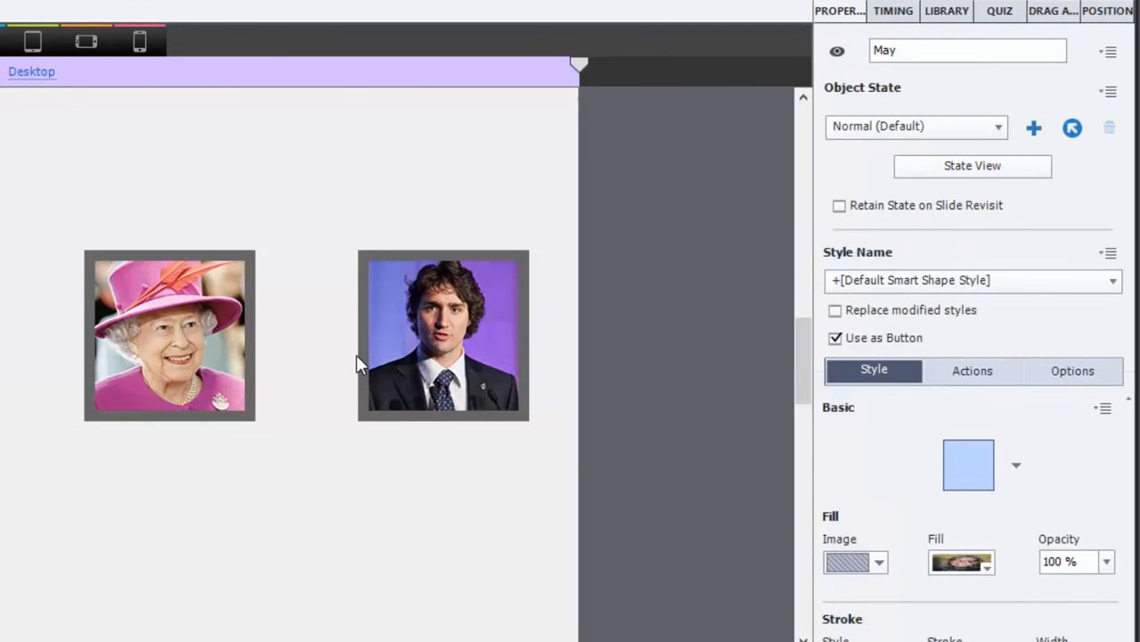
- Show the May button's Actions, which run the Press_May advanced action on success
left_click(973, 369)
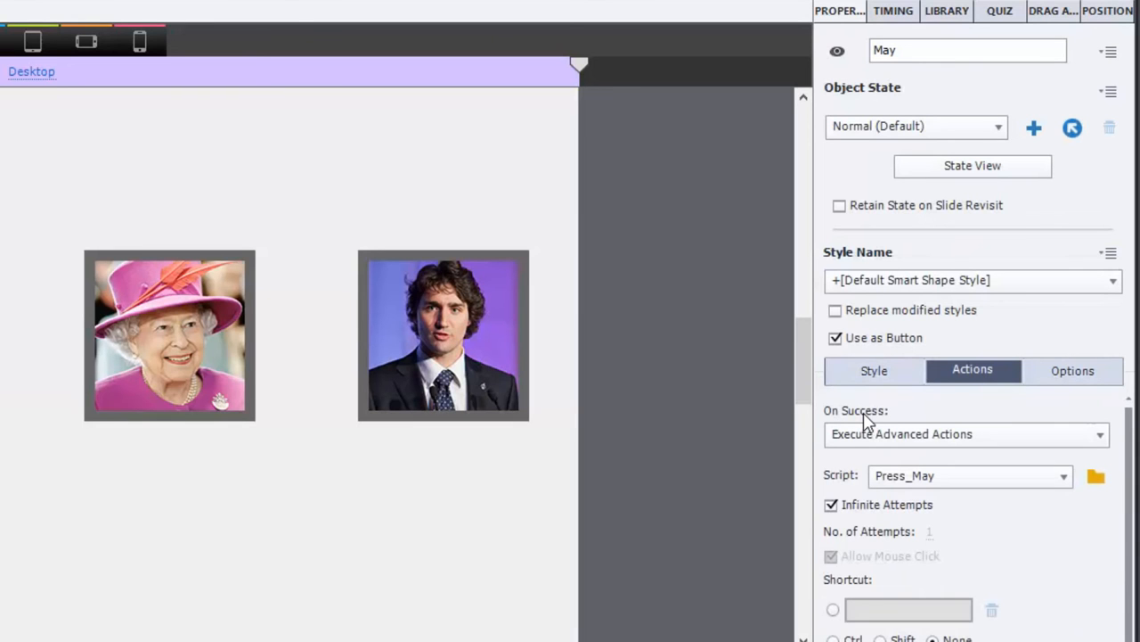
mouse_move(894, 445)
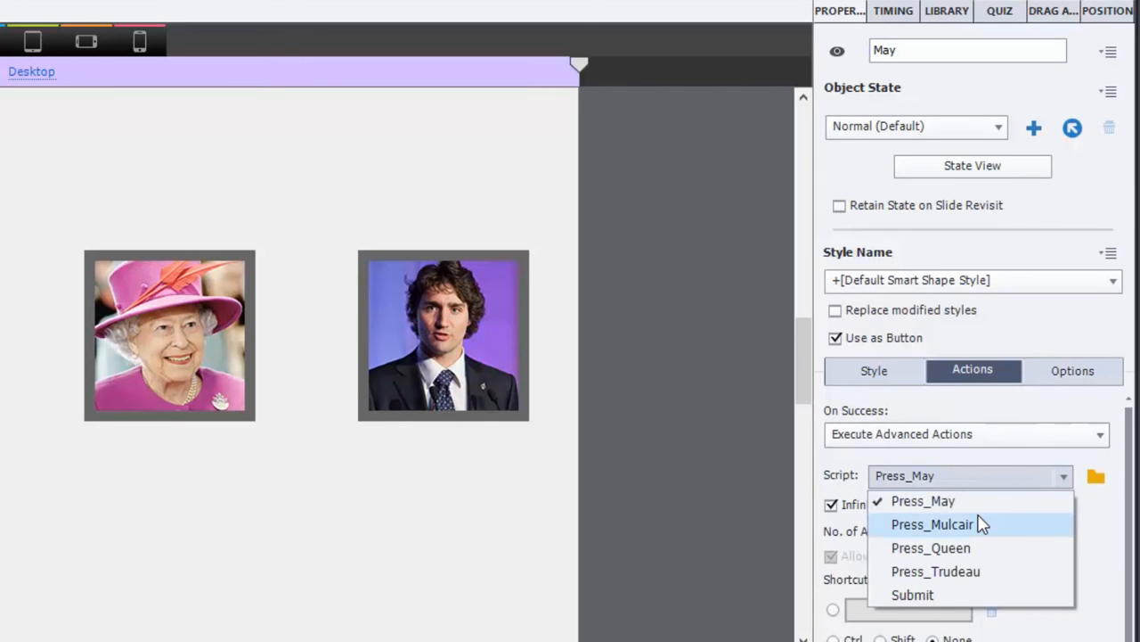
mouse_move(936, 571)
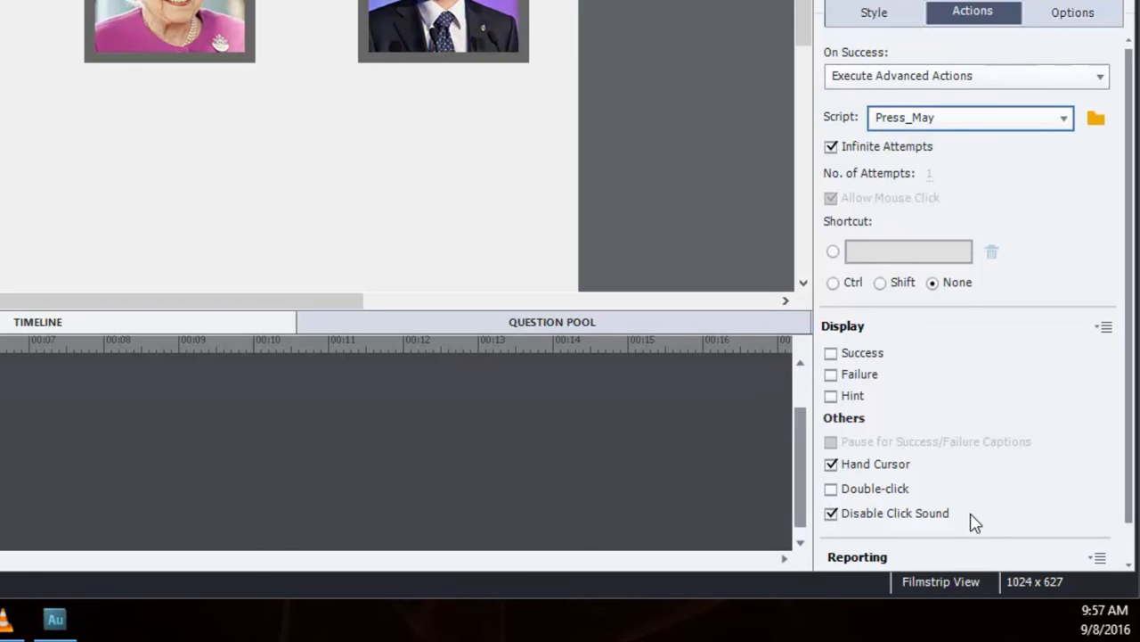
mouse_move(894, 481)
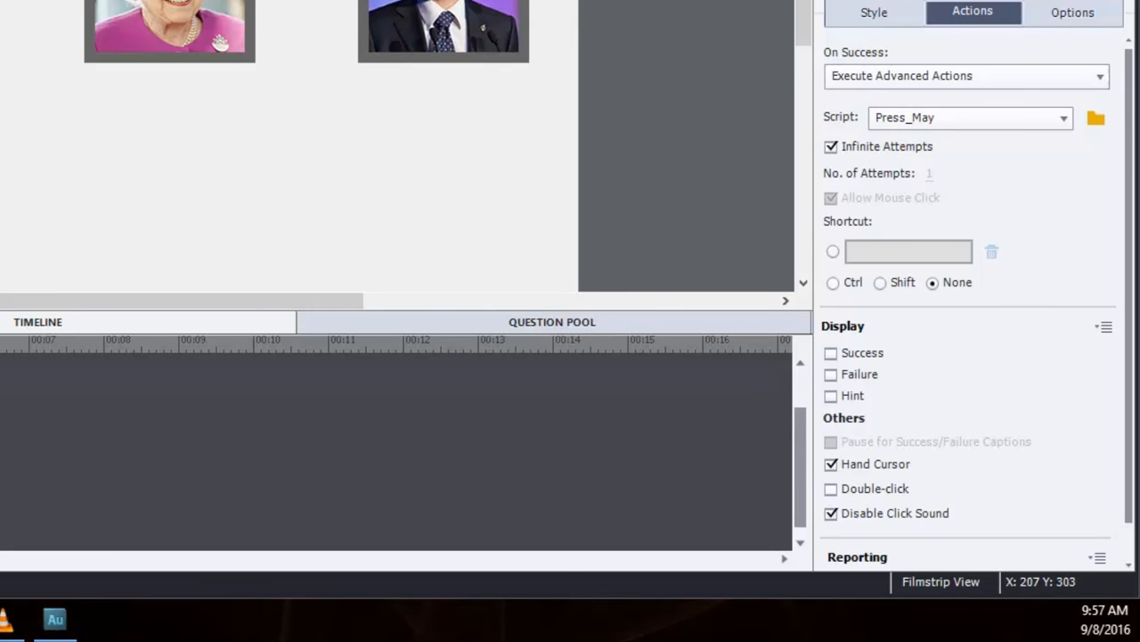
mouse_move(467, 205)
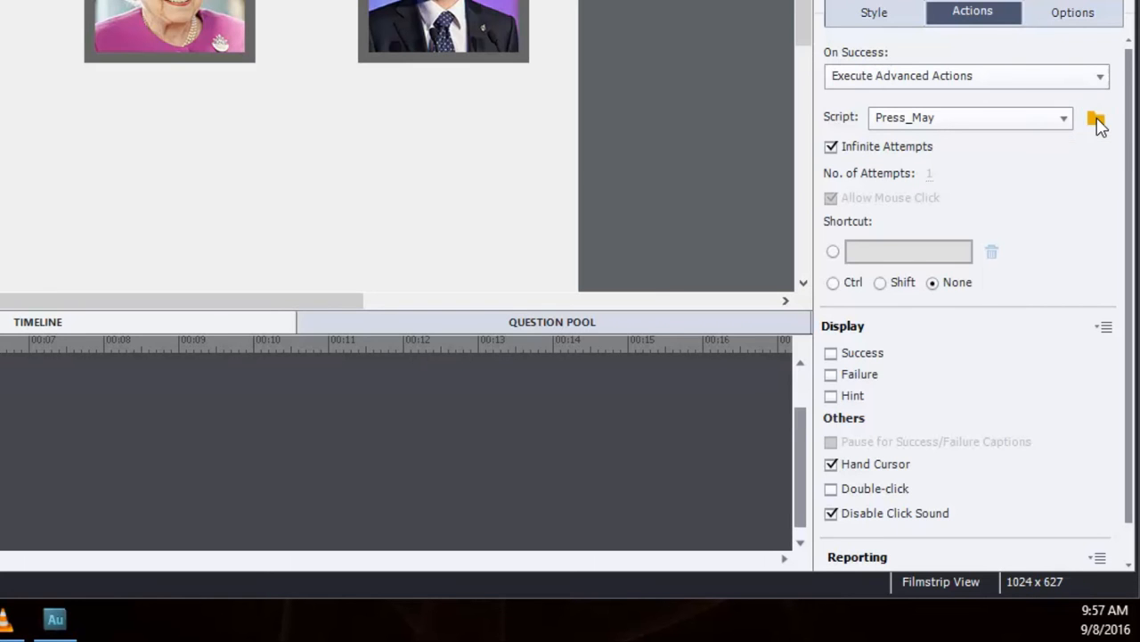
left_click(1096, 117)
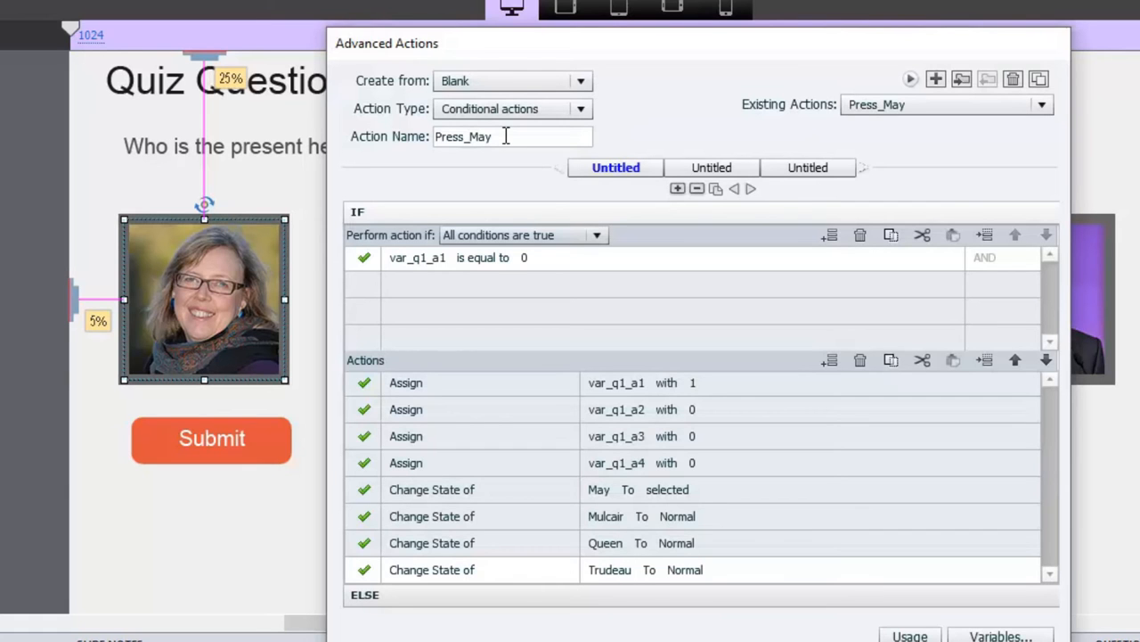
mouse_move(501, 144)
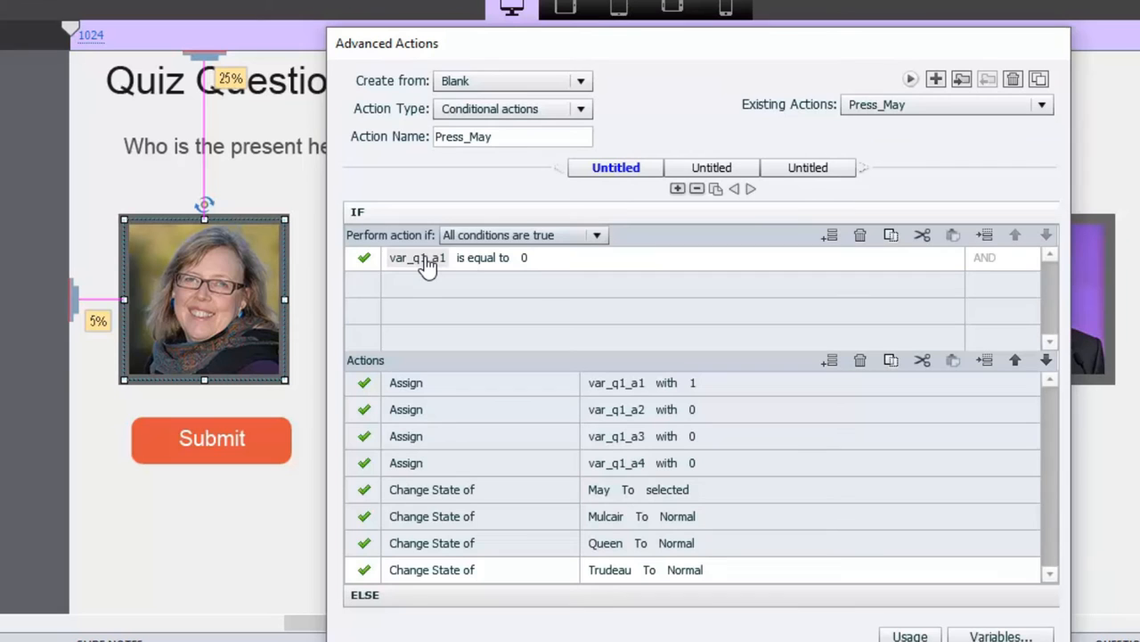
mouse_move(200, 312)
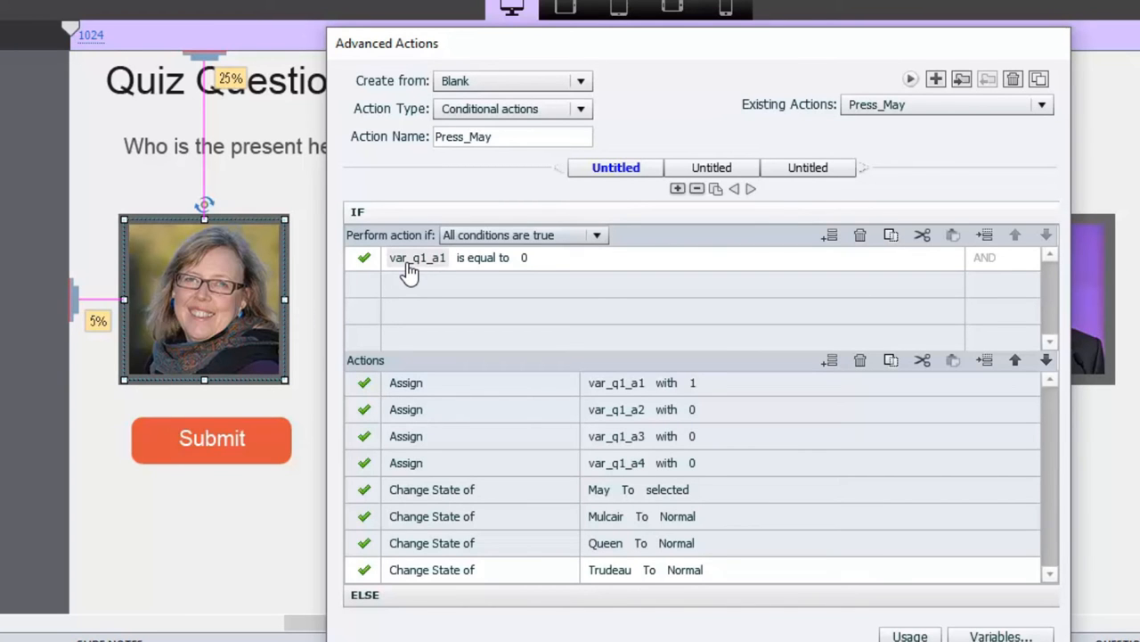
mouse_move(403, 274)
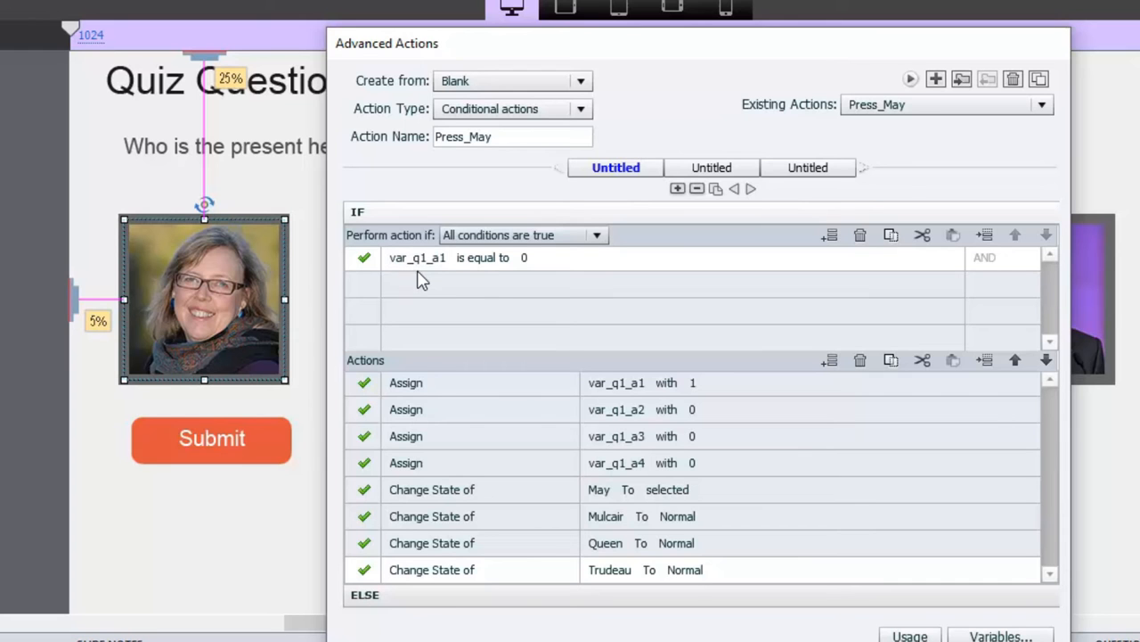
mouse_move(449, 271)
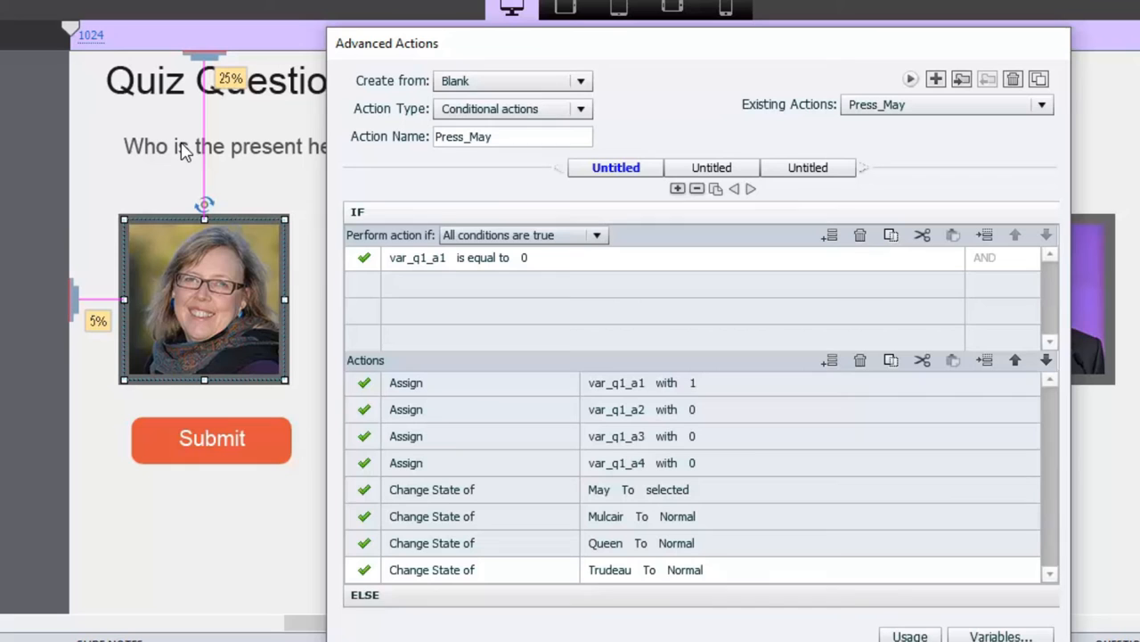
mouse_move(223, 107)
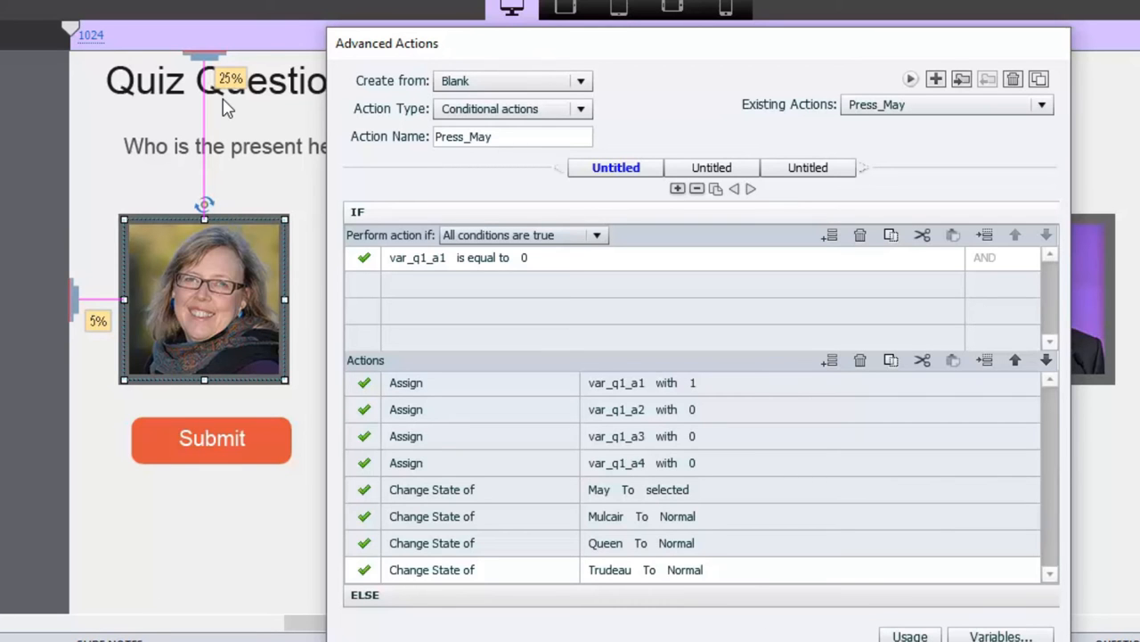
mouse_move(425, 271)
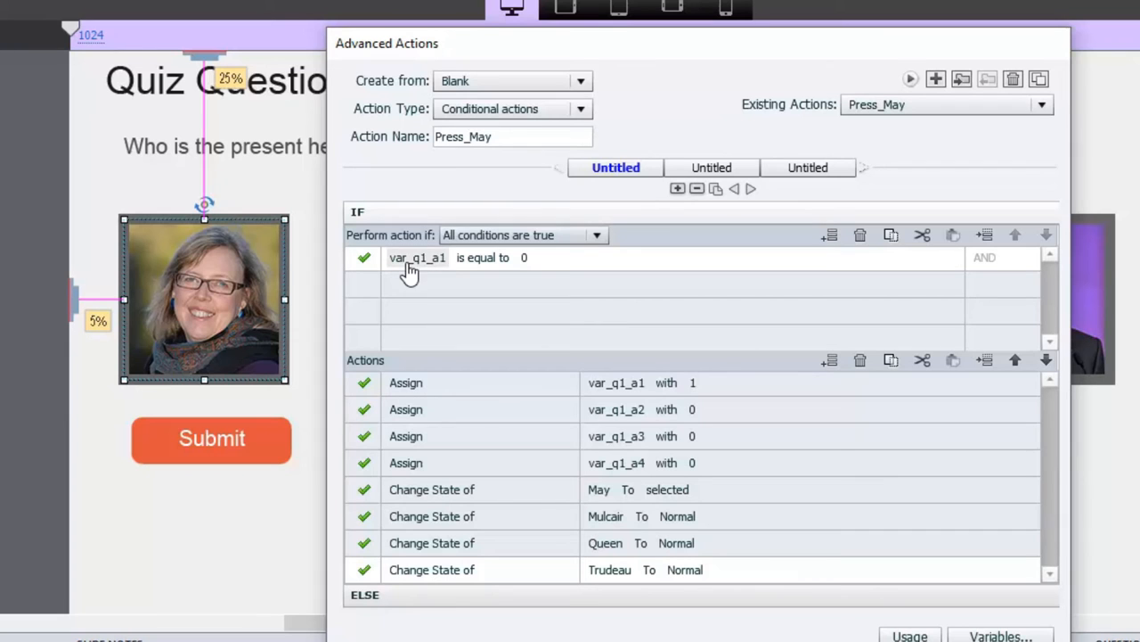
mouse_move(319, 374)
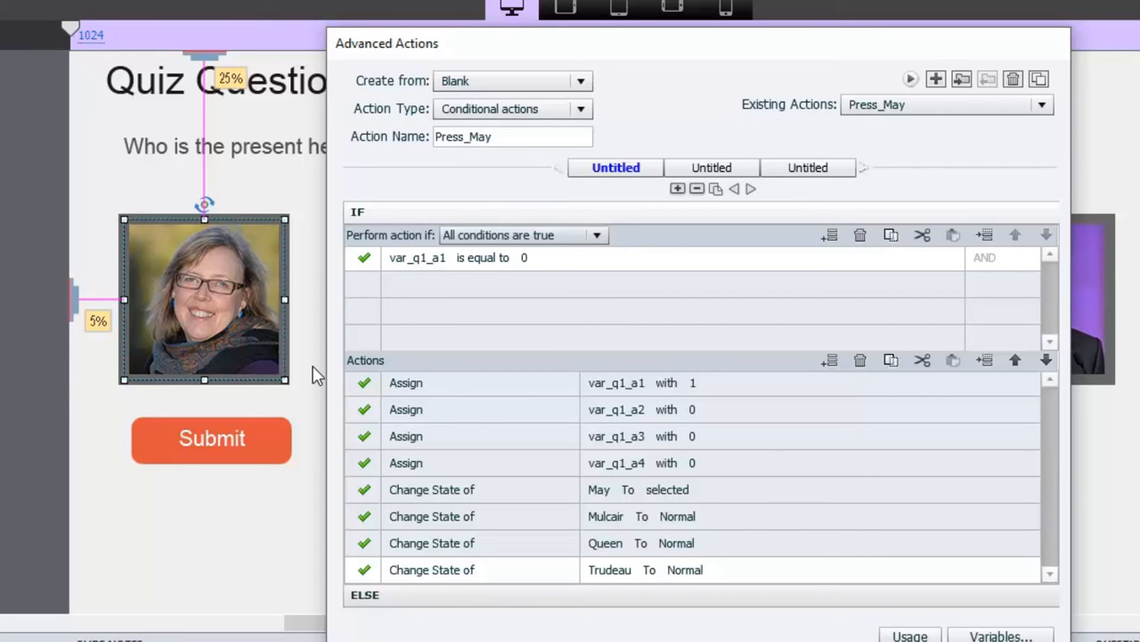
mouse_move(236, 268)
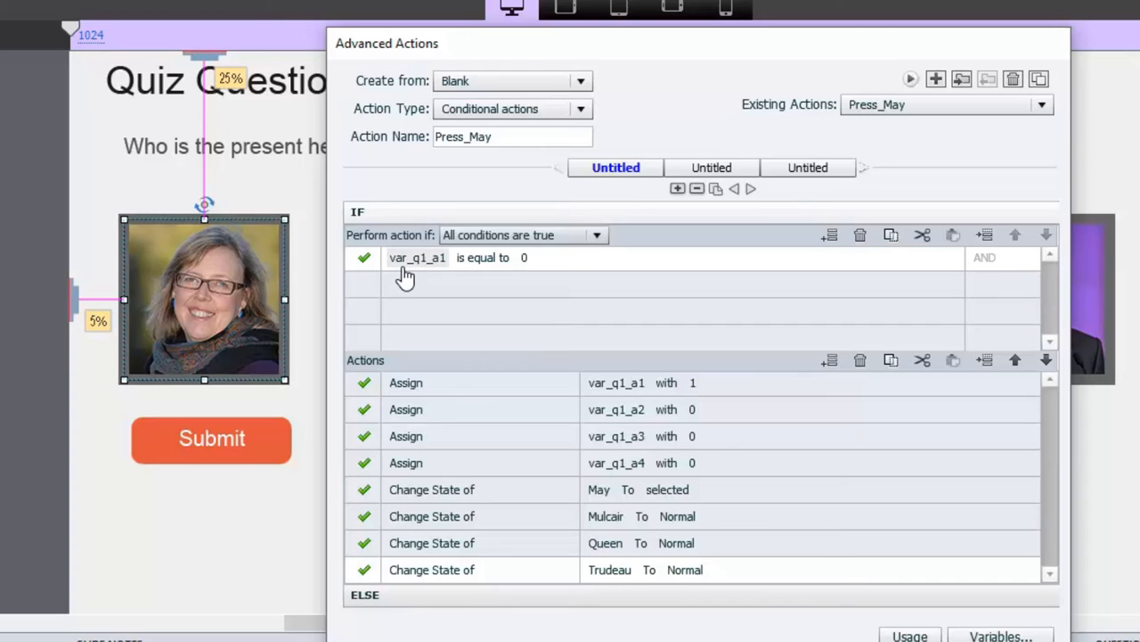
mouse_move(453, 275)
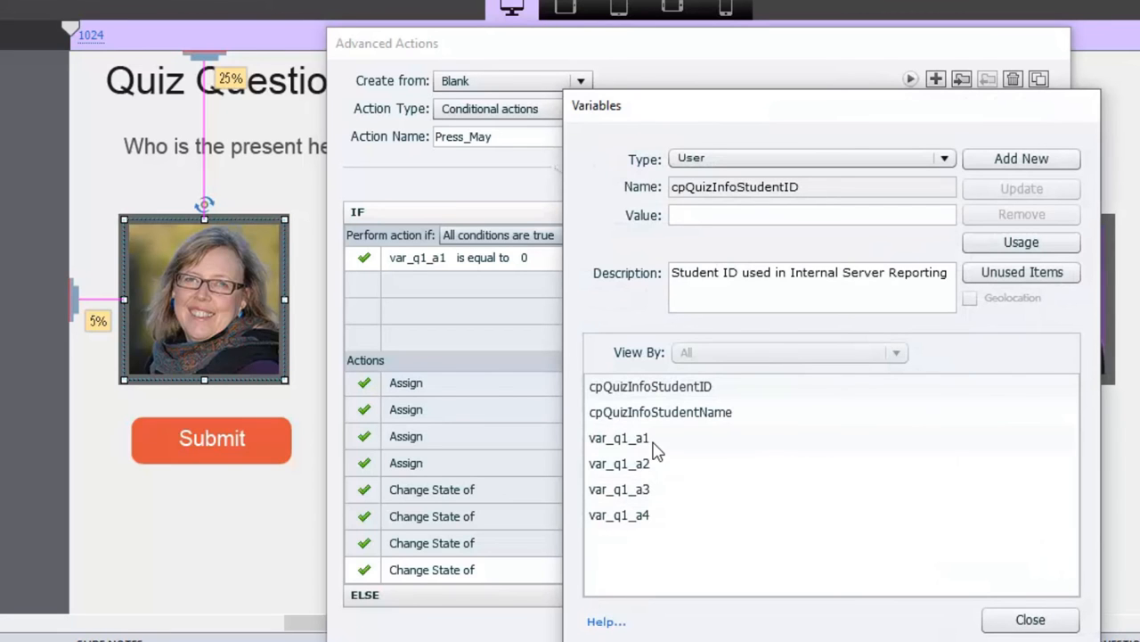
mouse_move(658, 527)
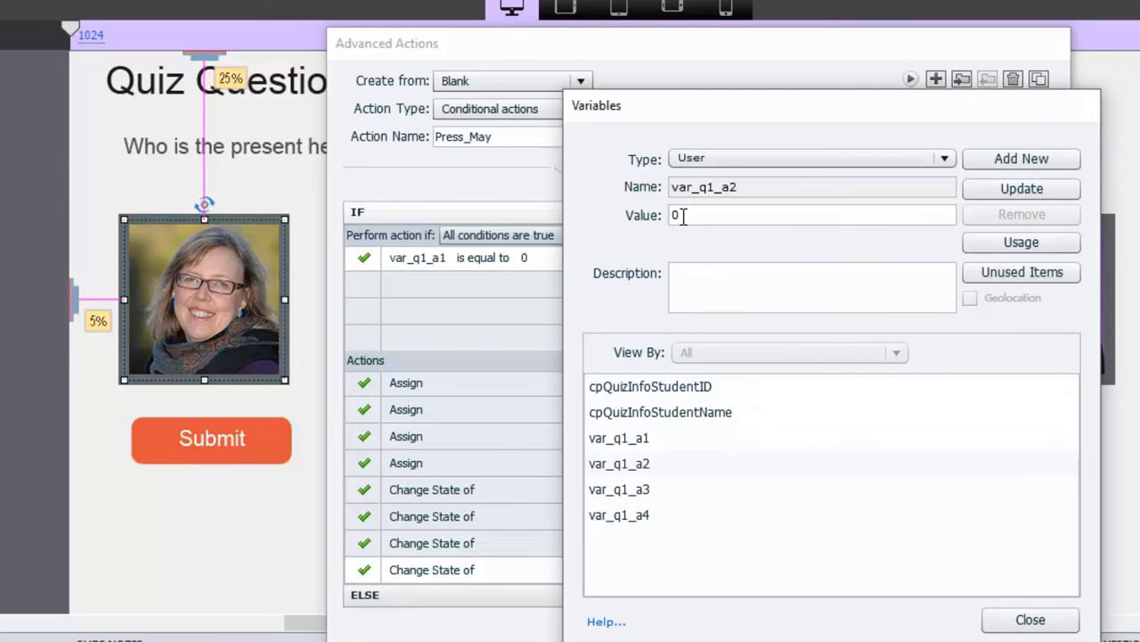
left_click(619, 515)
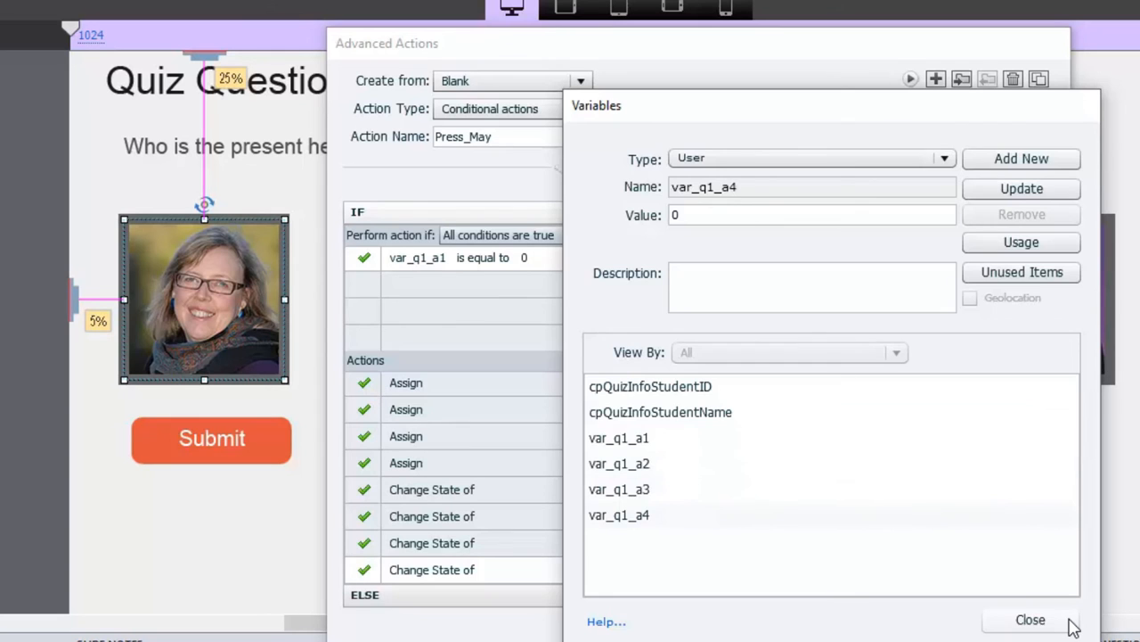
left_click(1030, 620)
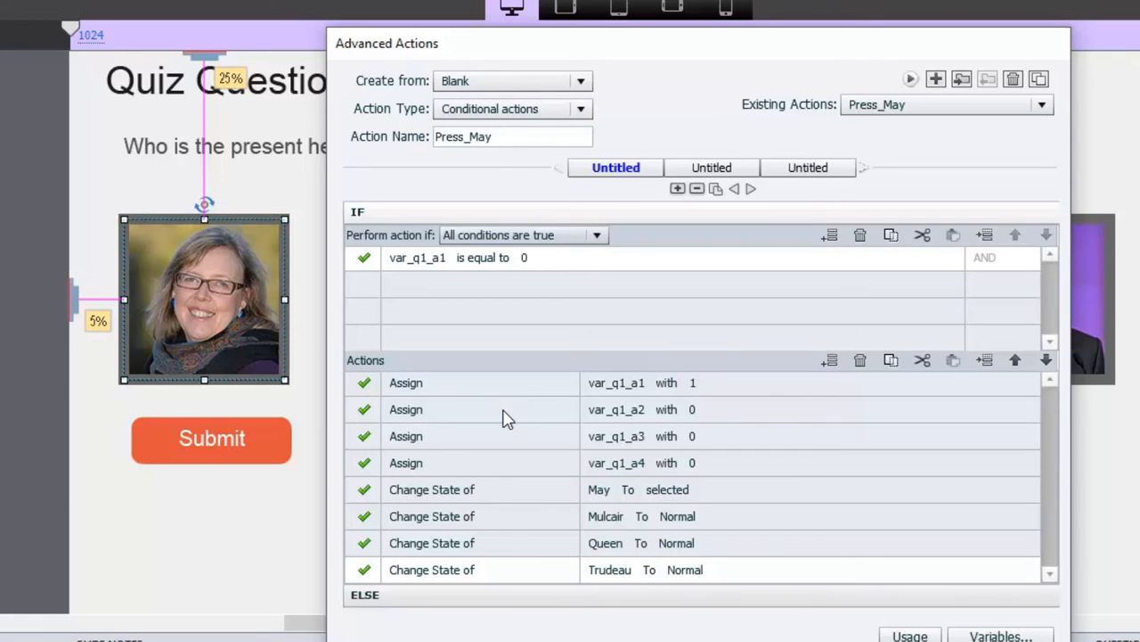
mouse_move(620, 485)
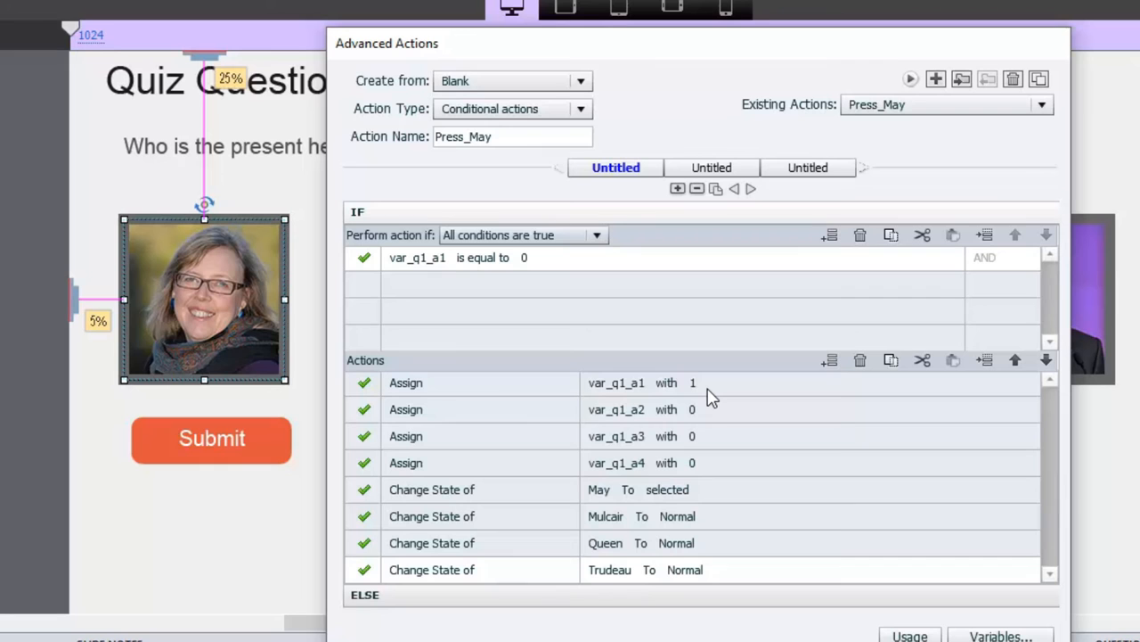
mouse_move(413, 401)
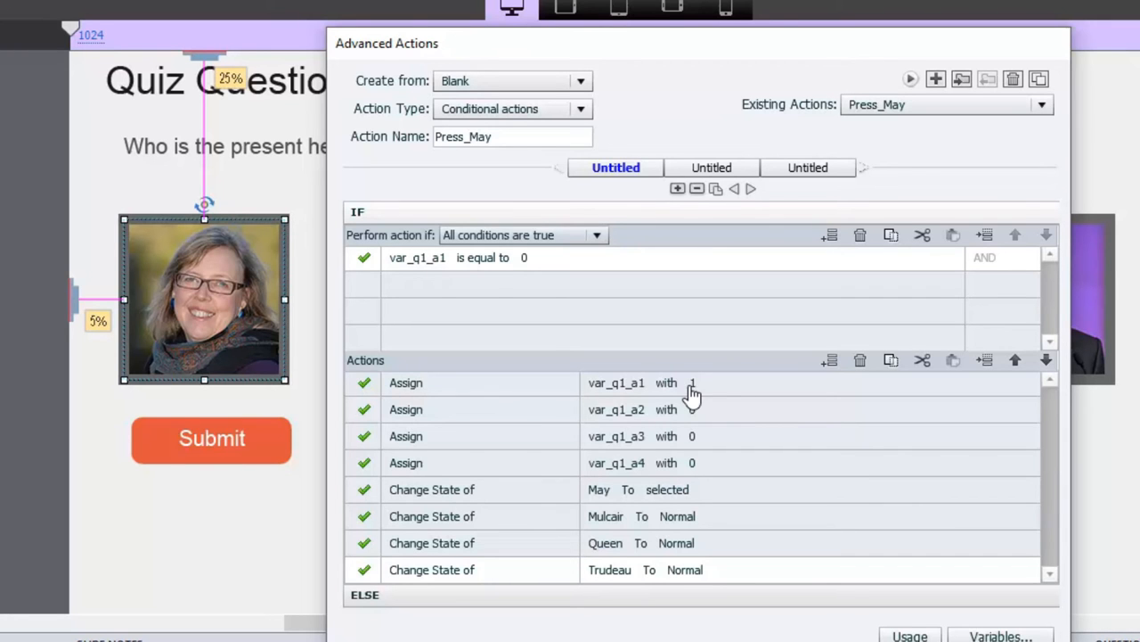
mouse_move(699, 396)
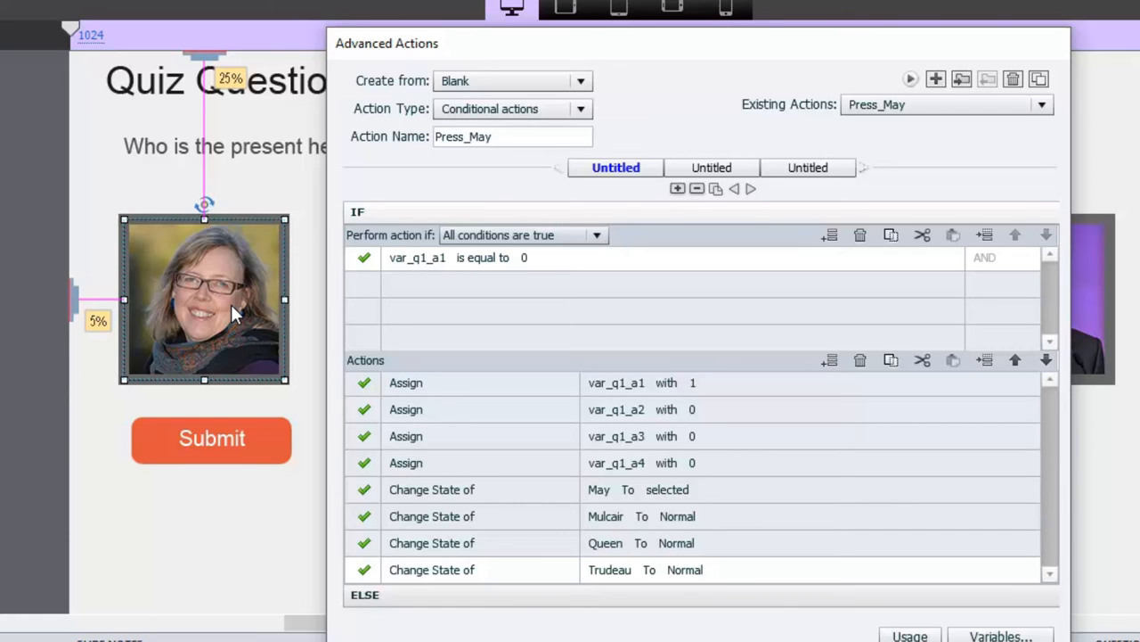
mouse_move(554, 424)
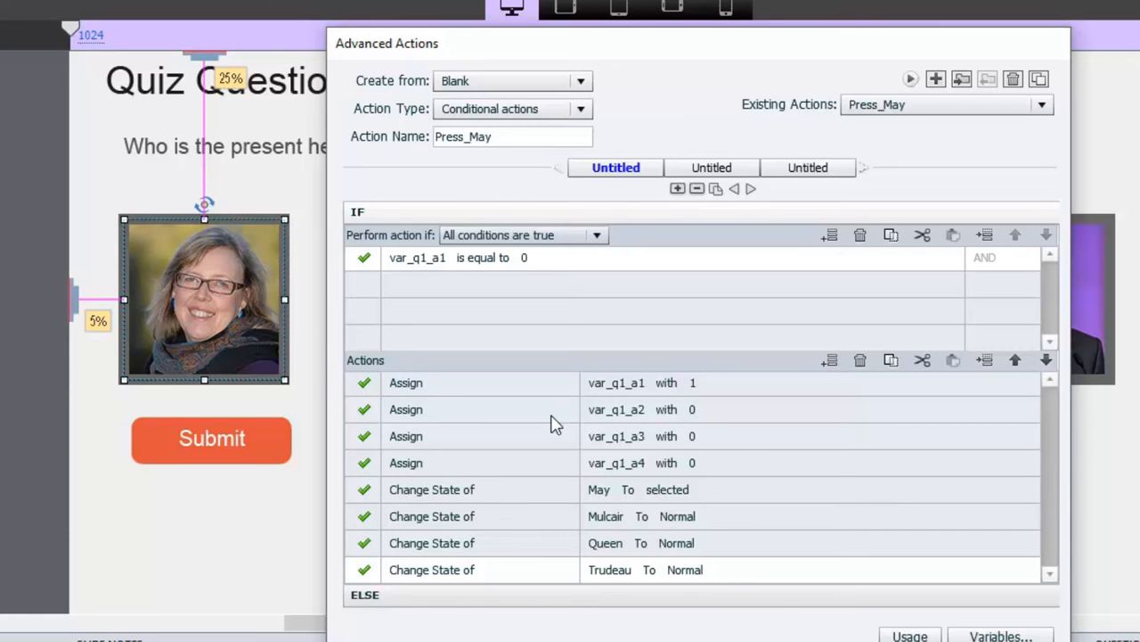
mouse_move(695, 419)
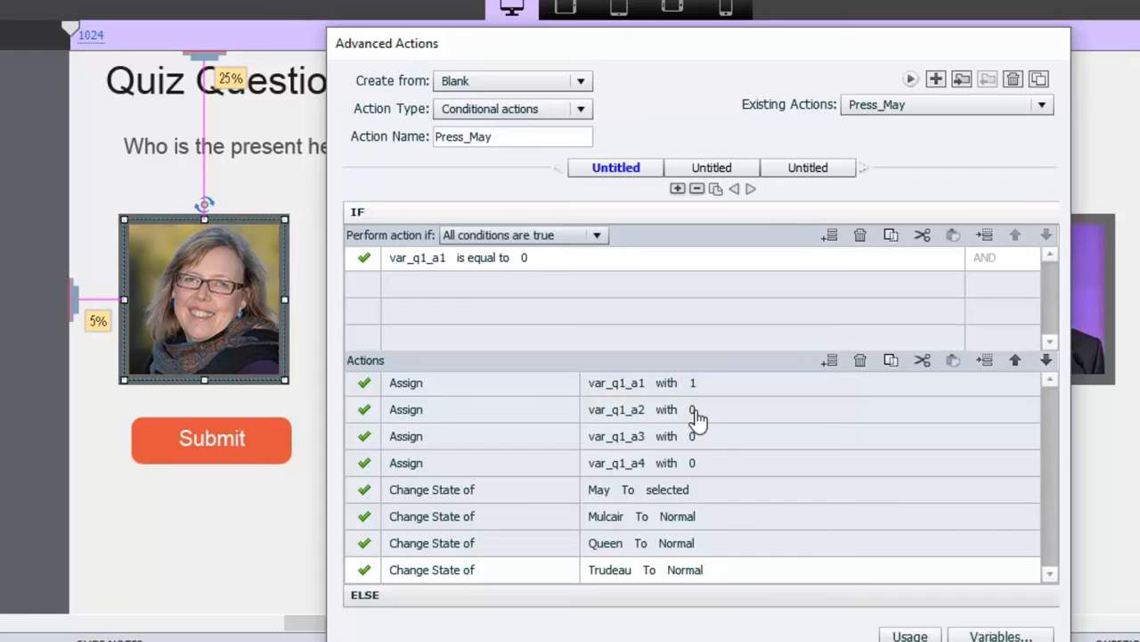
mouse_move(695, 472)
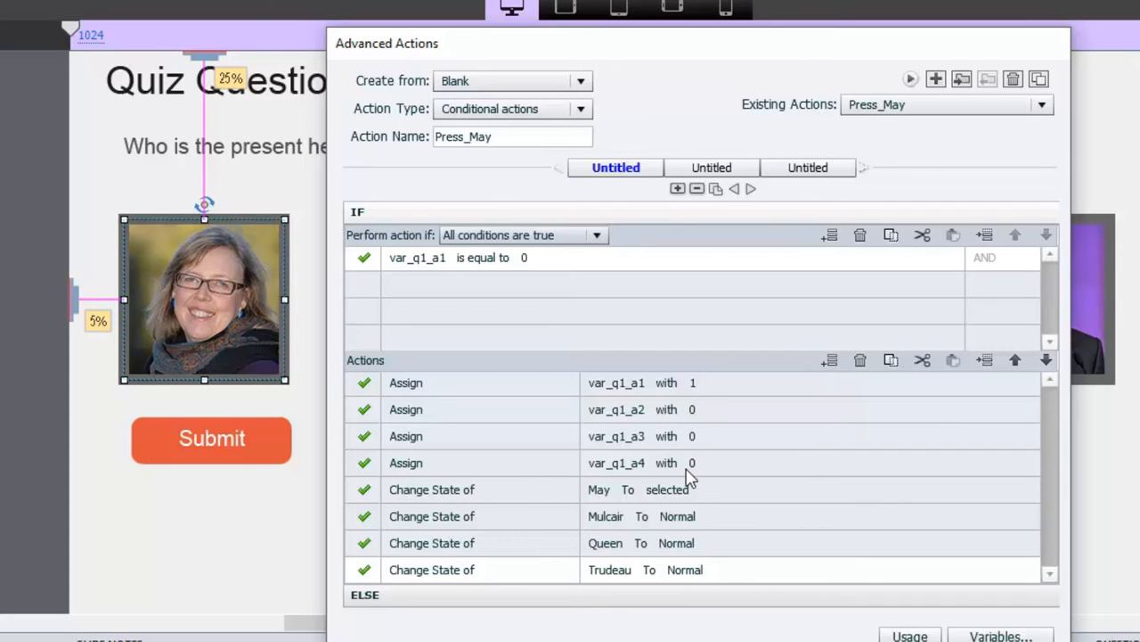
mouse_move(449, 499)
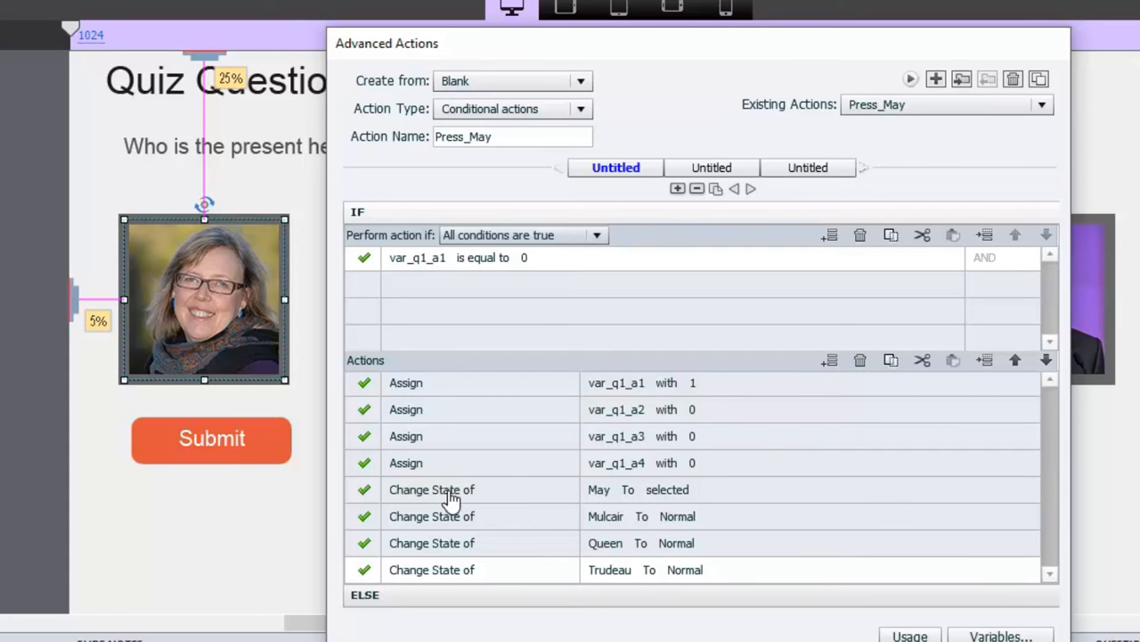
mouse_move(246, 346)
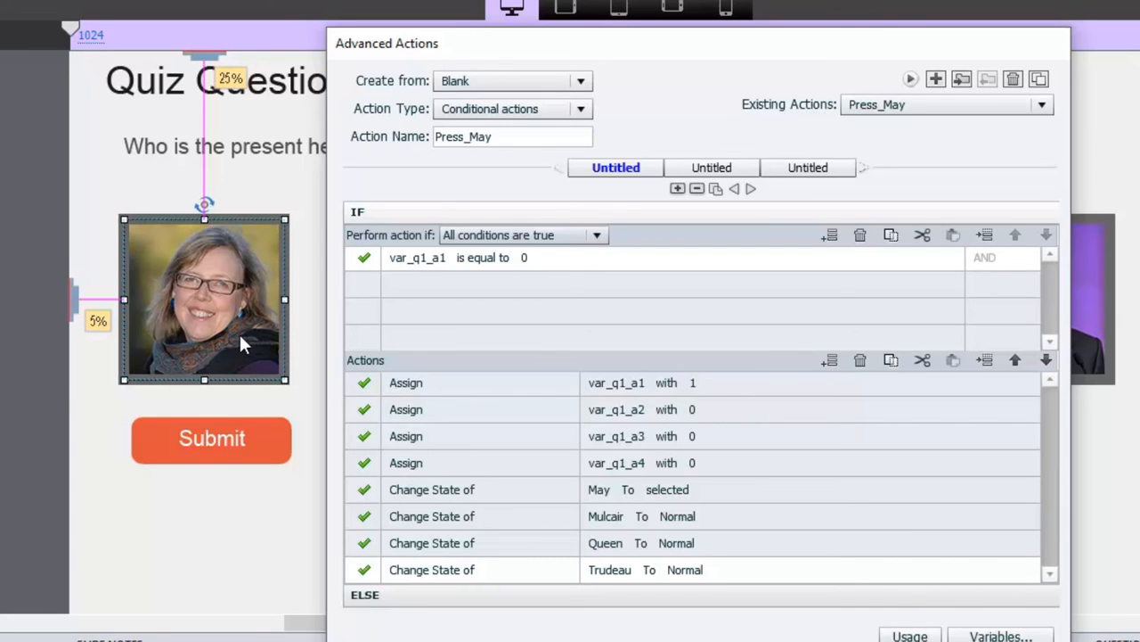
mouse_move(281, 248)
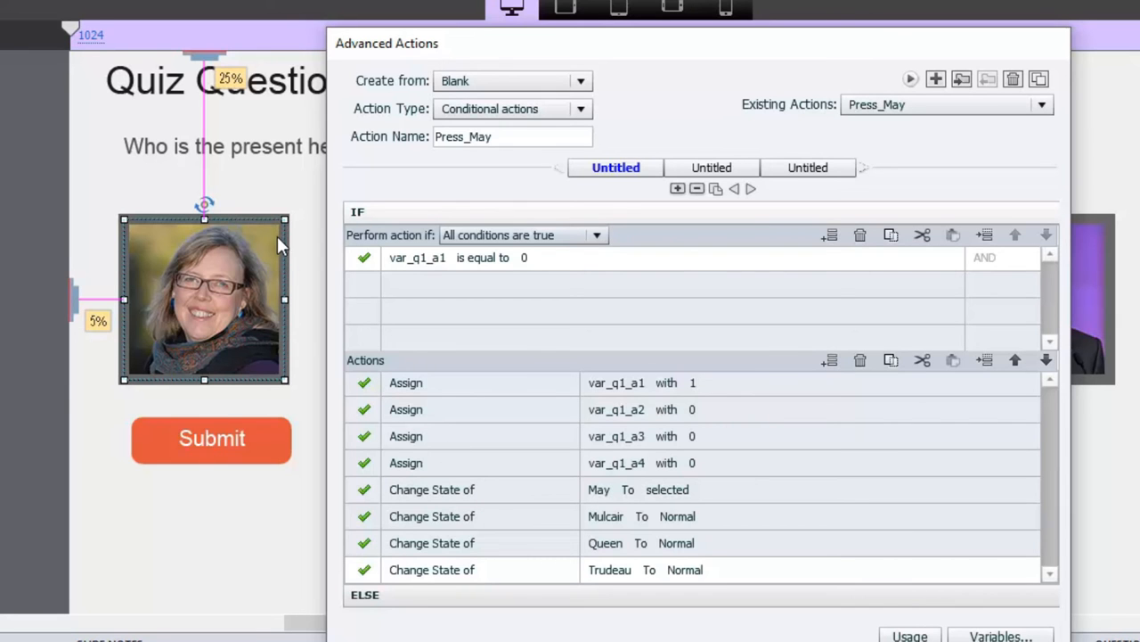
mouse_move(685, 495)
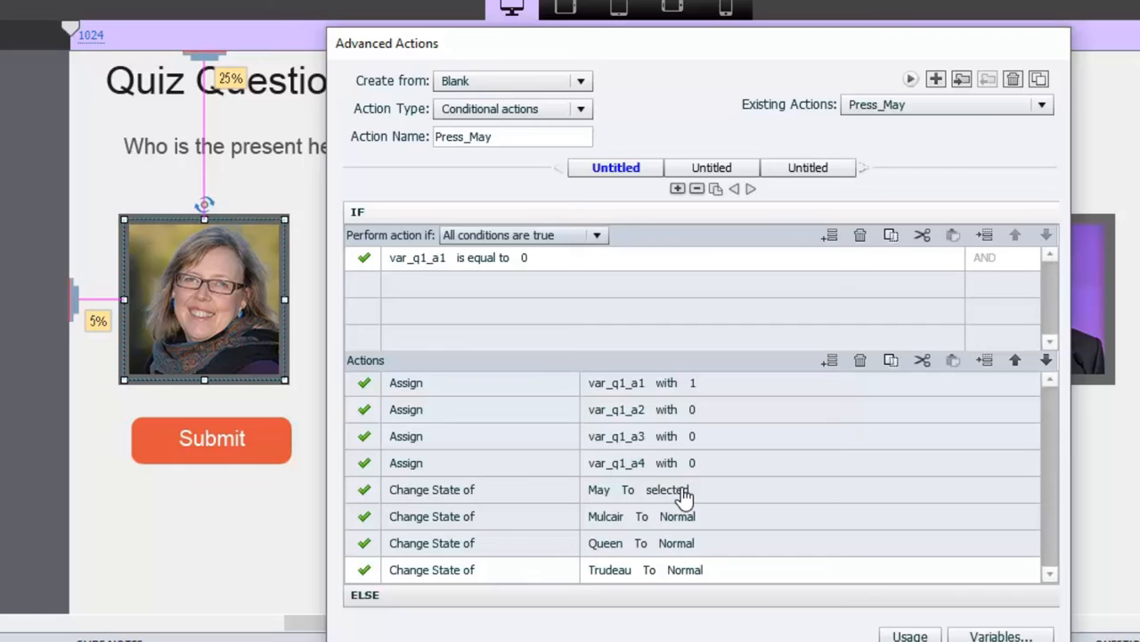
mouse_move(748, 463)
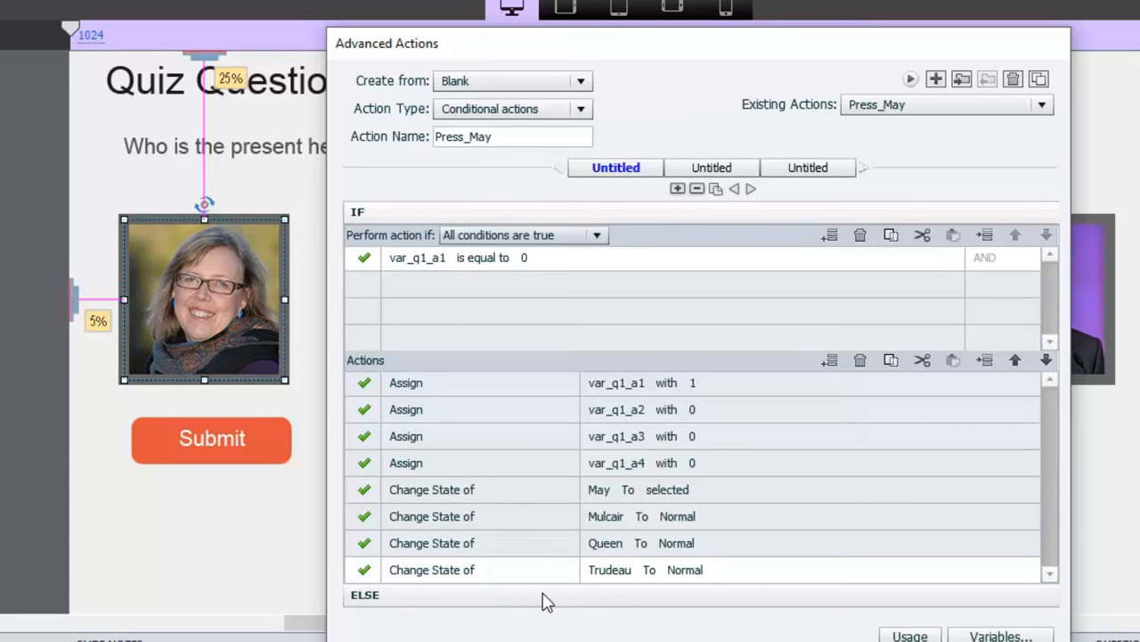
mouse_move(698, 449)
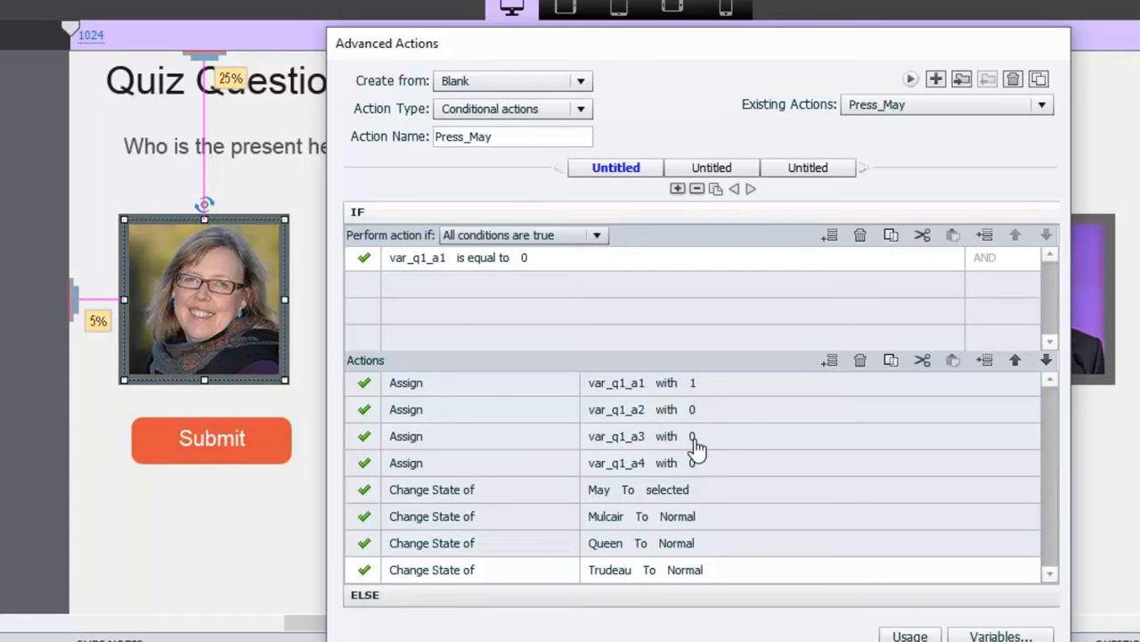
mouse_move(698, 408)
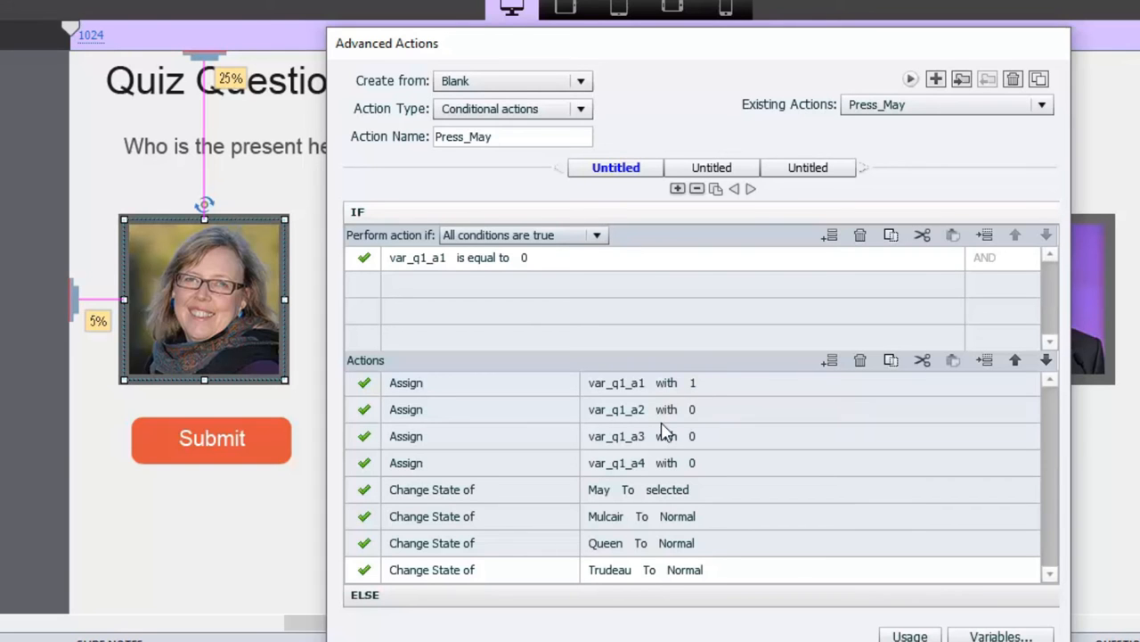
mouse_move(670, 510)
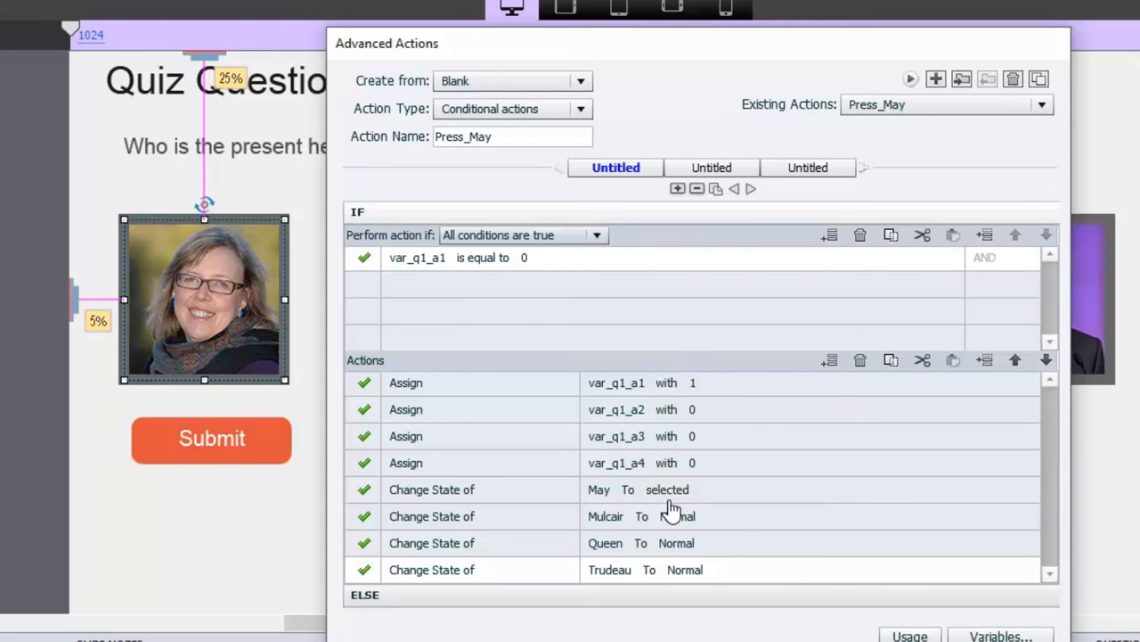
mouse_move(656, 502)
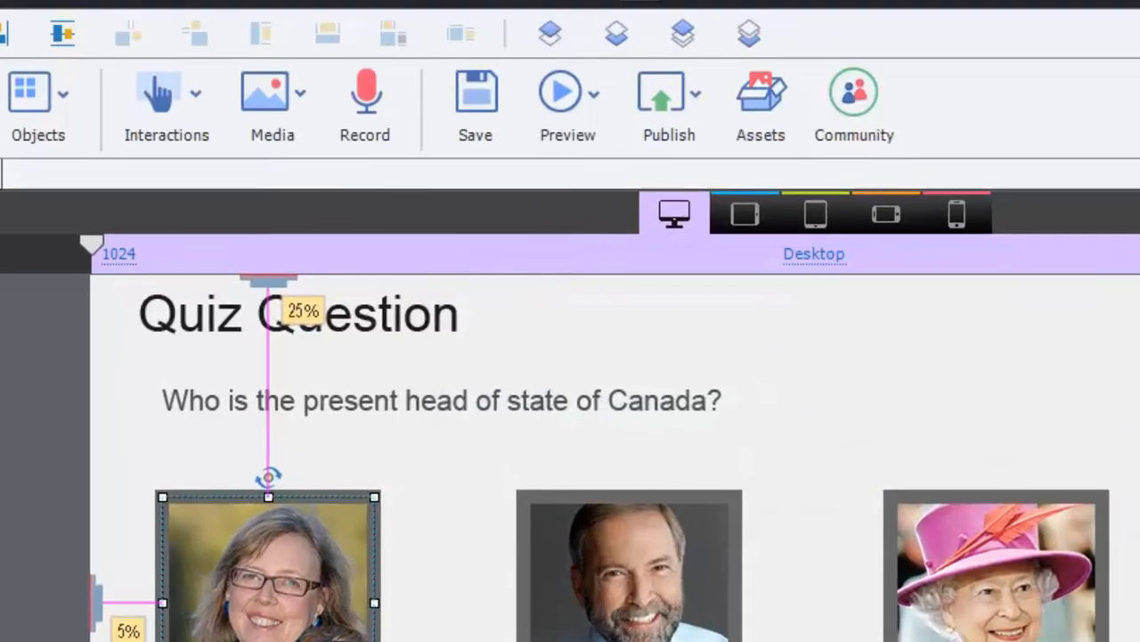
- Preview the slide, choose the first portrait, then change the answer to the Queen's portrait
left_click(567, 89)
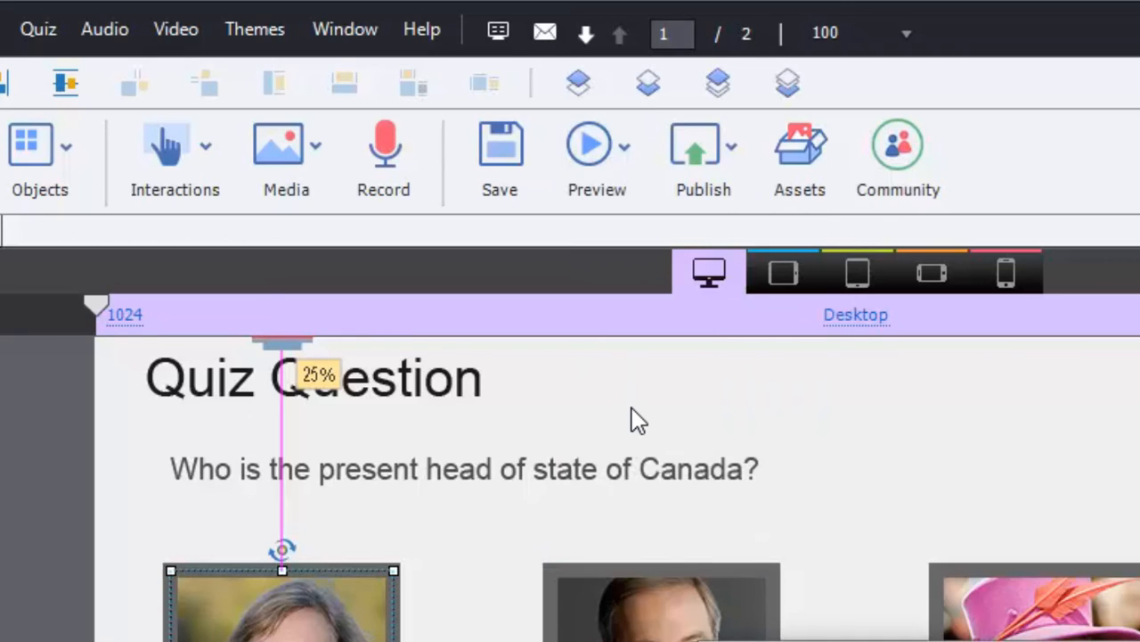
left_click(595, 161)
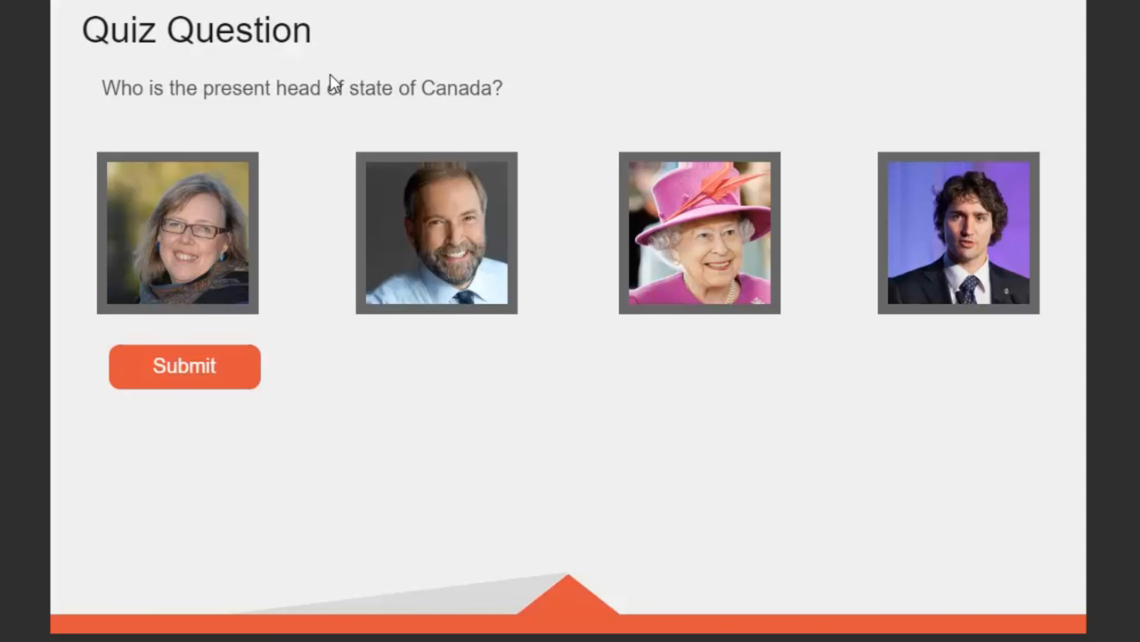
mouse_move(322, 139)
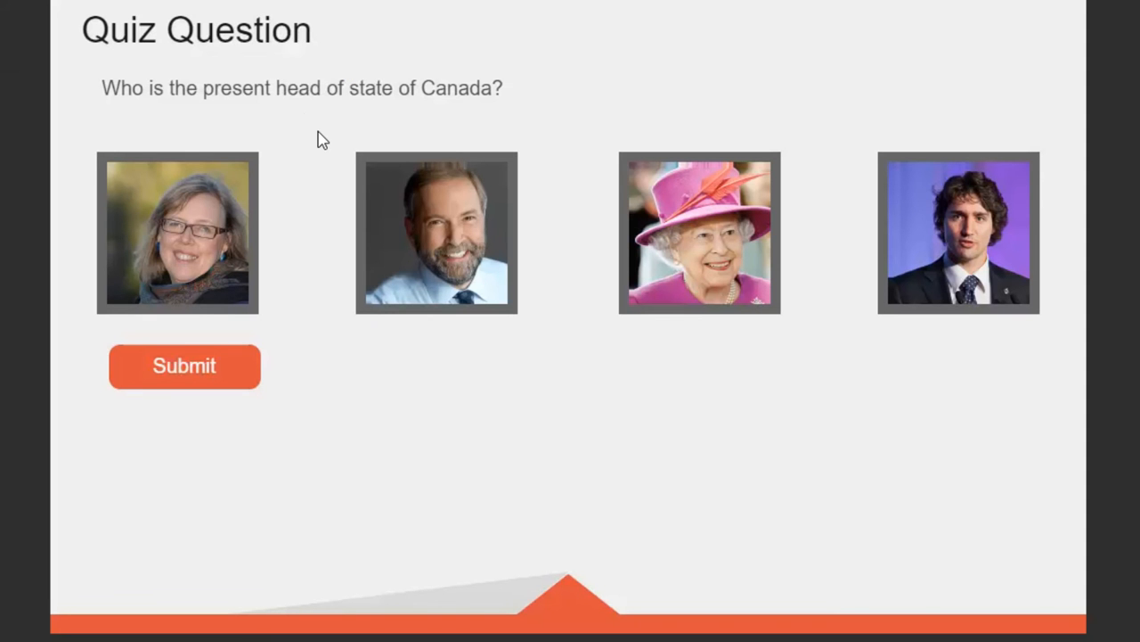
mouse_move(894, 239)
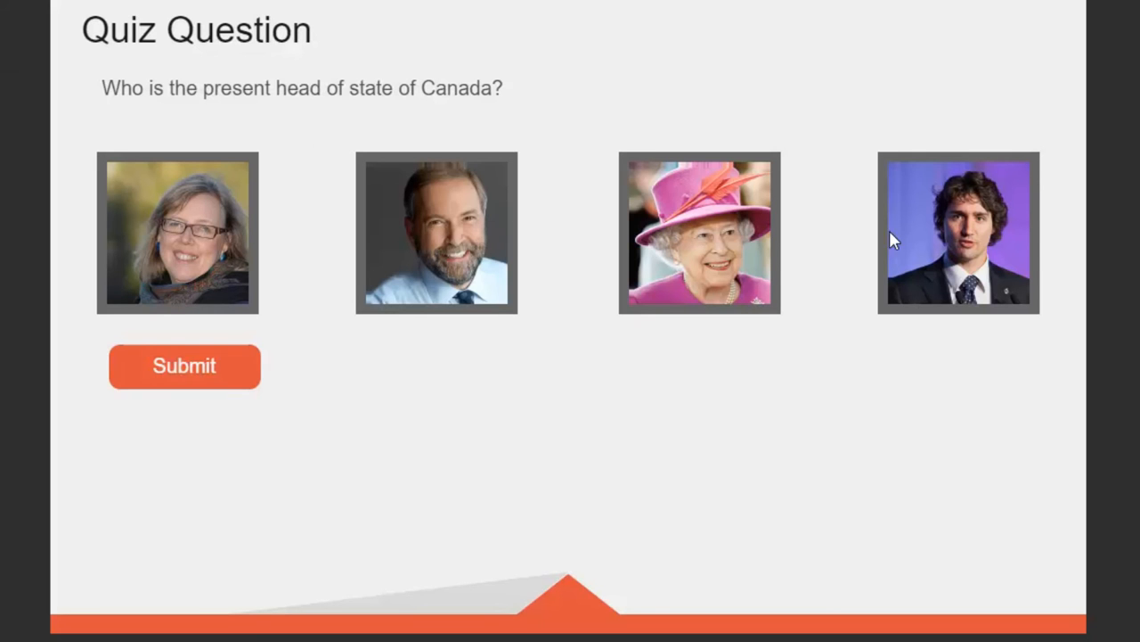
mouse_move(752, 260)
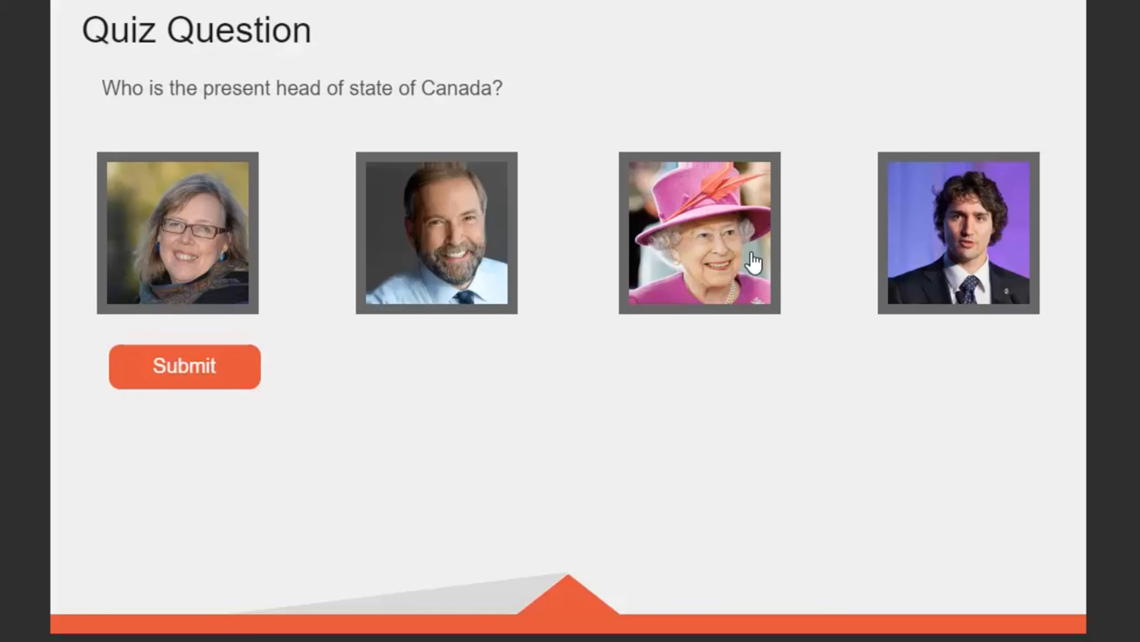
mouse_move(217, 137)
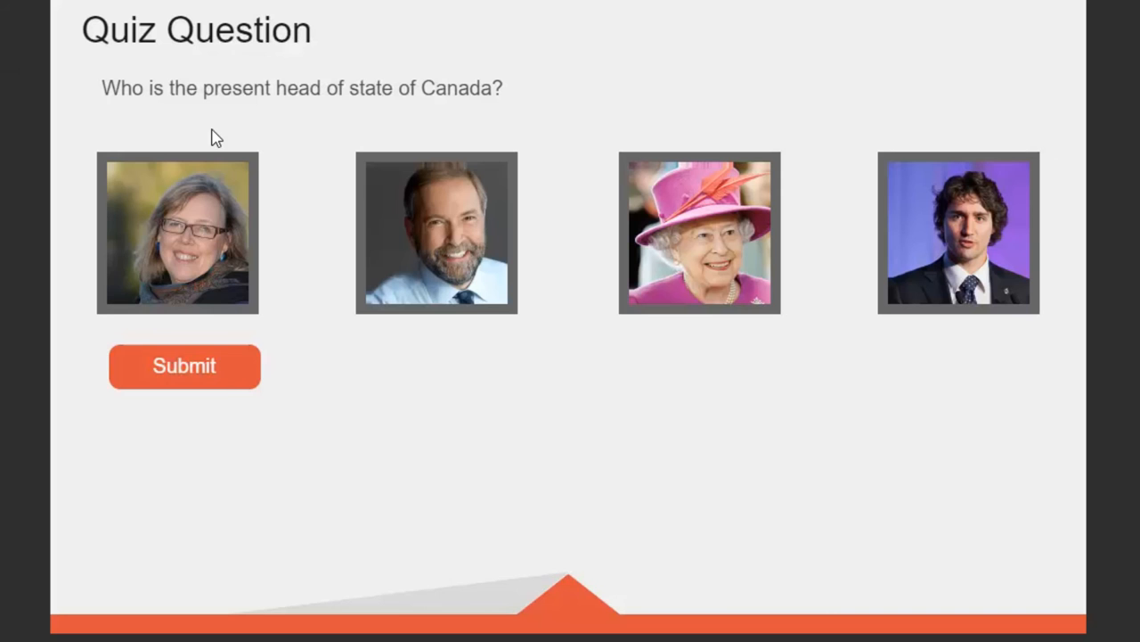
left_click(178, 232)
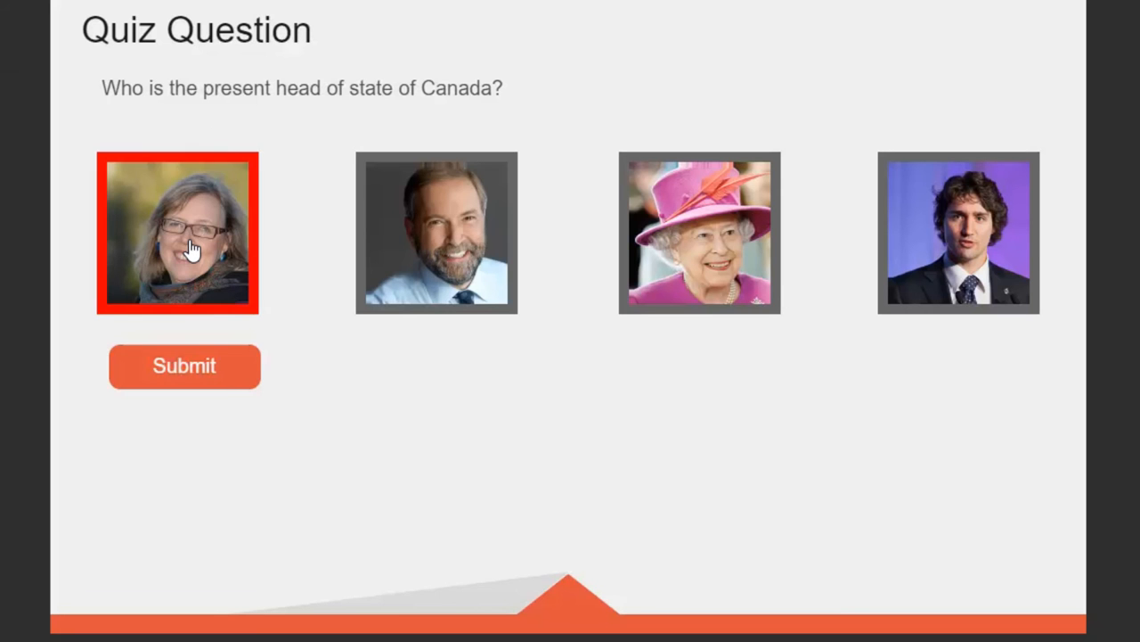
mouse_move(137, 164)
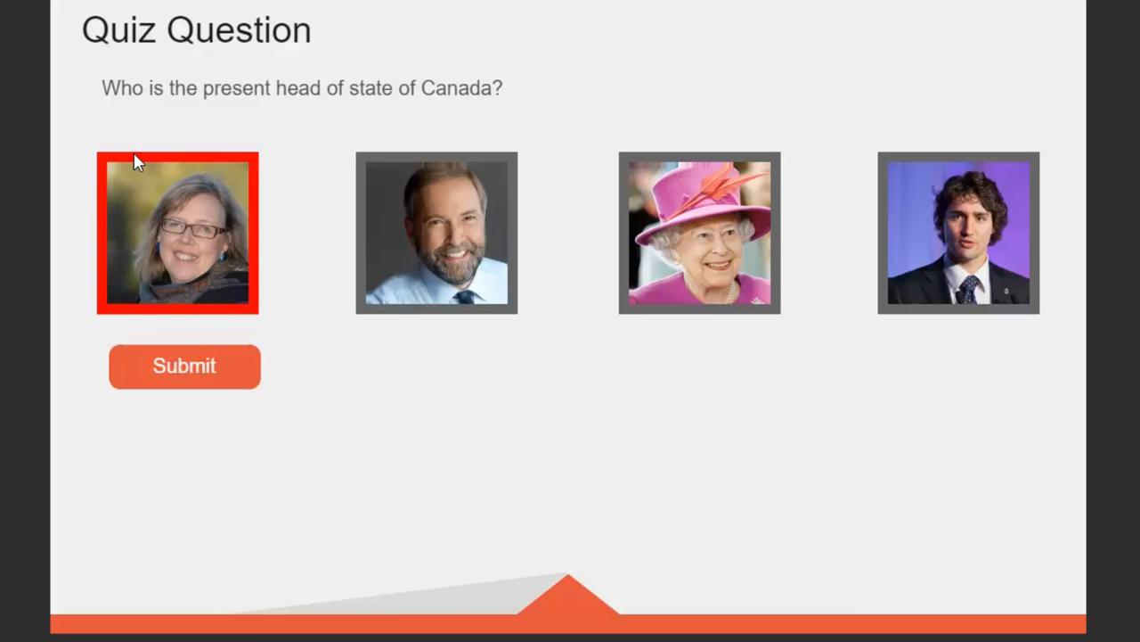
mouse_move(263, 164)
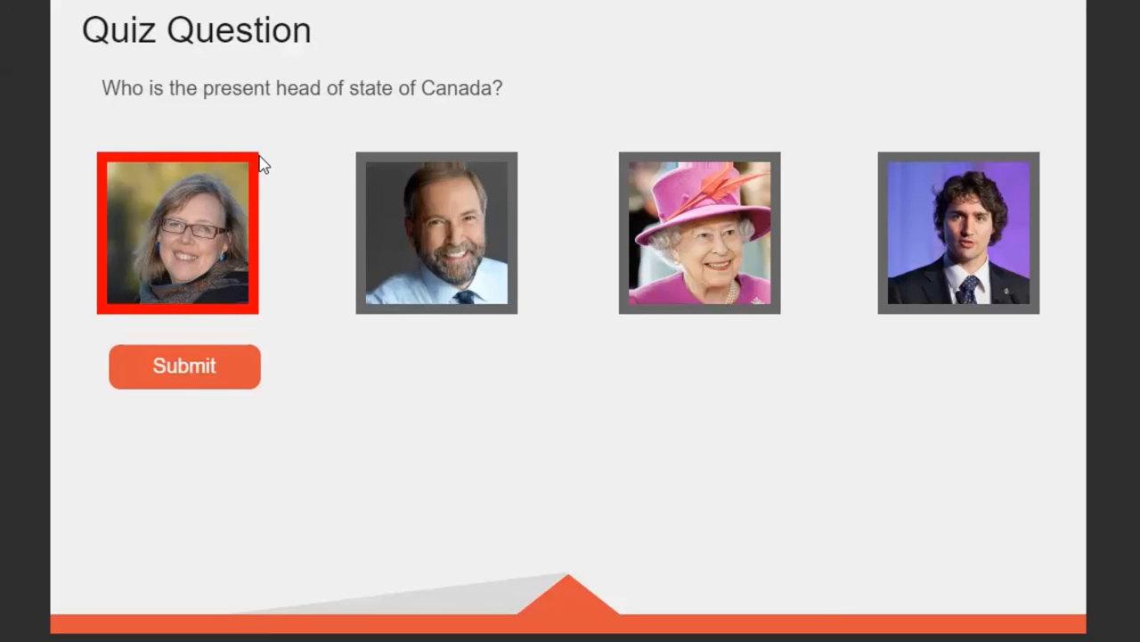
mouse_move(253, 314)
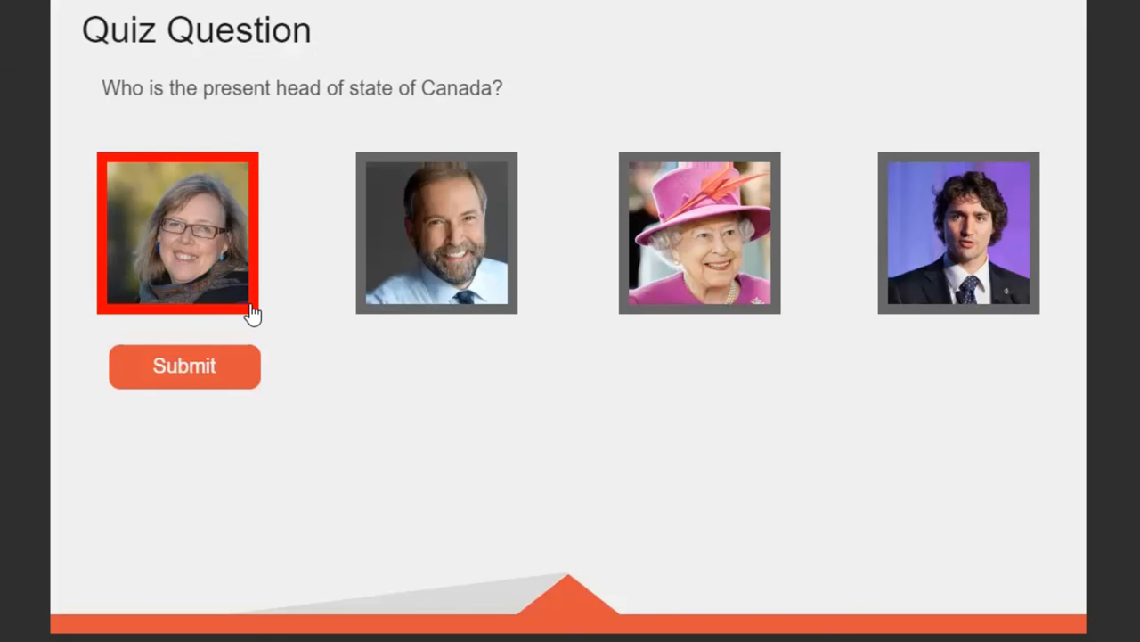
mouse_move(905, 270)
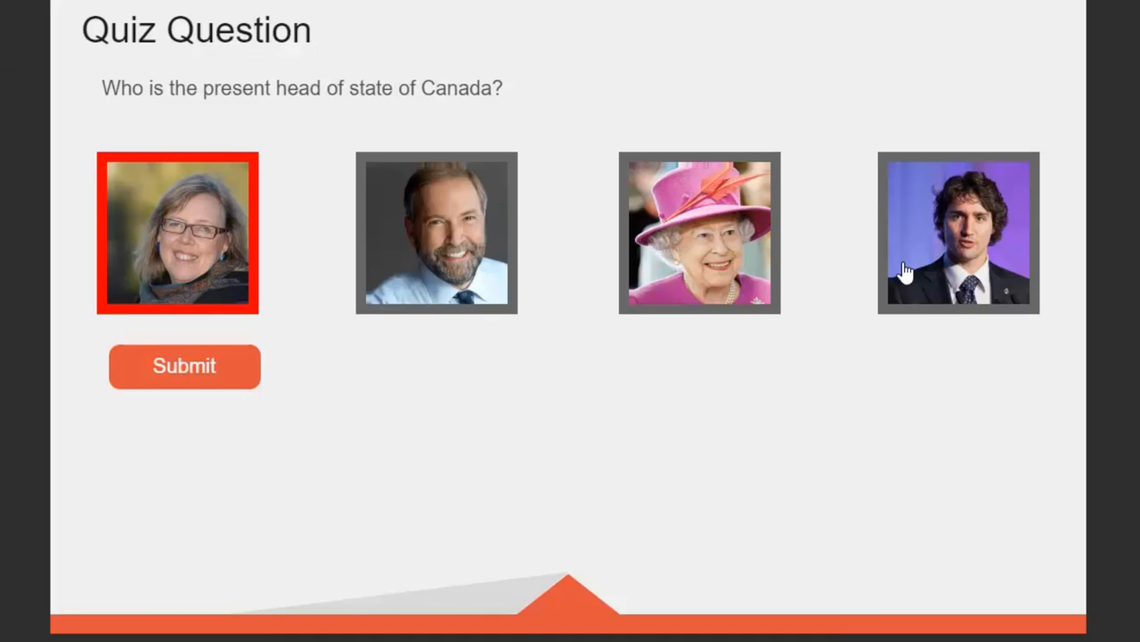
mouse_move(991, 274)
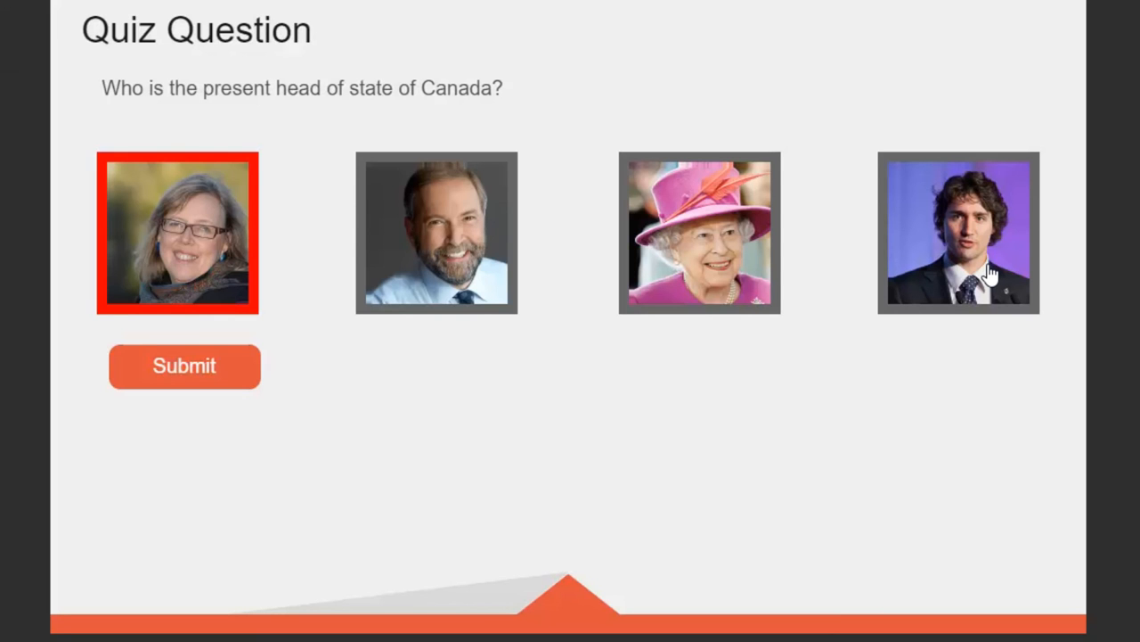
mouse_move(713, 246)
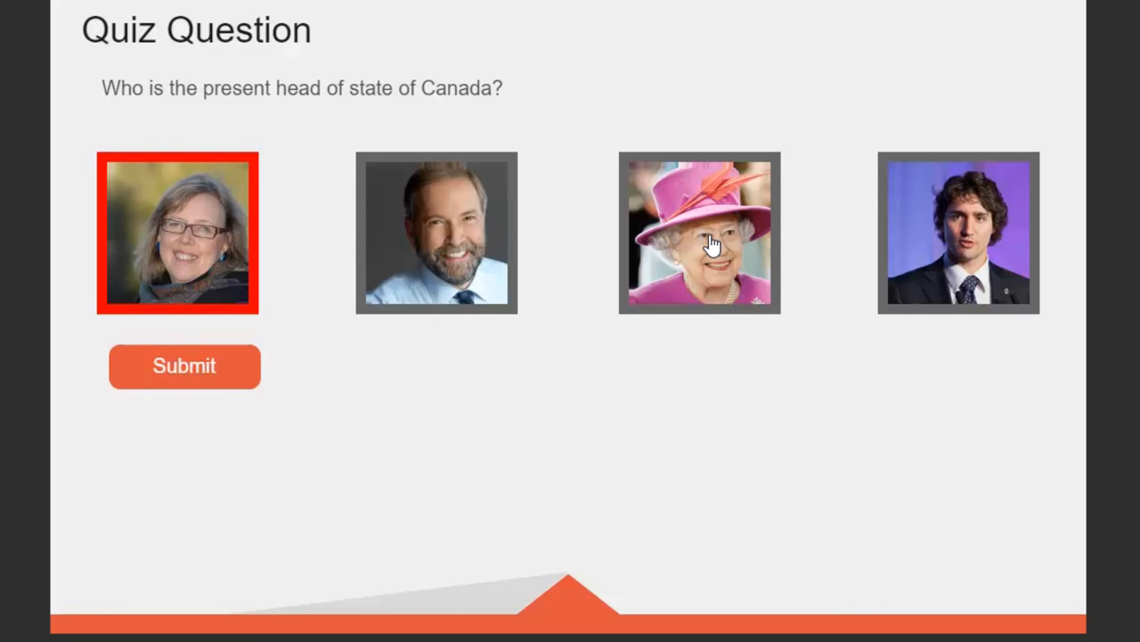
mouse_move(270, 235)
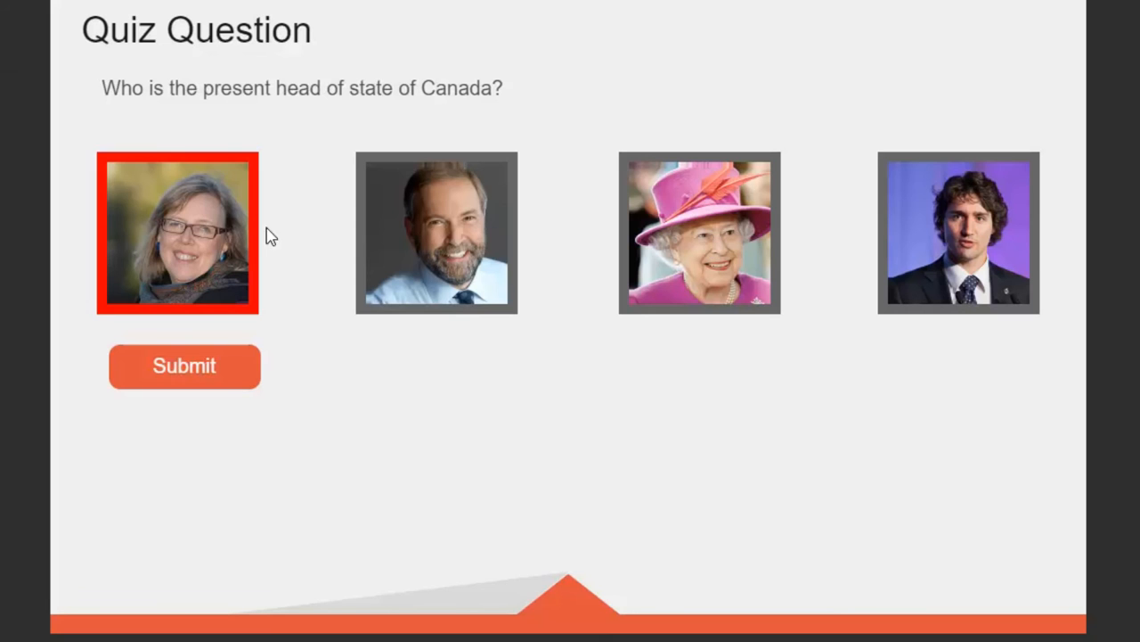
mouse_move(242, 238)
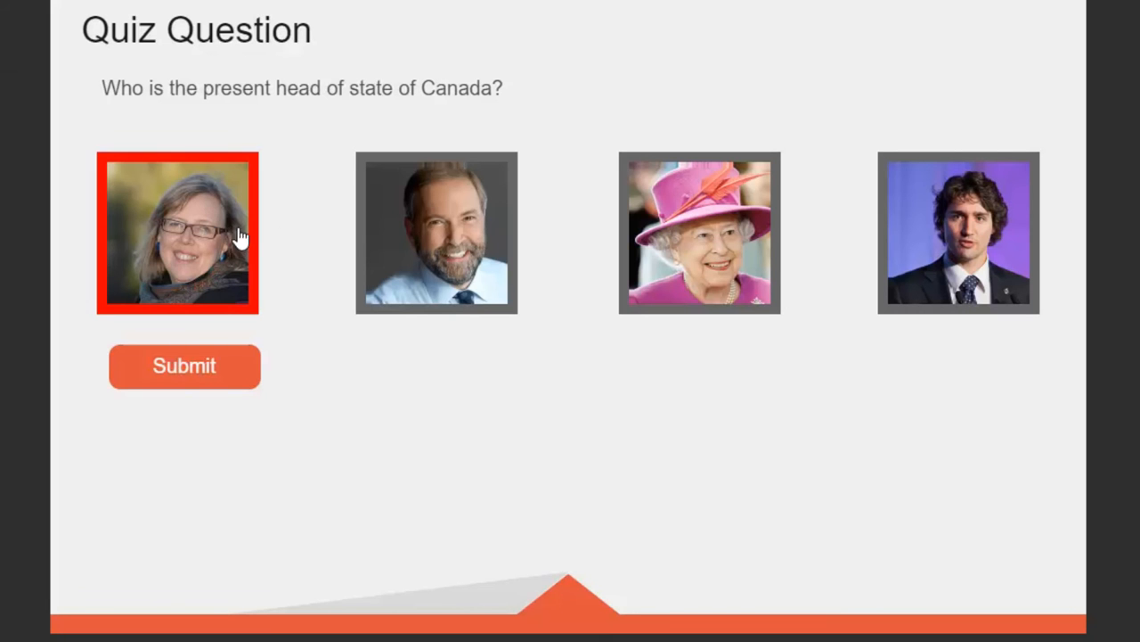
mouse_move(114, 313)
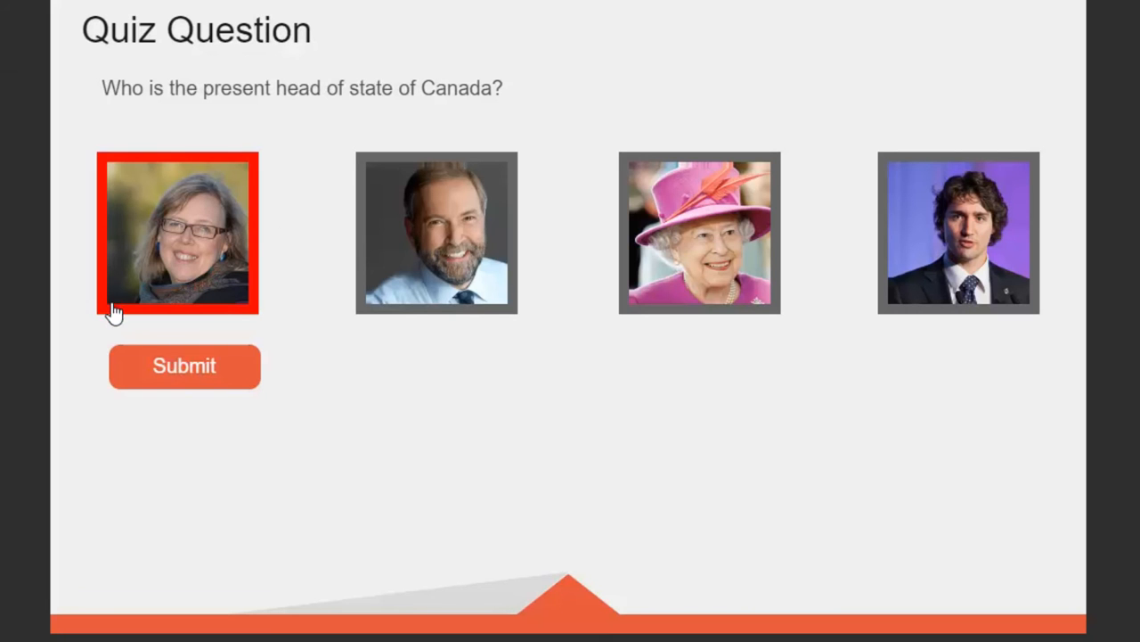
left_click(700, 232)
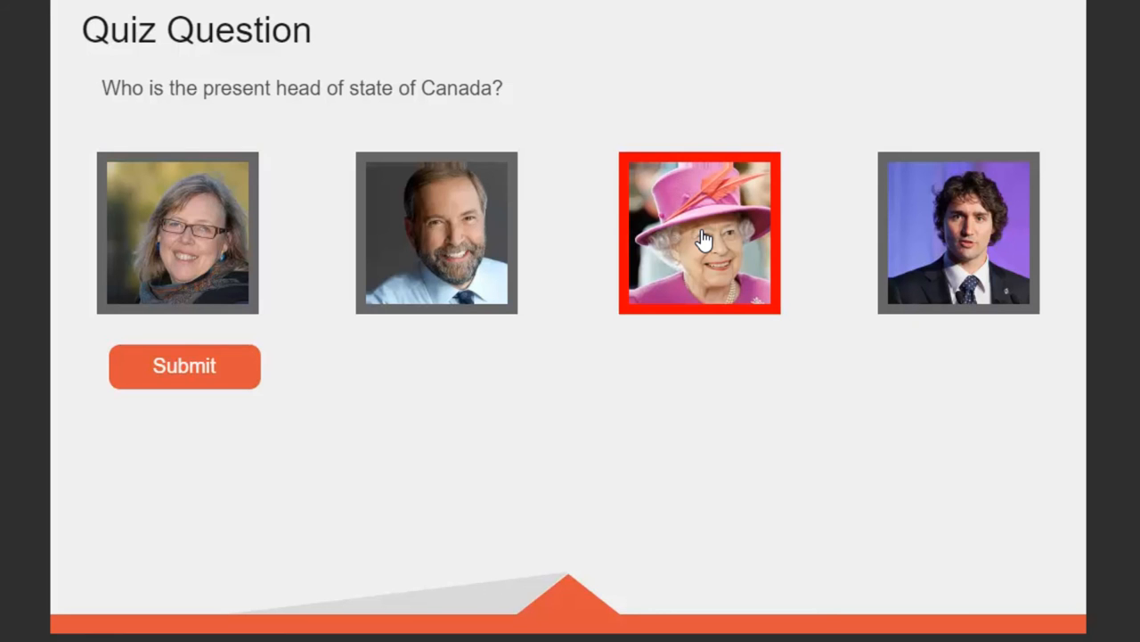
mouse_move(959, 232)
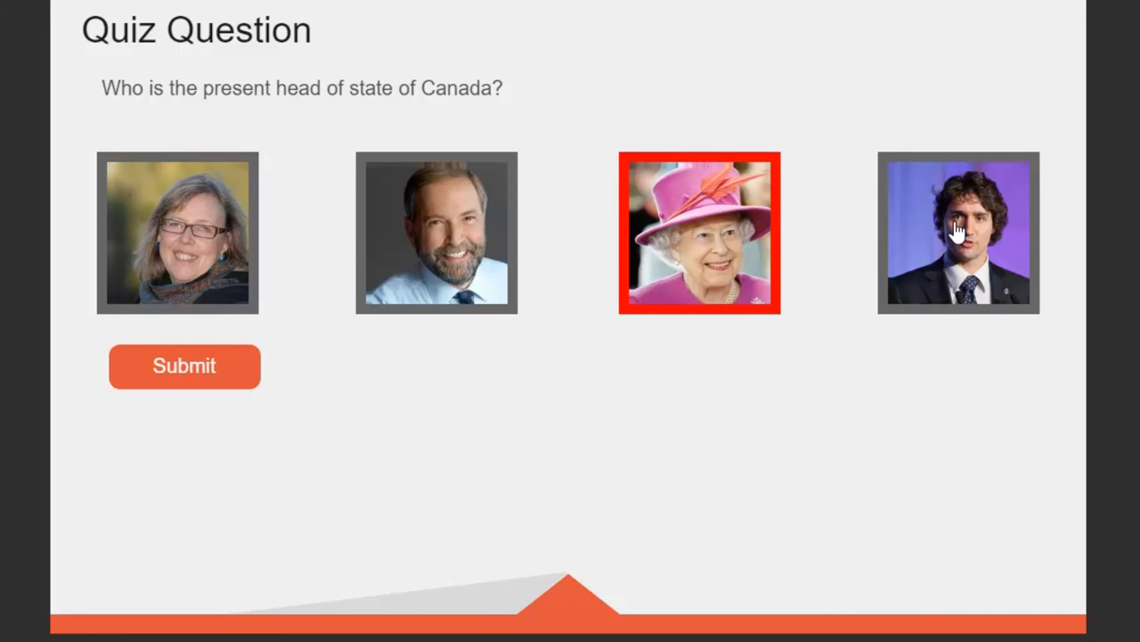
left_click(436, 232)
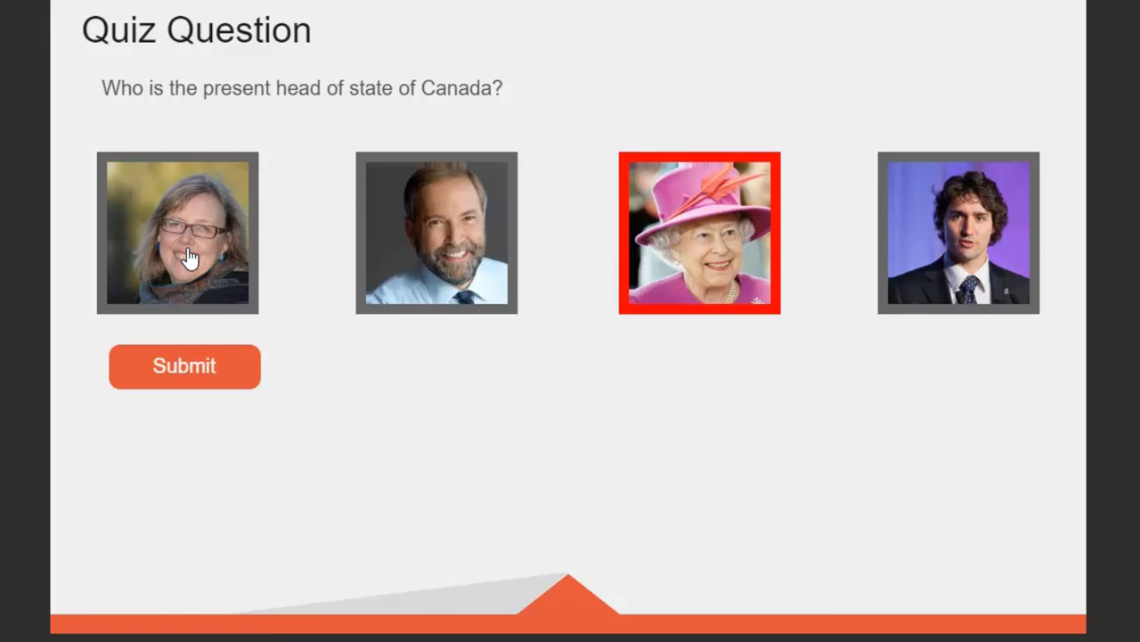
mouse_move(953, 253)
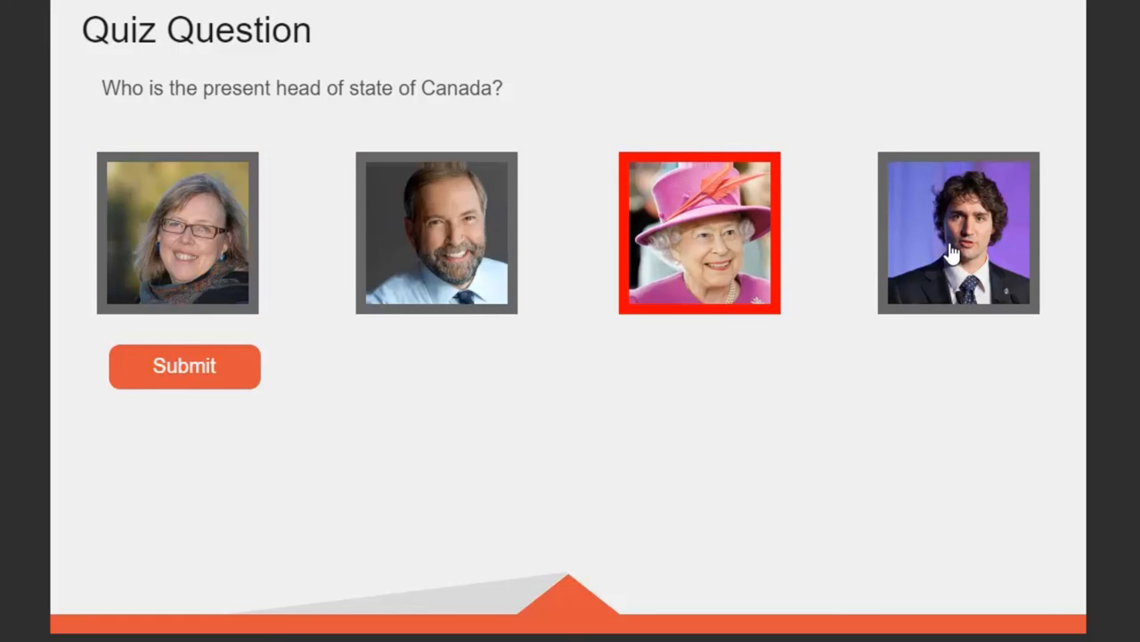
left_click(436, 231)
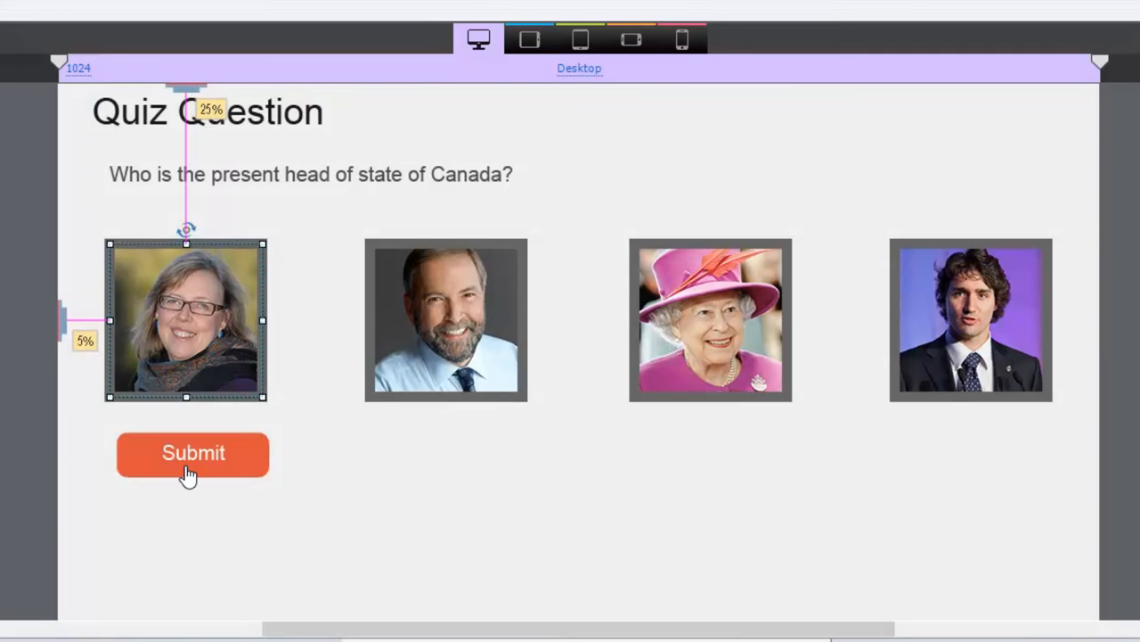
mouse_move(203, 472)
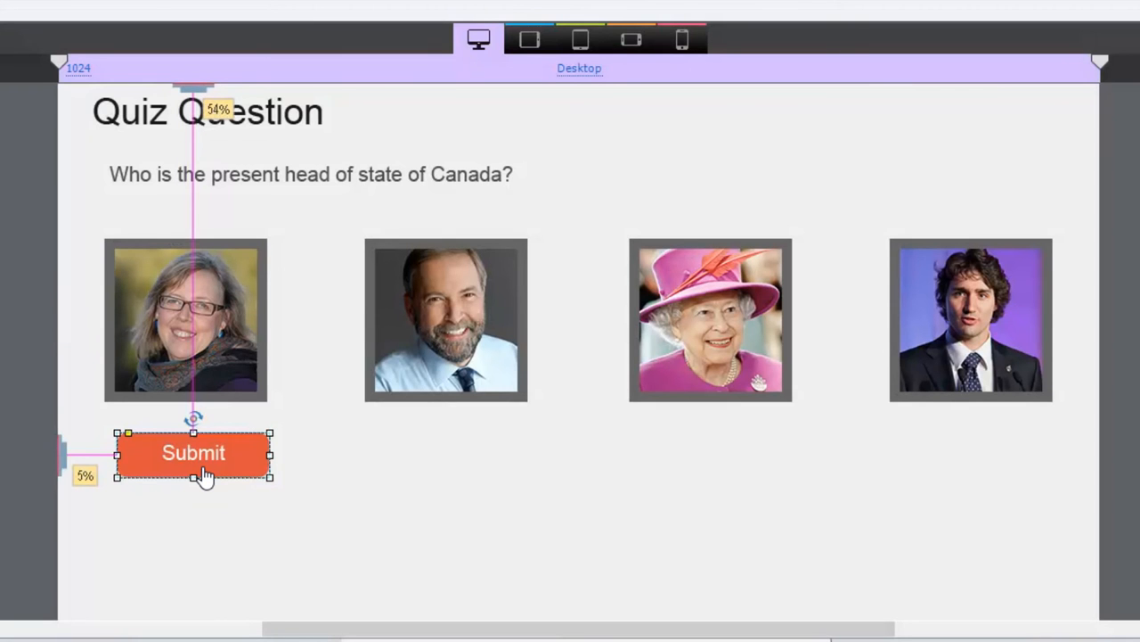
mouse_move(313, 478)
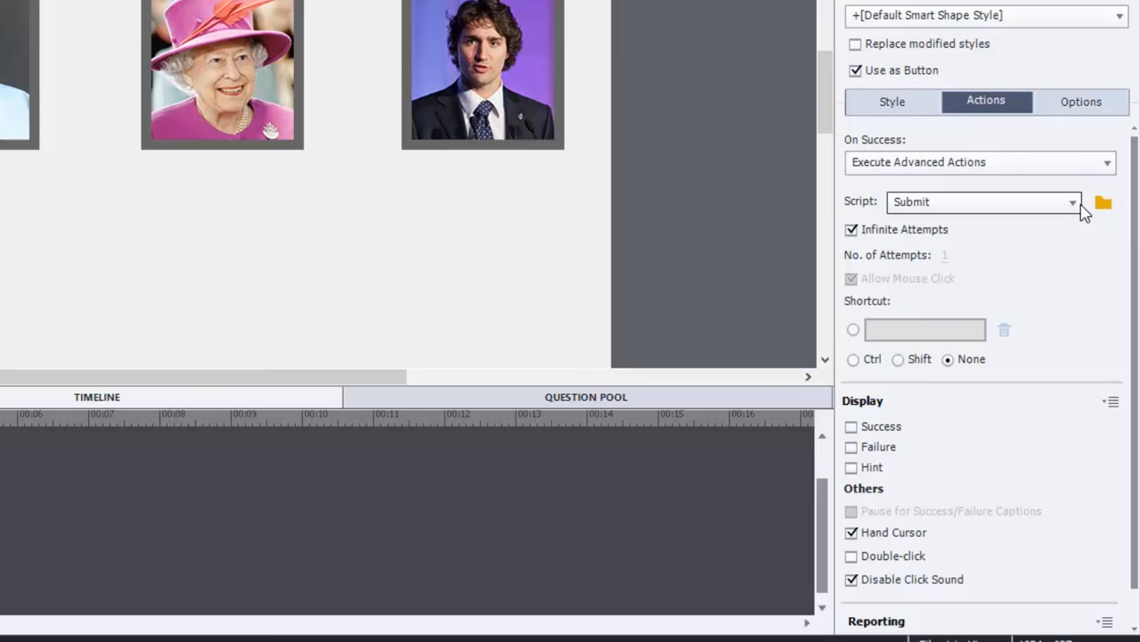
mouse_move(1103, 203)
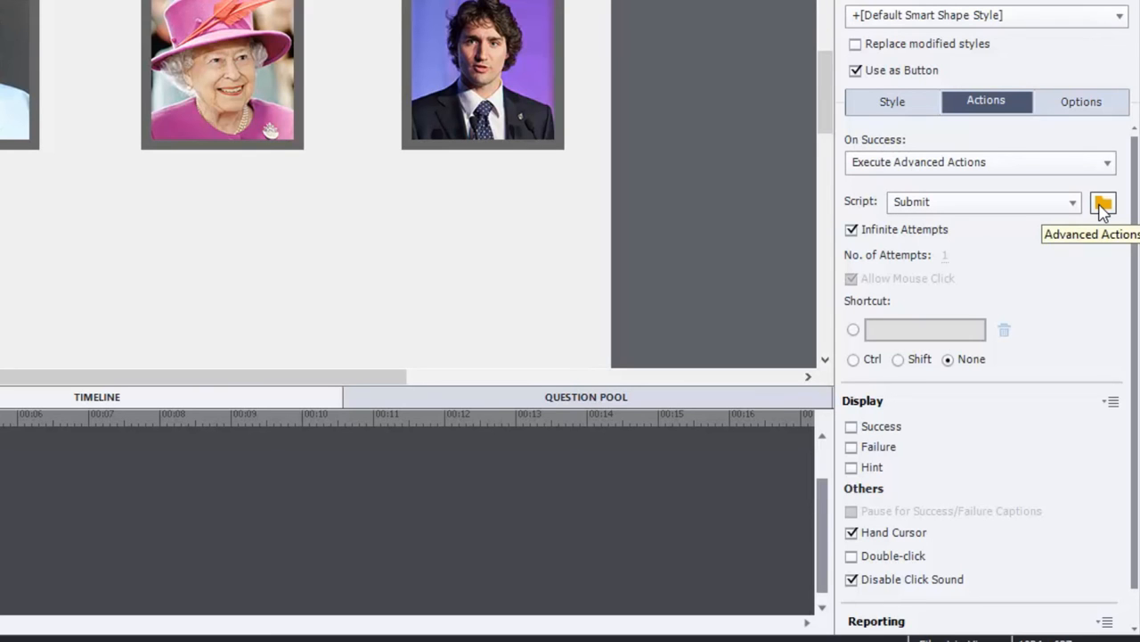
mouse_move(823, 463)
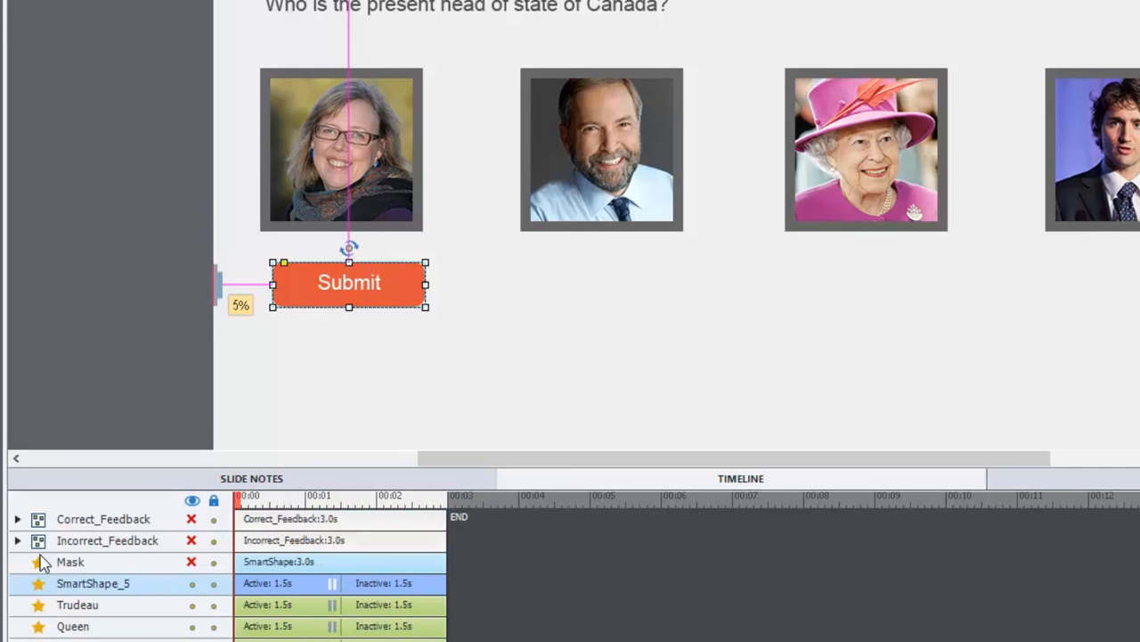
mouse_move(295, 429)
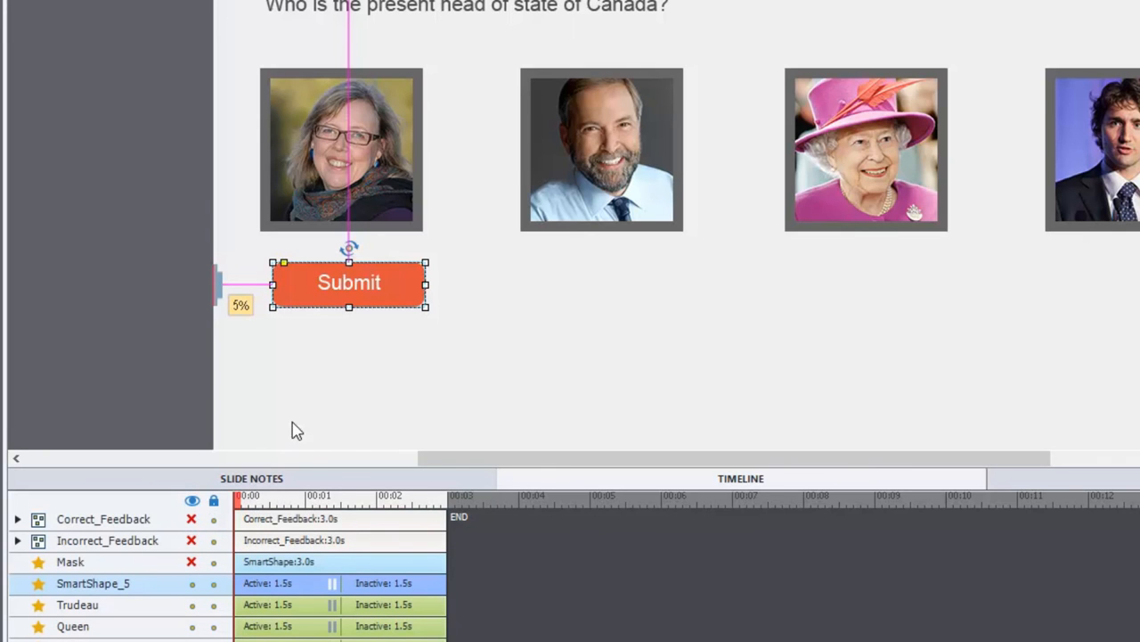
mouse_move(681, 435)
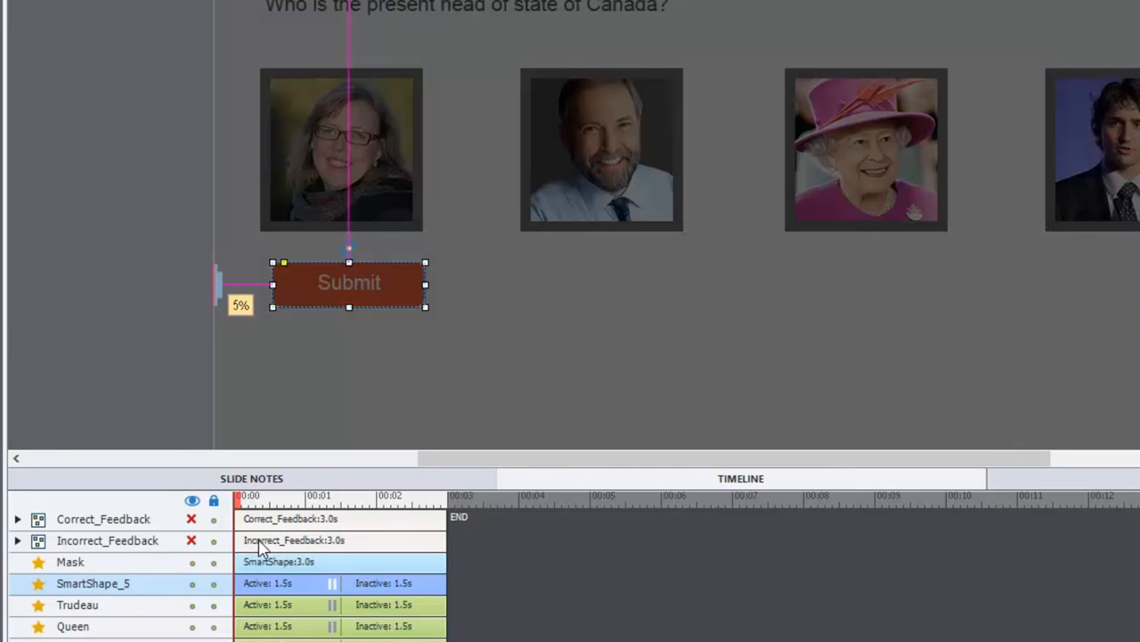
mouse_move(100, 552)
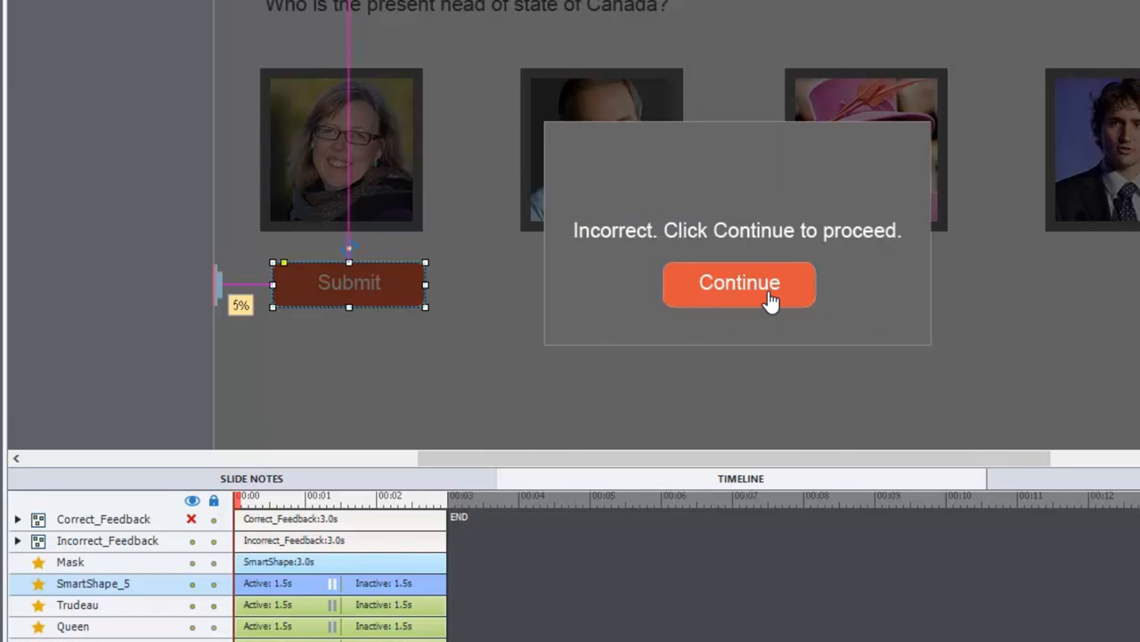
mouse_move(604, 242)
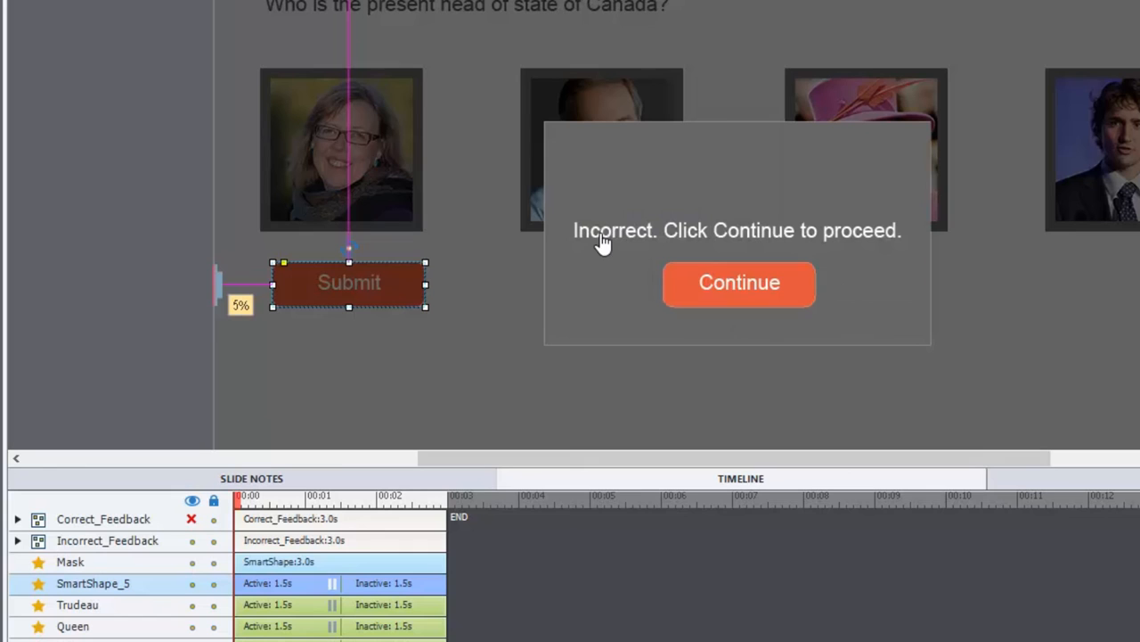
mouse_move(884, 239)
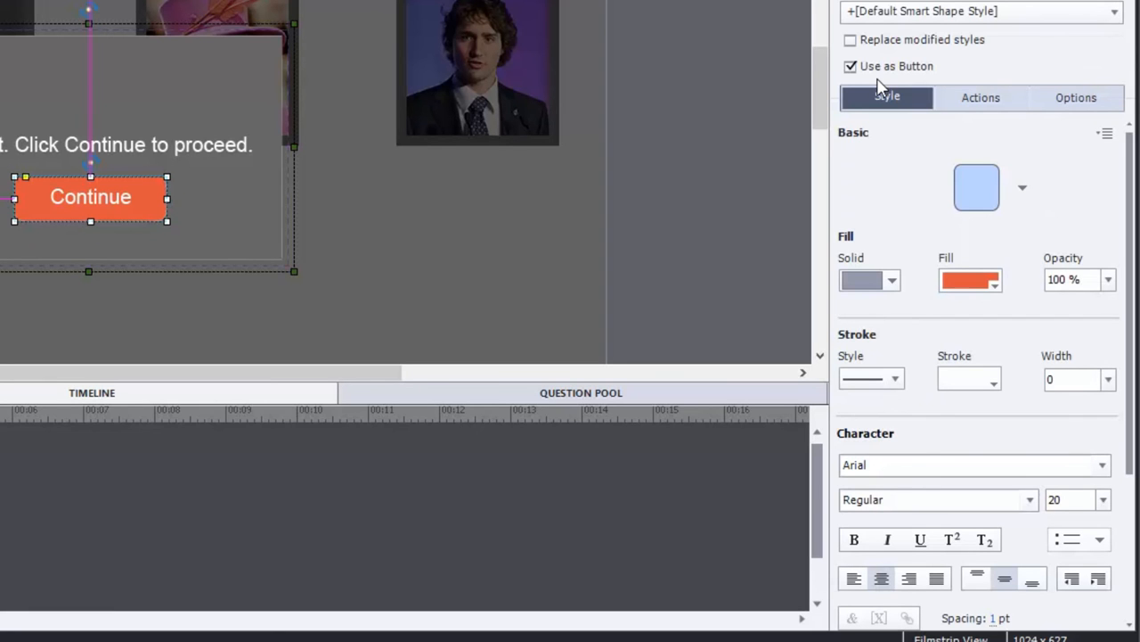
- View the Continue button's action, set to Go to the next slide
left_click(980, 96)
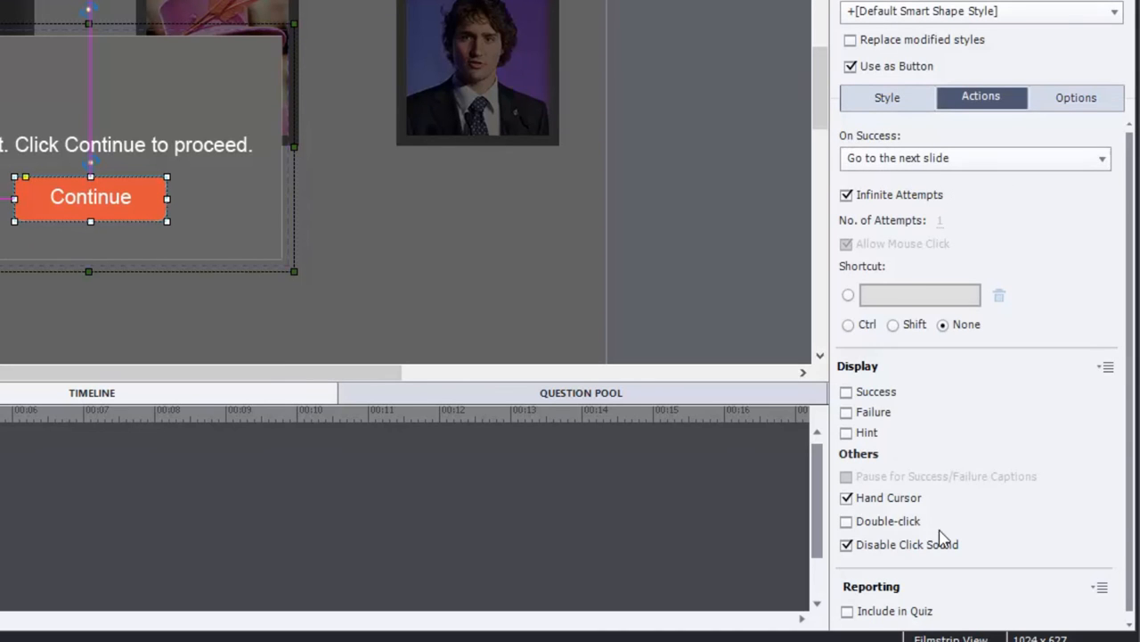
mouse_move(955, 499)
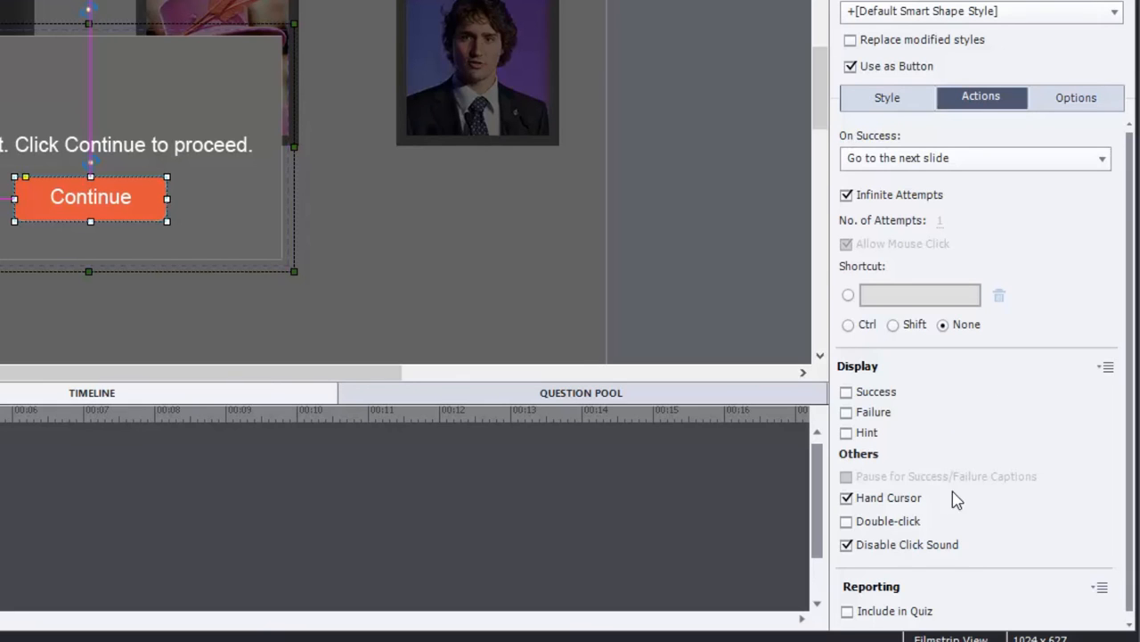
mouse_move(7, 328)
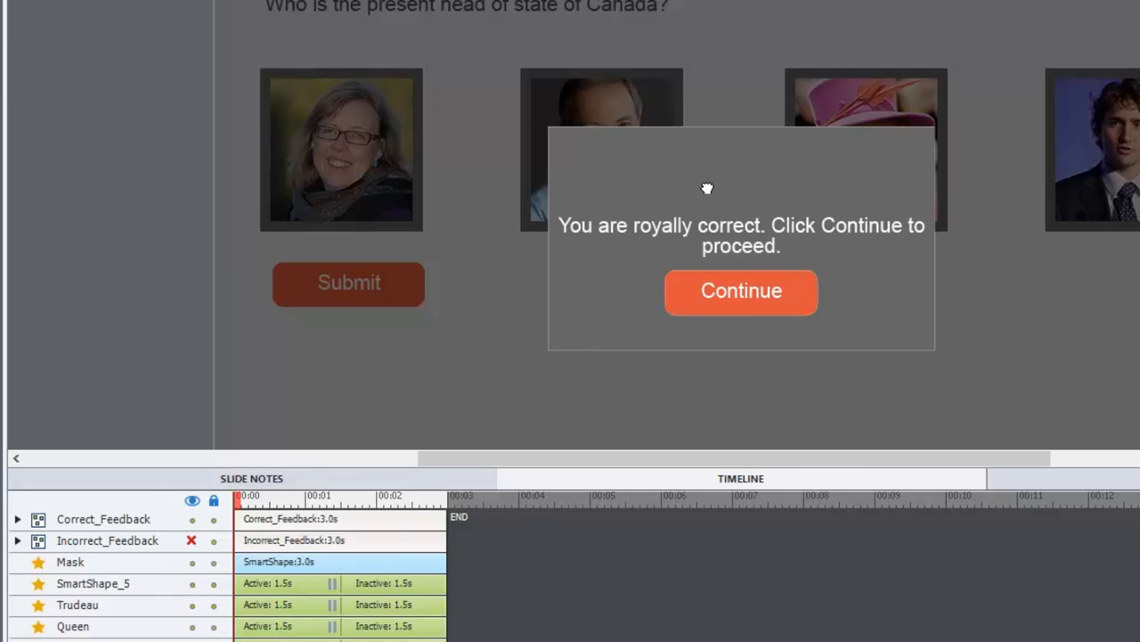
- Select the correct feedback's Continue button and toggle Include in Quiz under Reporting
left_click(741, 179)
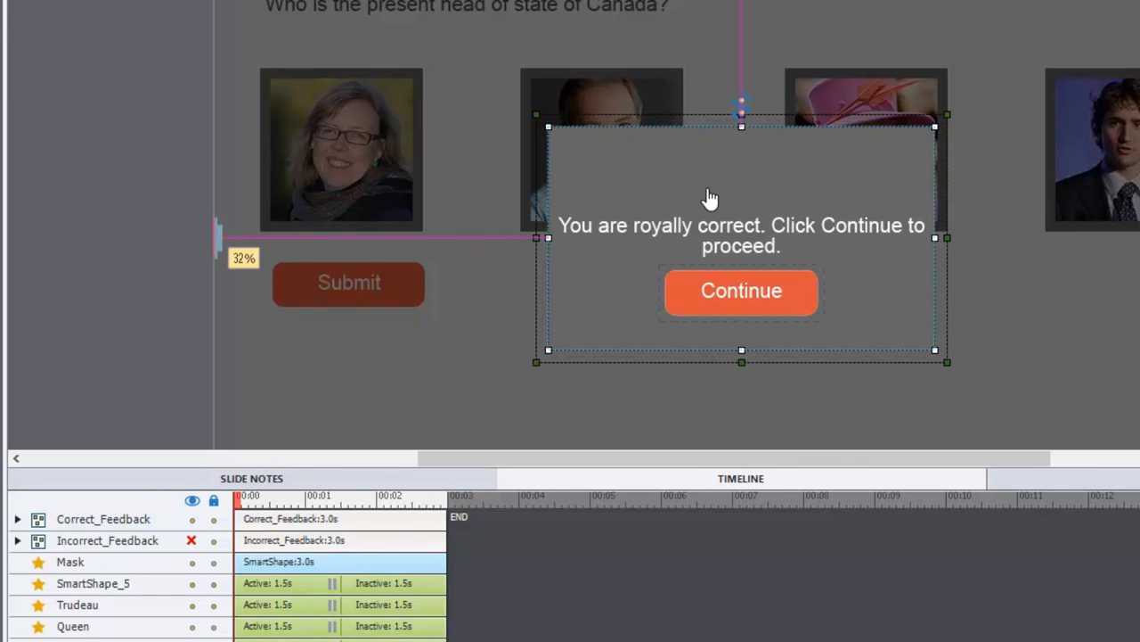
left_click(741, 291)
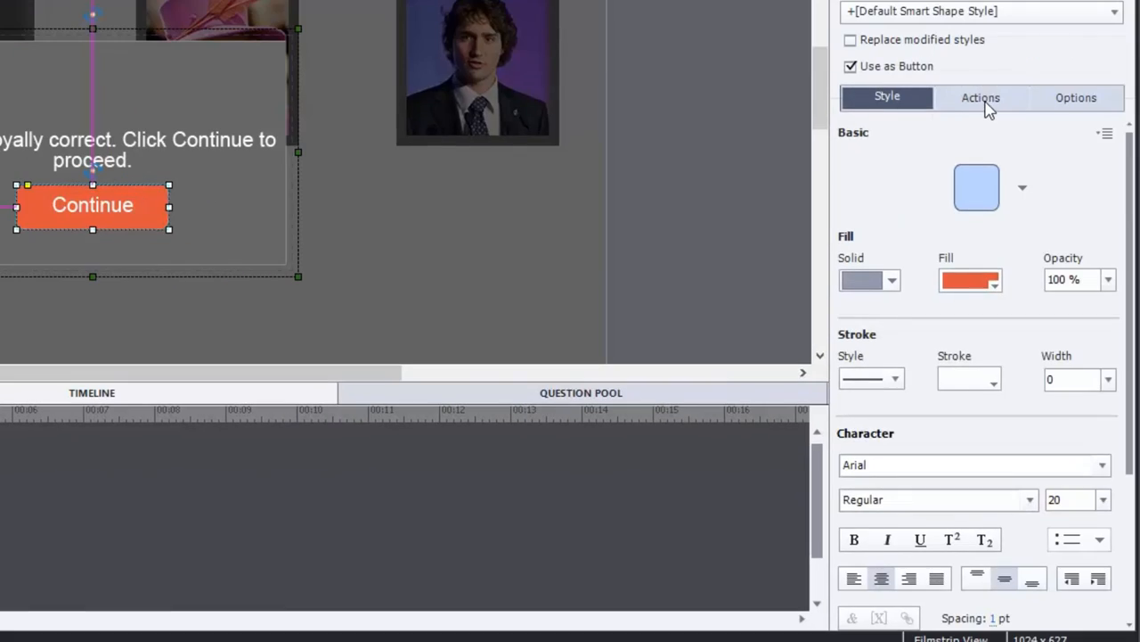
left_click(980, 96)
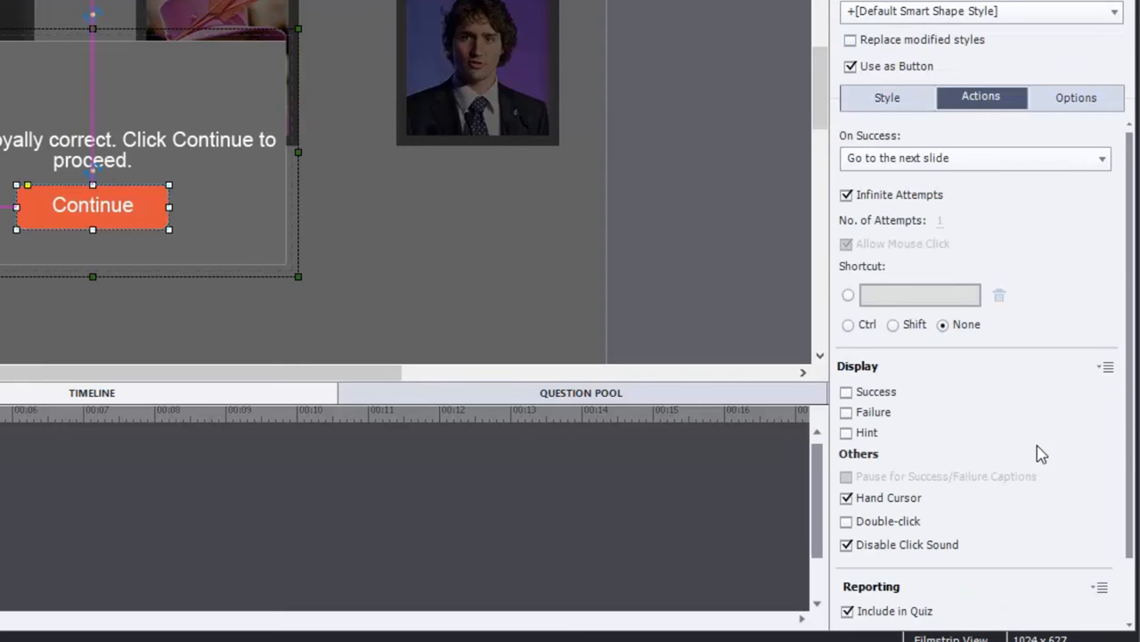
scroll("down", 3)
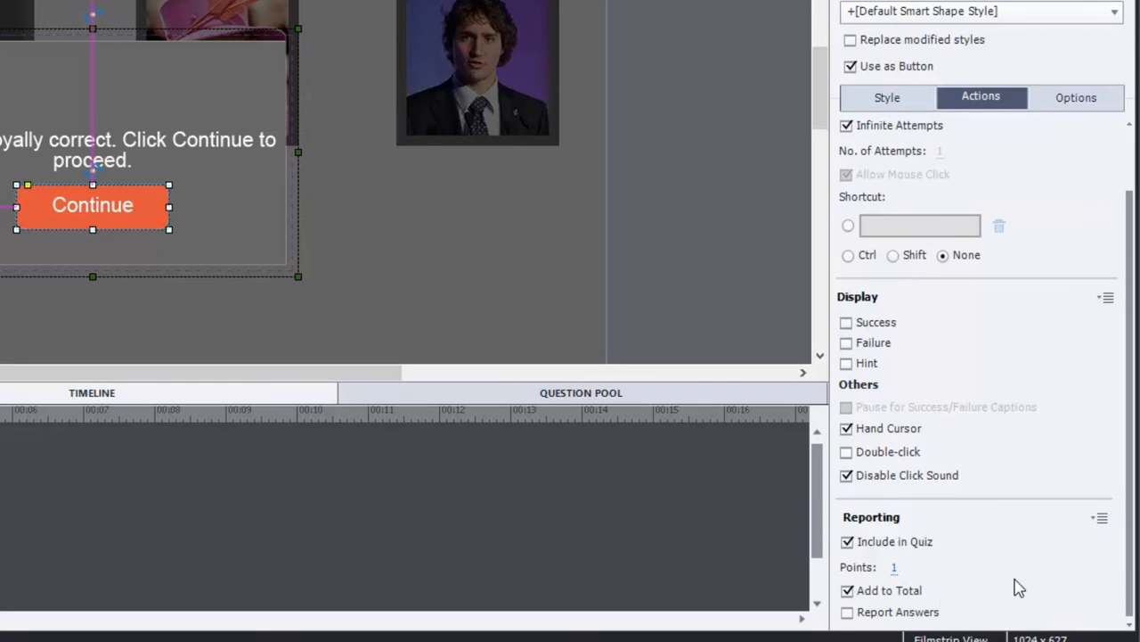
mouse_move(895, 592)
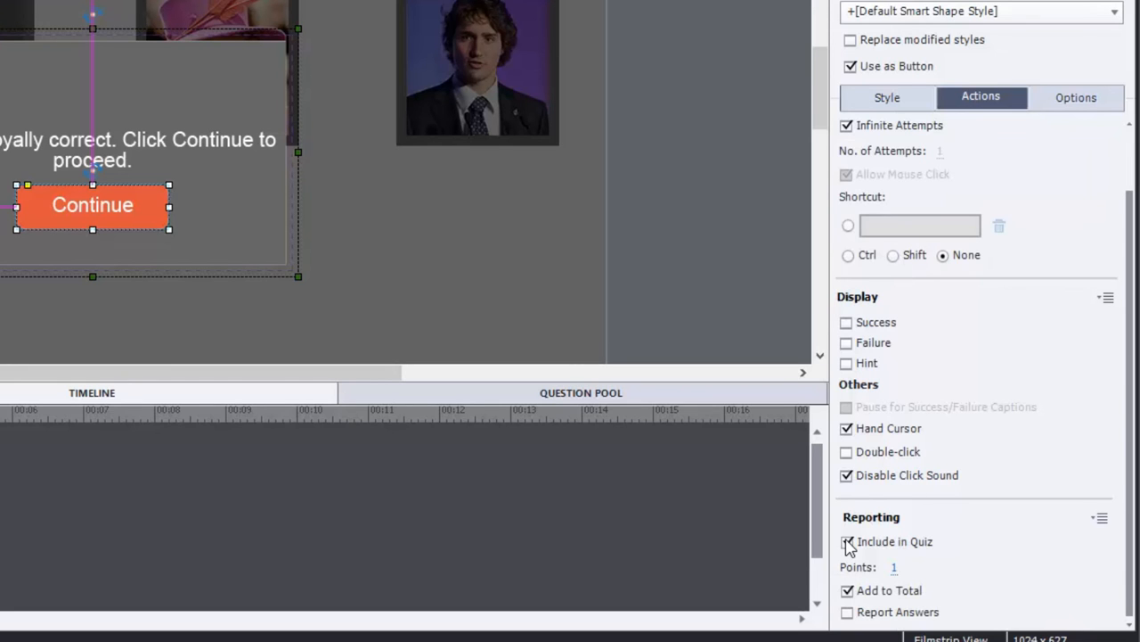
left_click(848, 542)
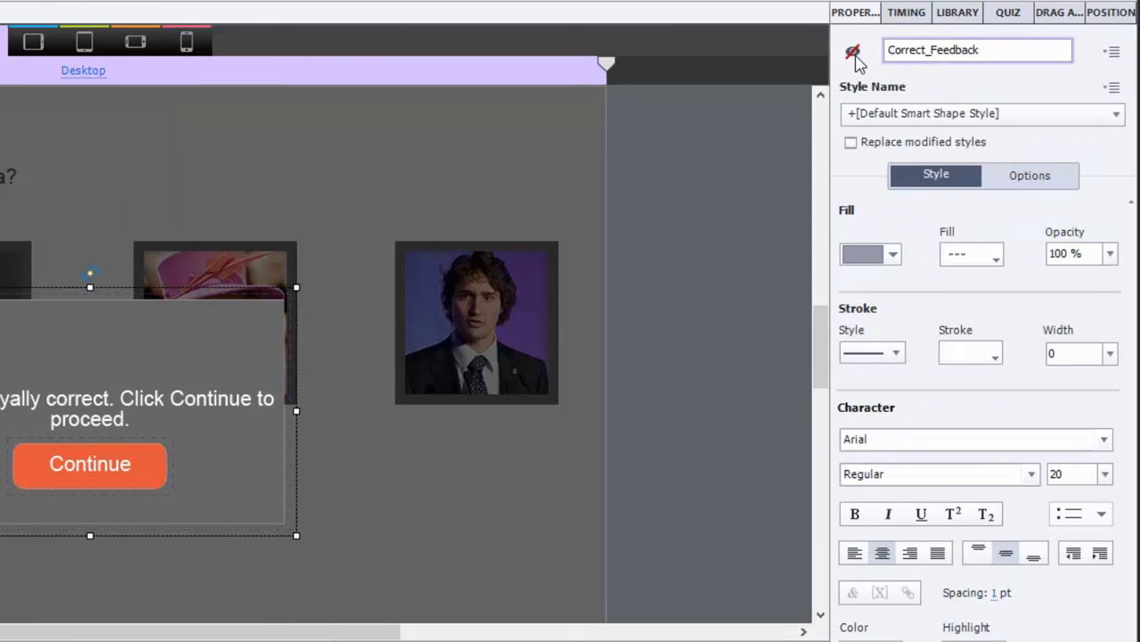
mouse_move(852, 50)
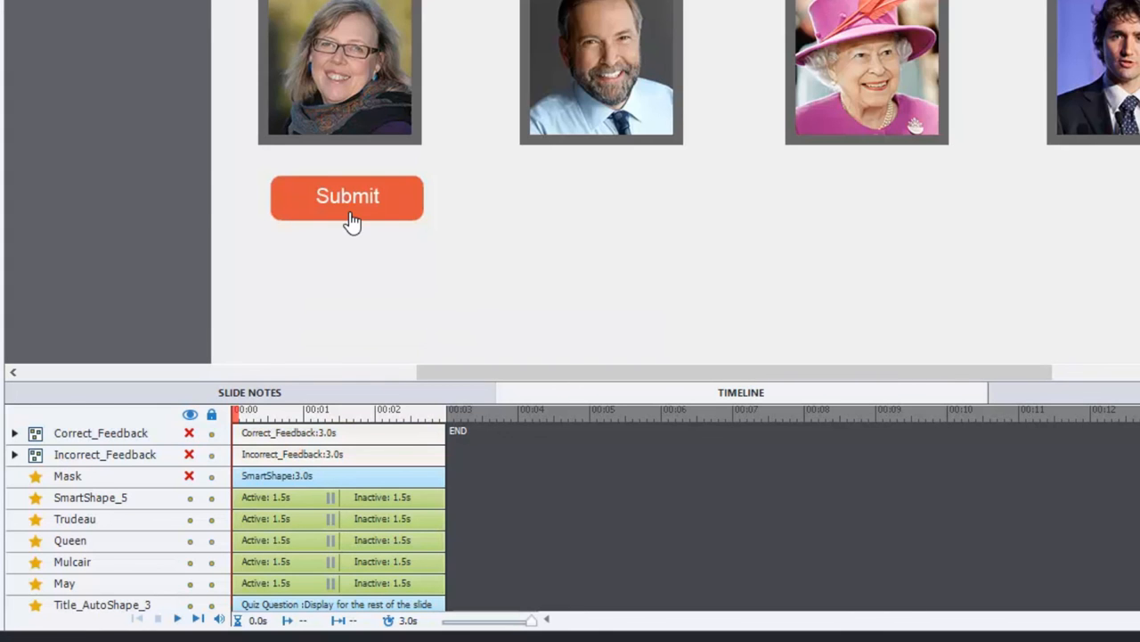
left_click(348, 196)
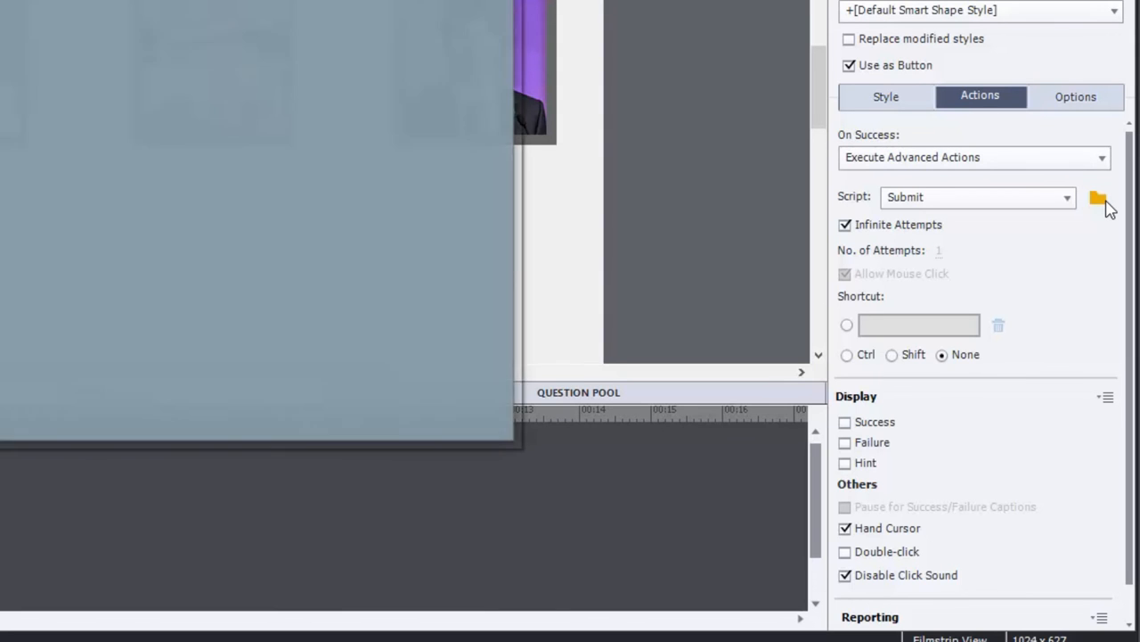
left_click(1098, 196)
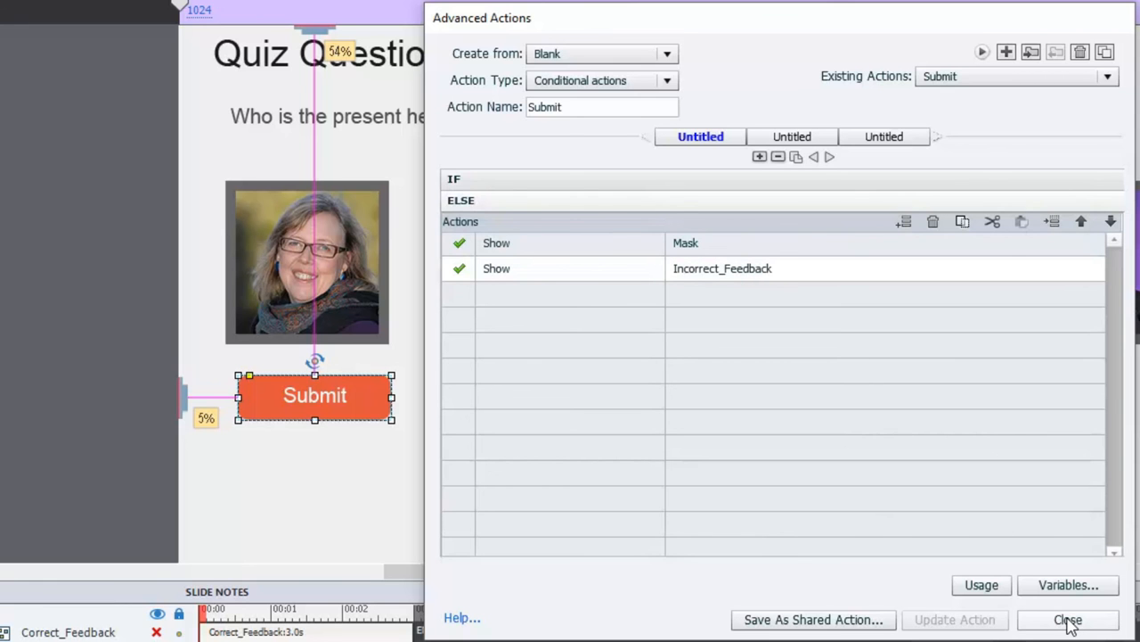
left_click(1068, 620)
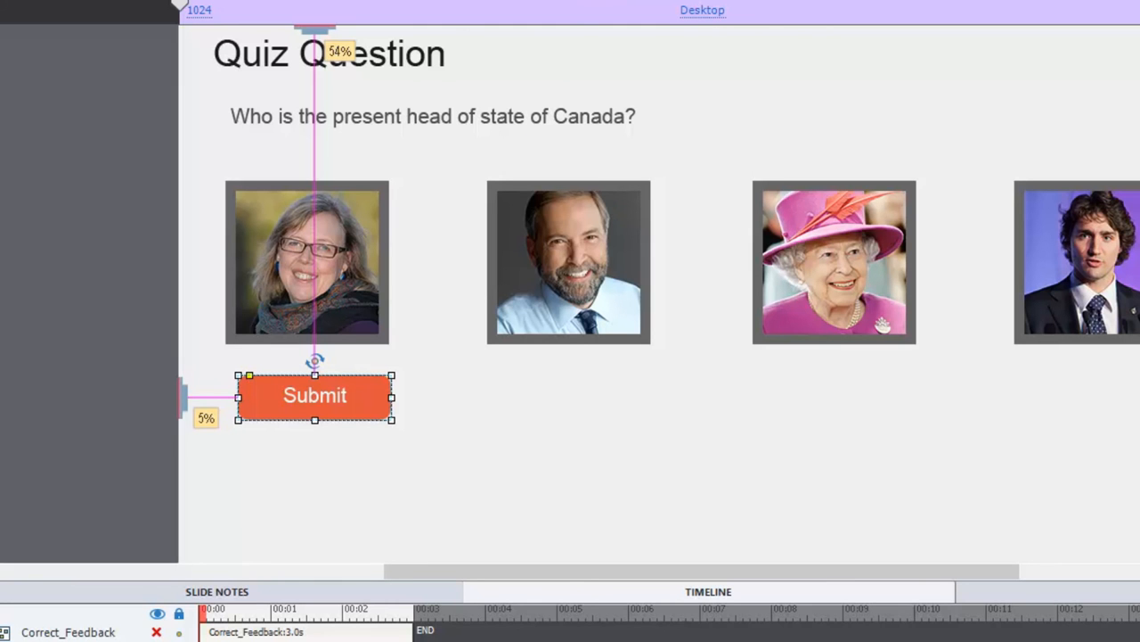
- Preview the project, try several portraits, submit the second one and continue past the Incorrect feedback
left_click(485, 75)
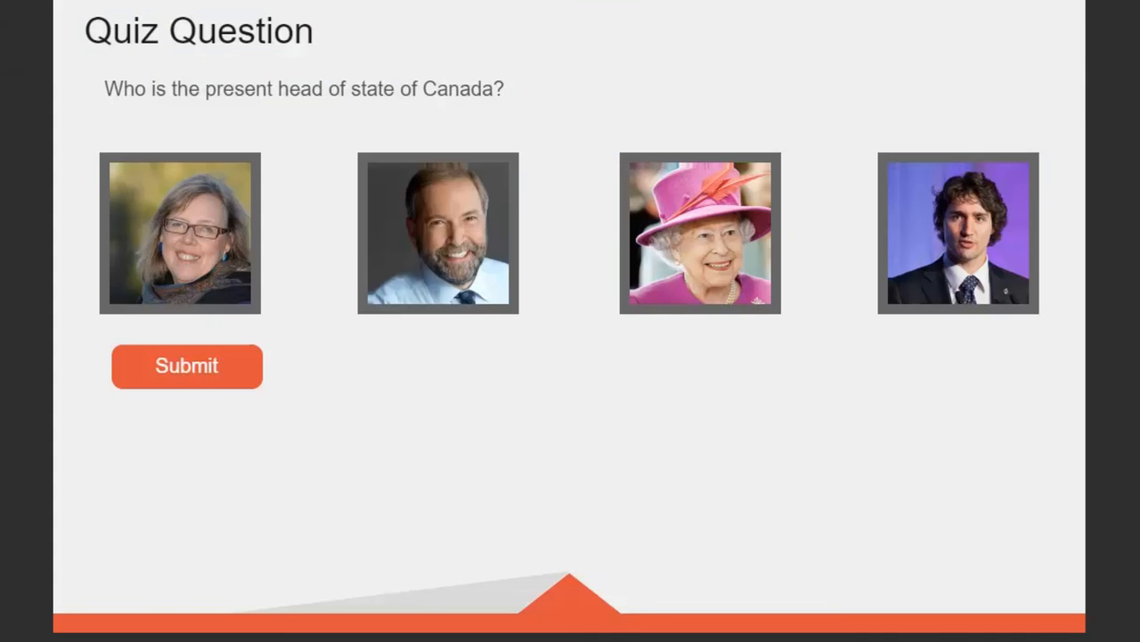
mouse_move(602, 187)
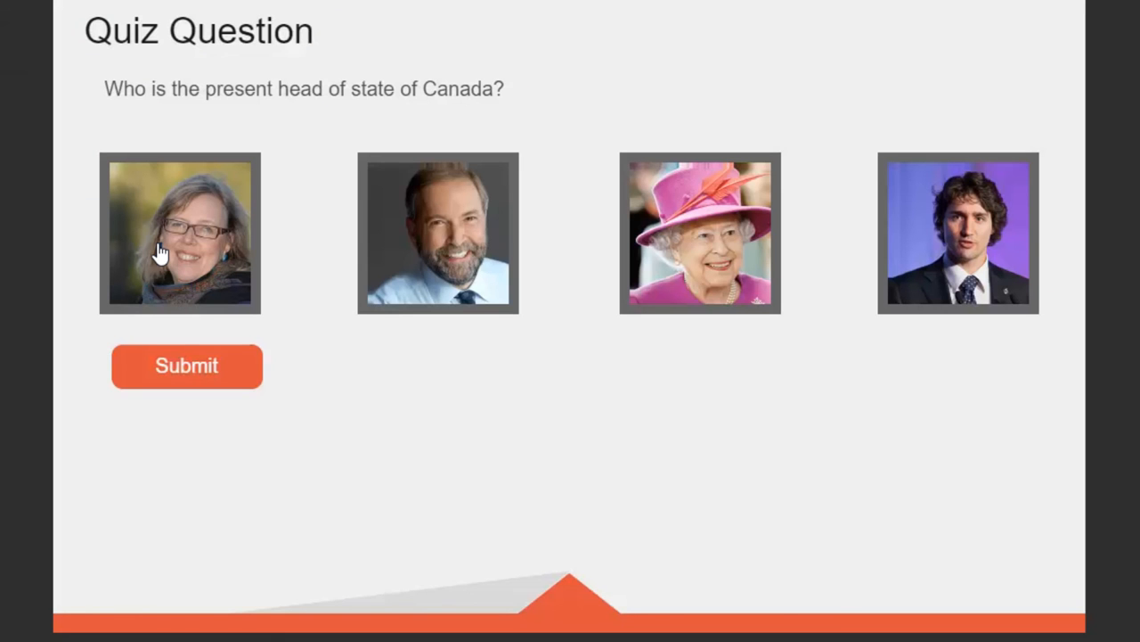
mouse_move(162, 257)
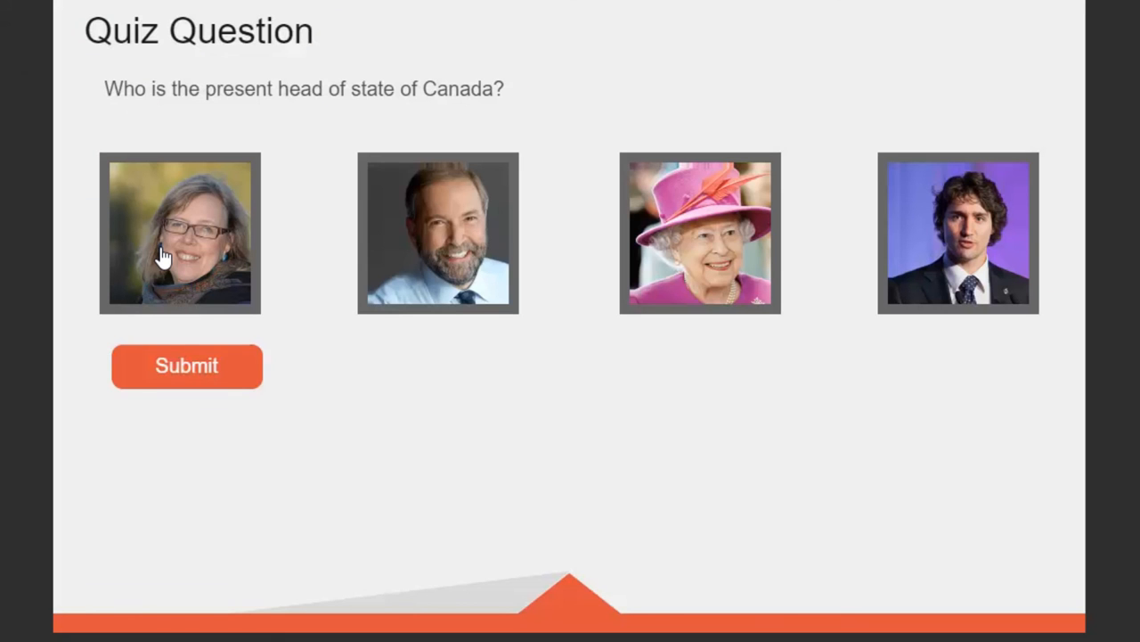
mouse_move(157, 278)
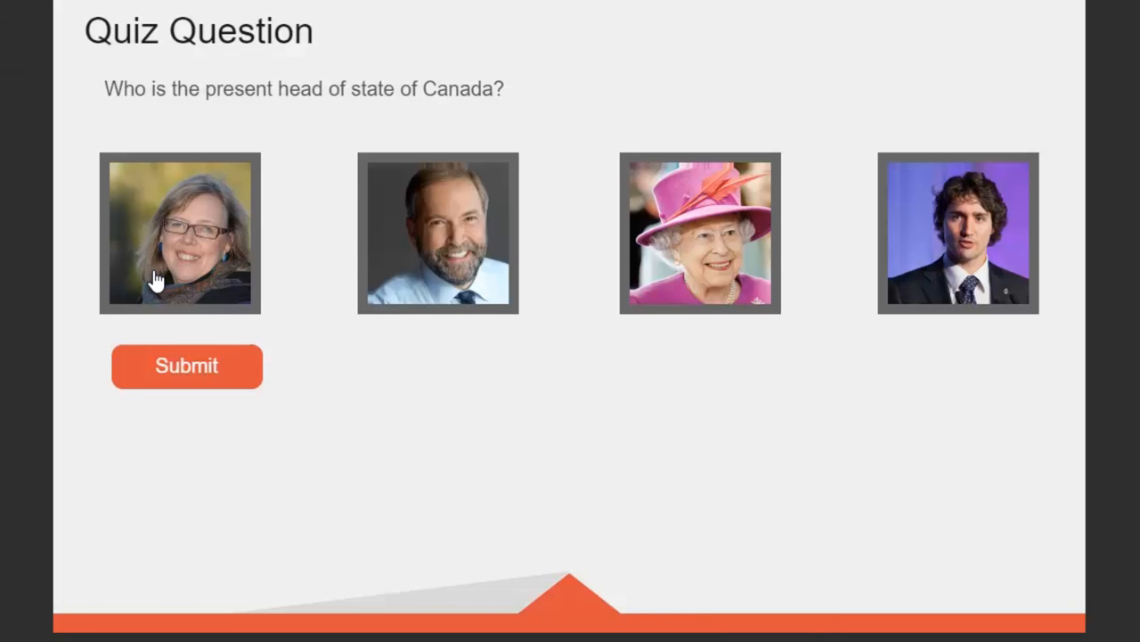
left_click(959, 232)
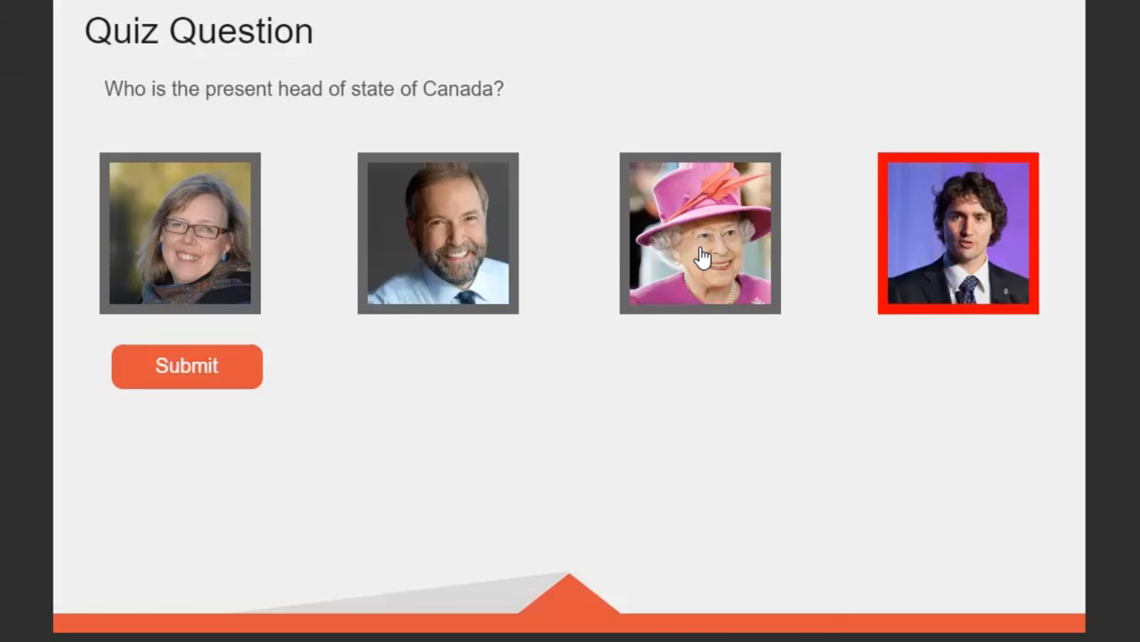
left_click(439, 232)
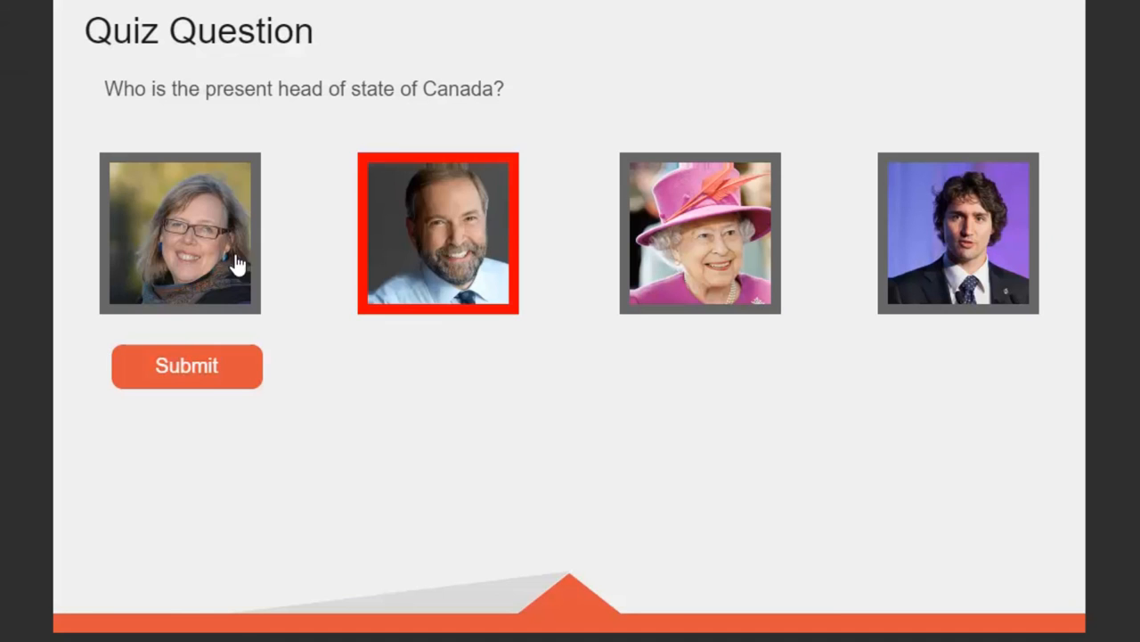
left_click(180, 231)
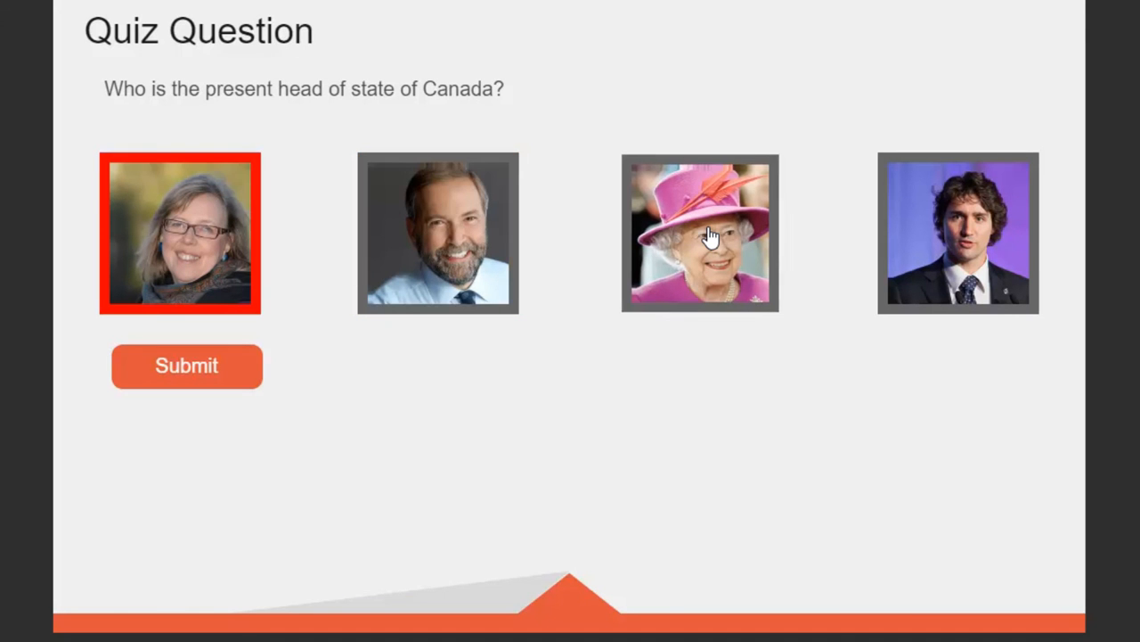
left_click(959, 232)
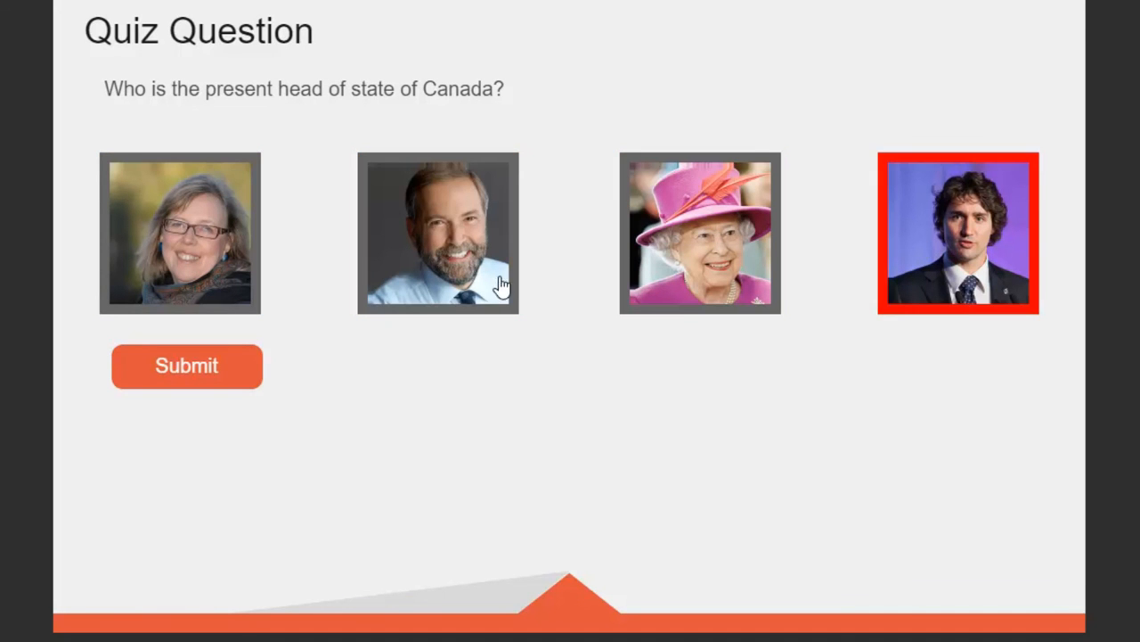
left_click(439, 232)
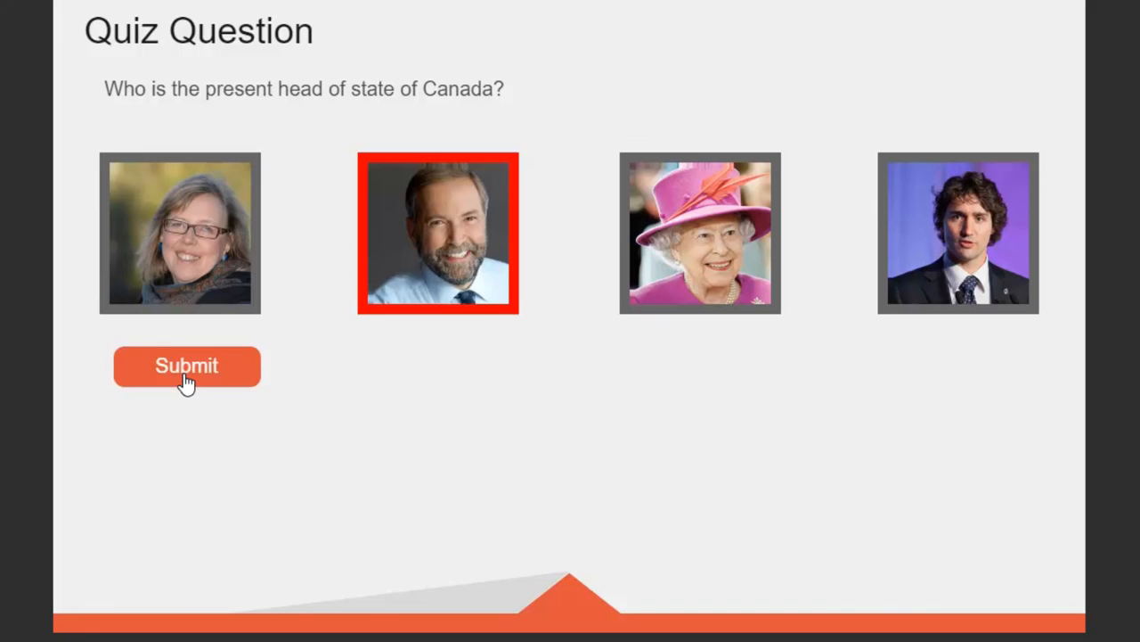
left_click(187, 365)
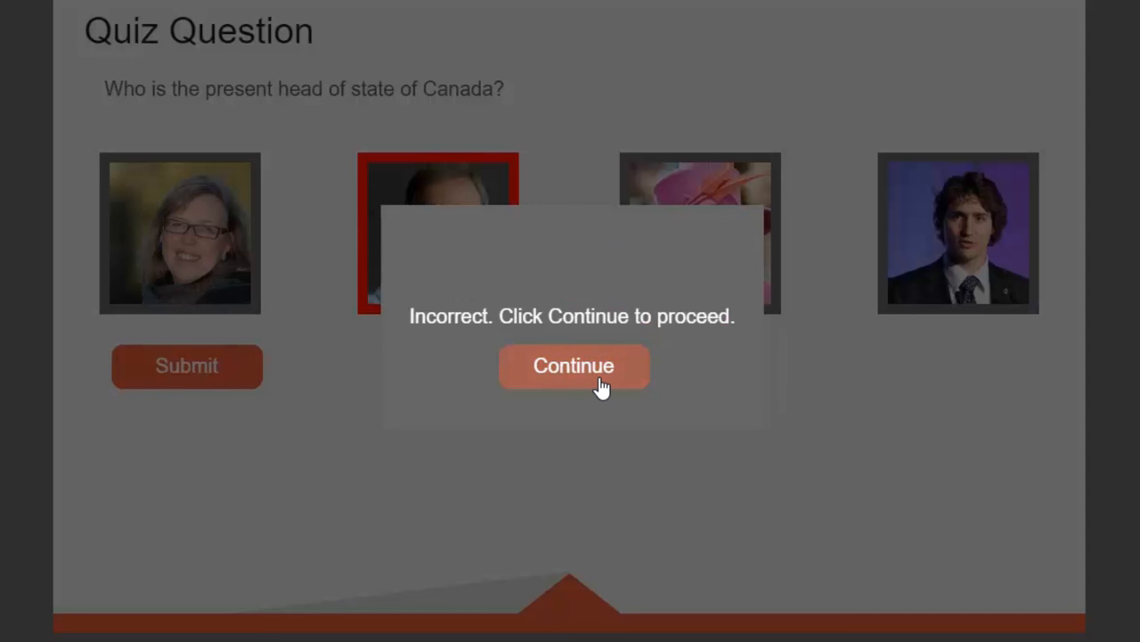
left_click(574, 365)
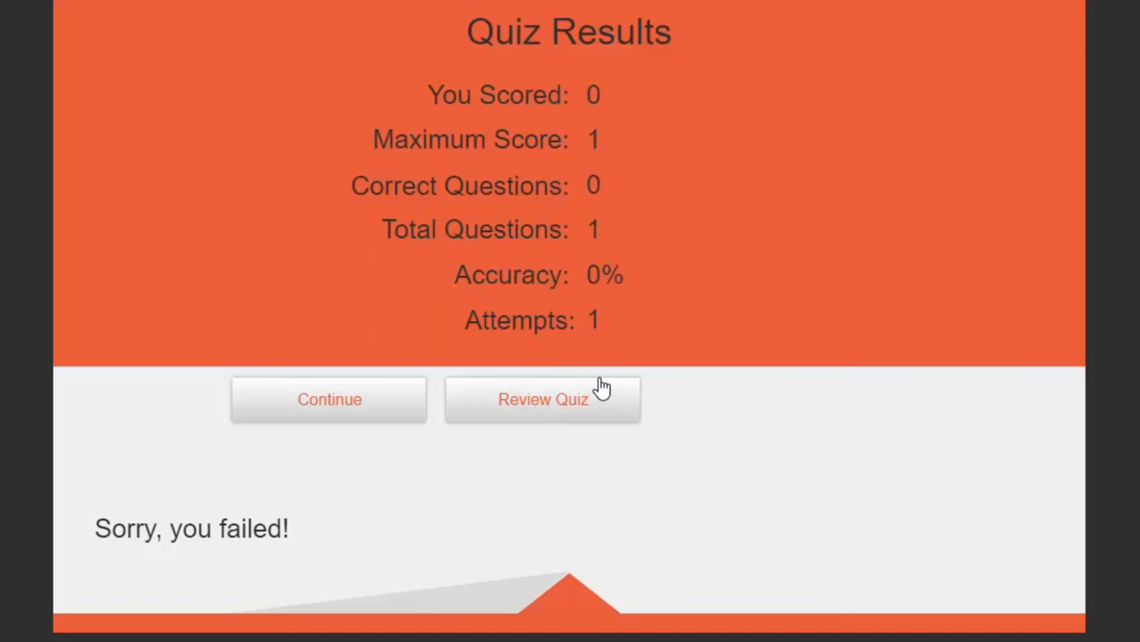
mouse_move(606, 360)
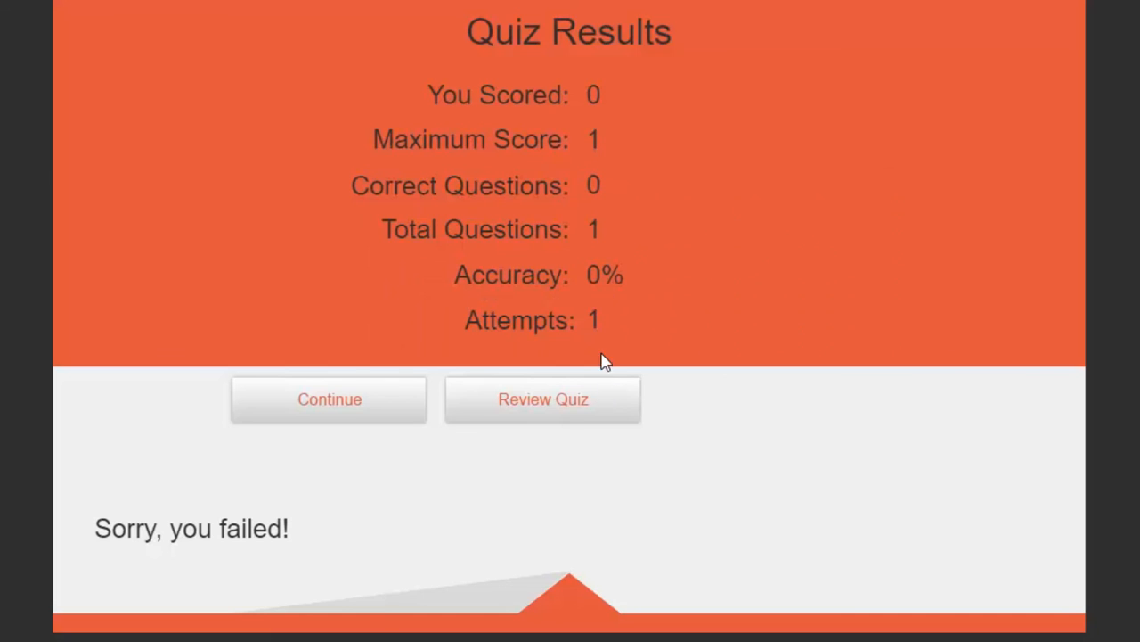
mouse_move(125, 543)
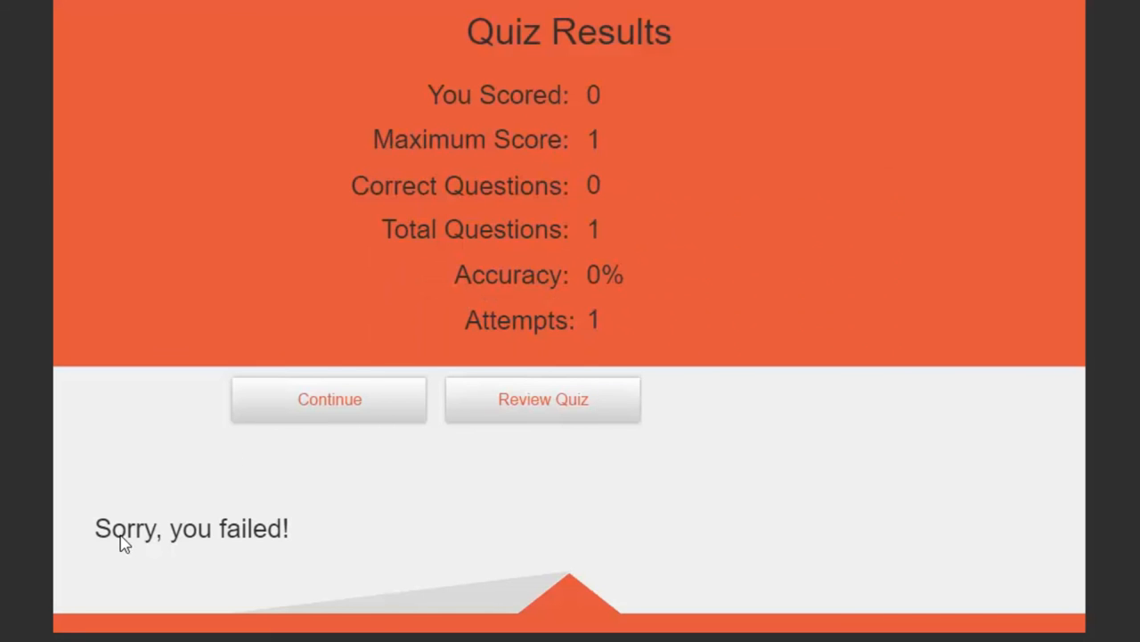
mouse_move(581, 114)
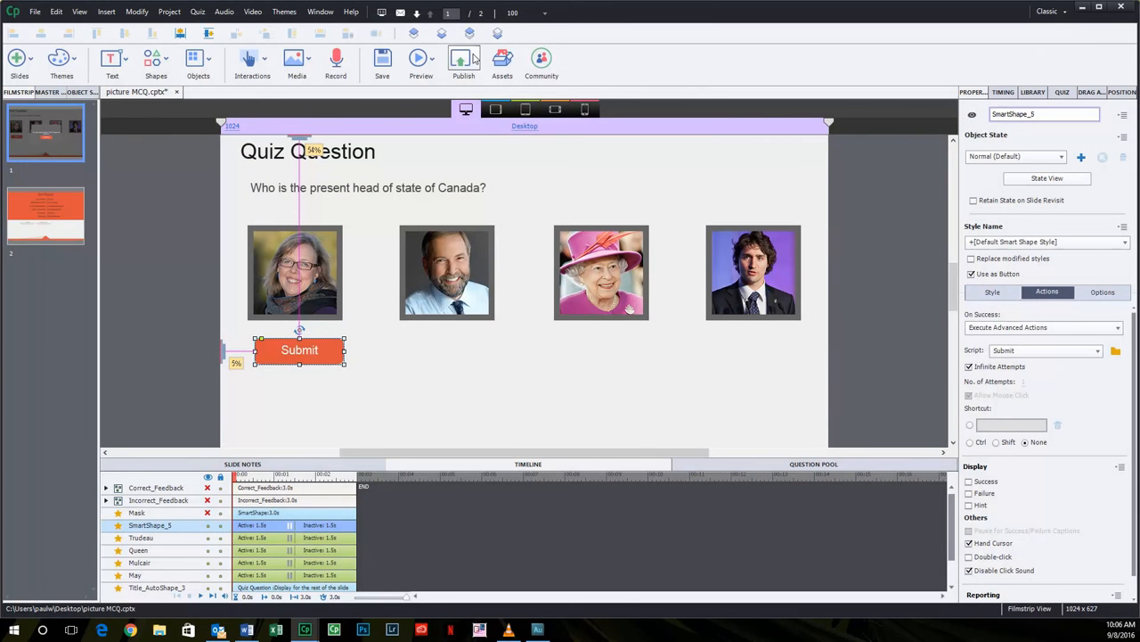
- Preview again, submit the Queen's portrait and continue past the correct feedback to results
left_click(421, 57)
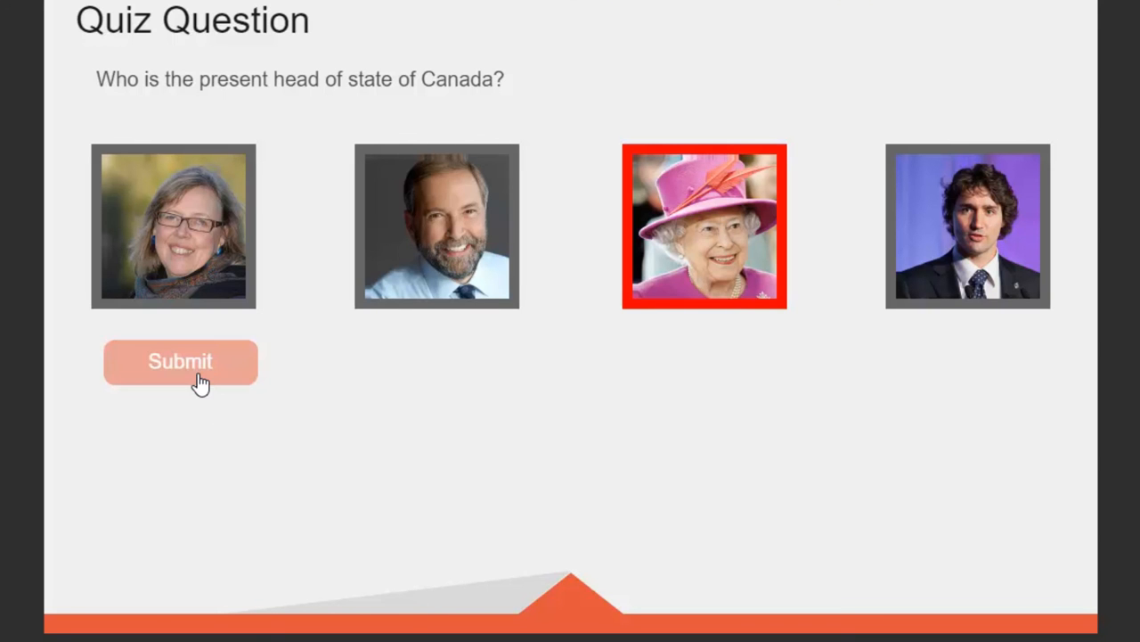
left_click(180, 360)
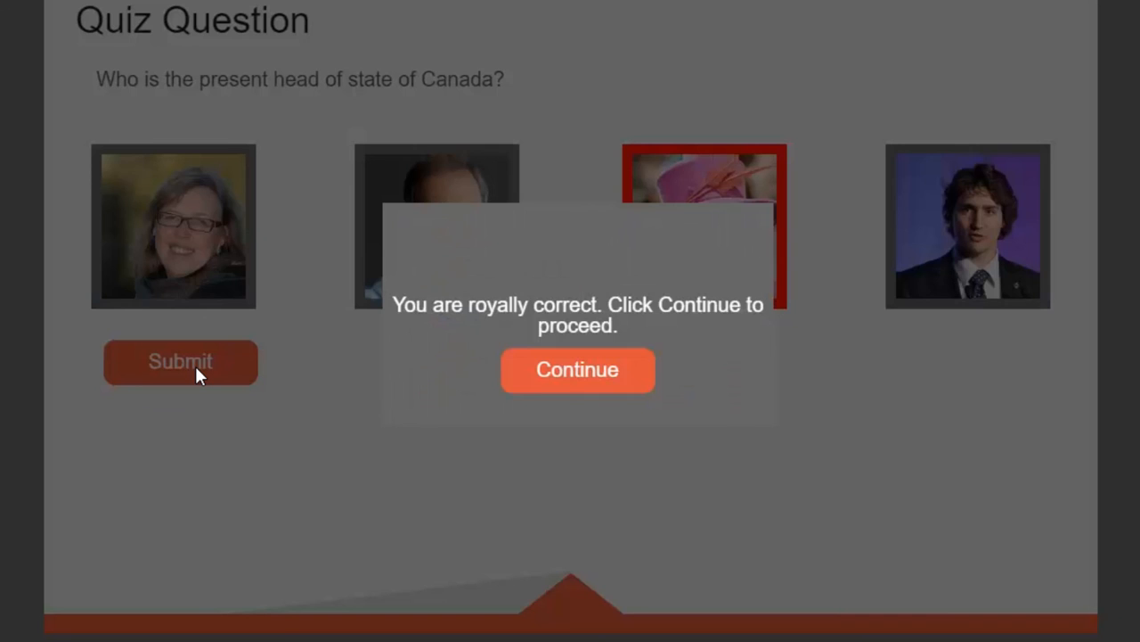
mouse_move(175, 367)
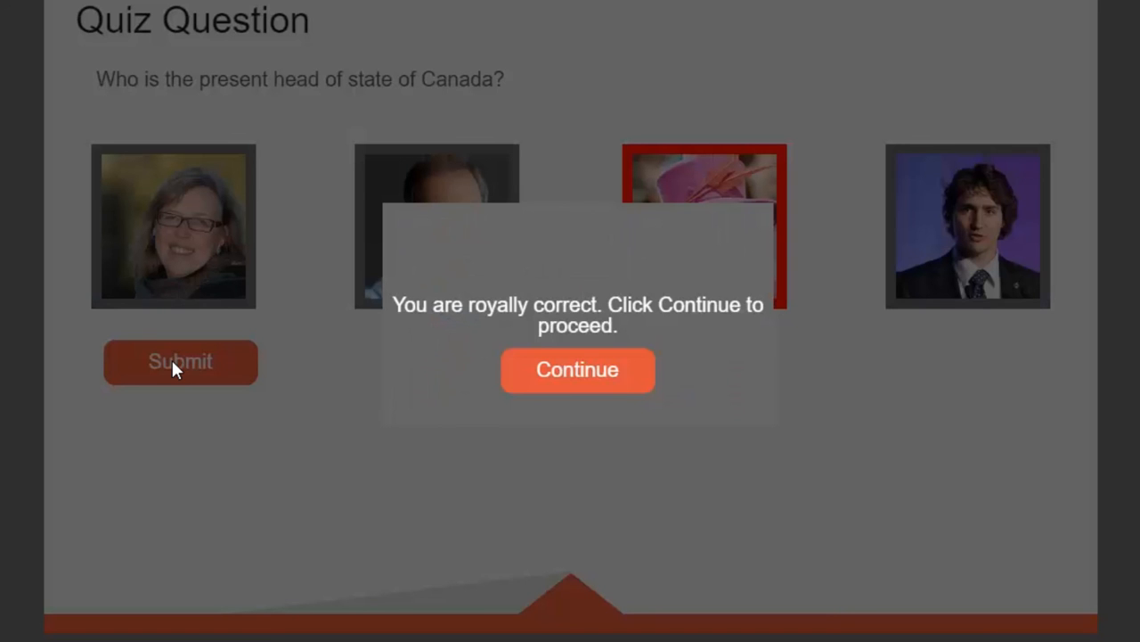
mouse_move(331, 407)
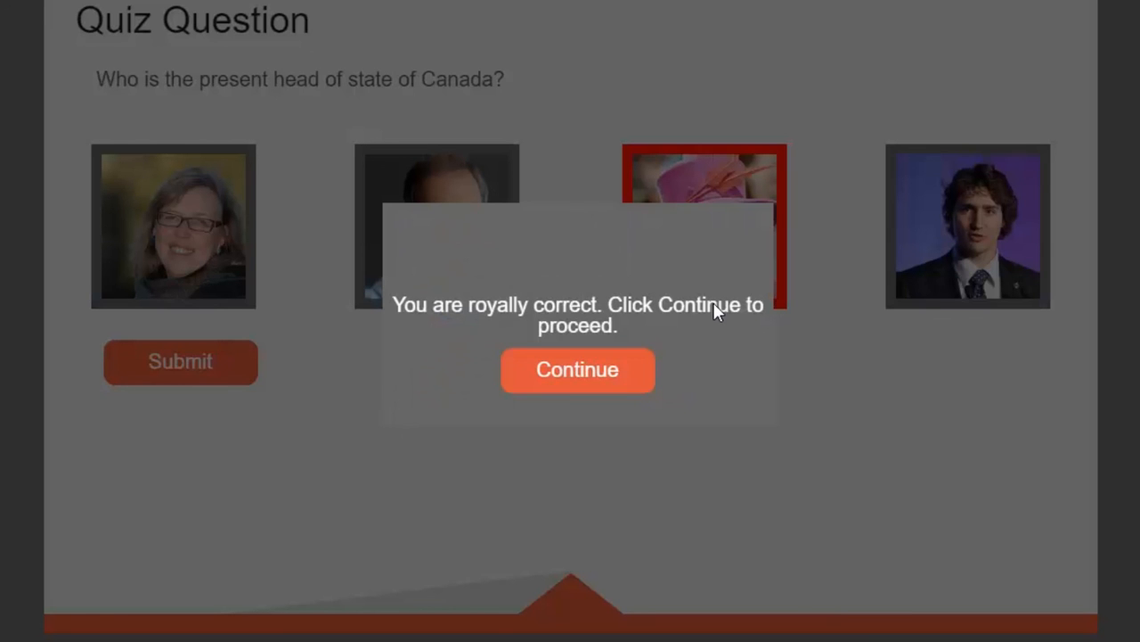
mouse_move(577, 368)
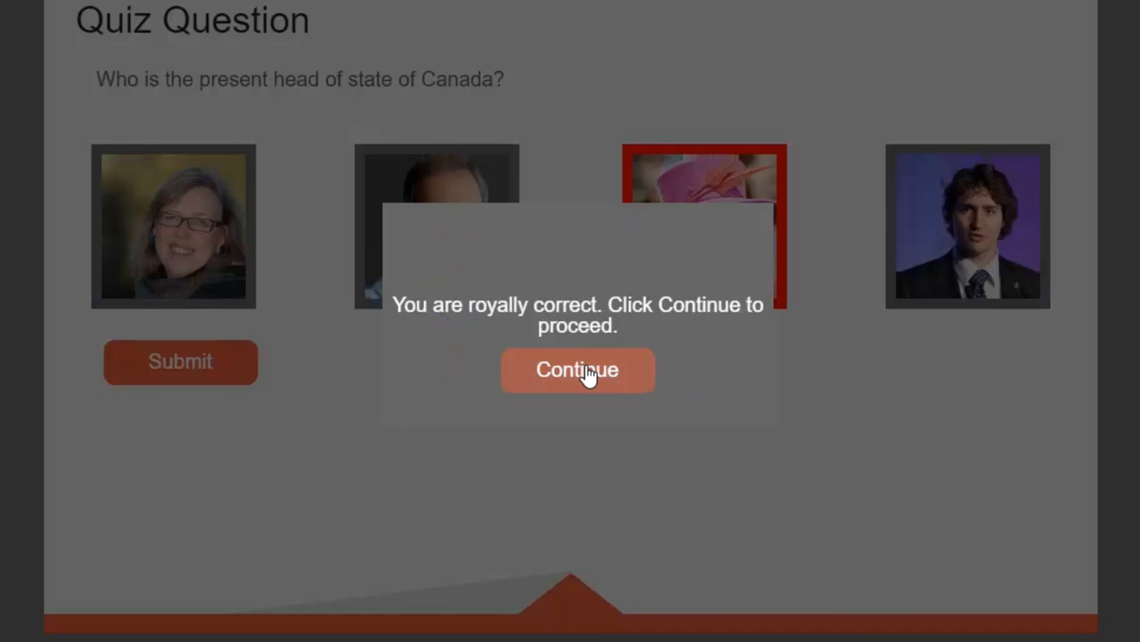
left_click(577, 369)
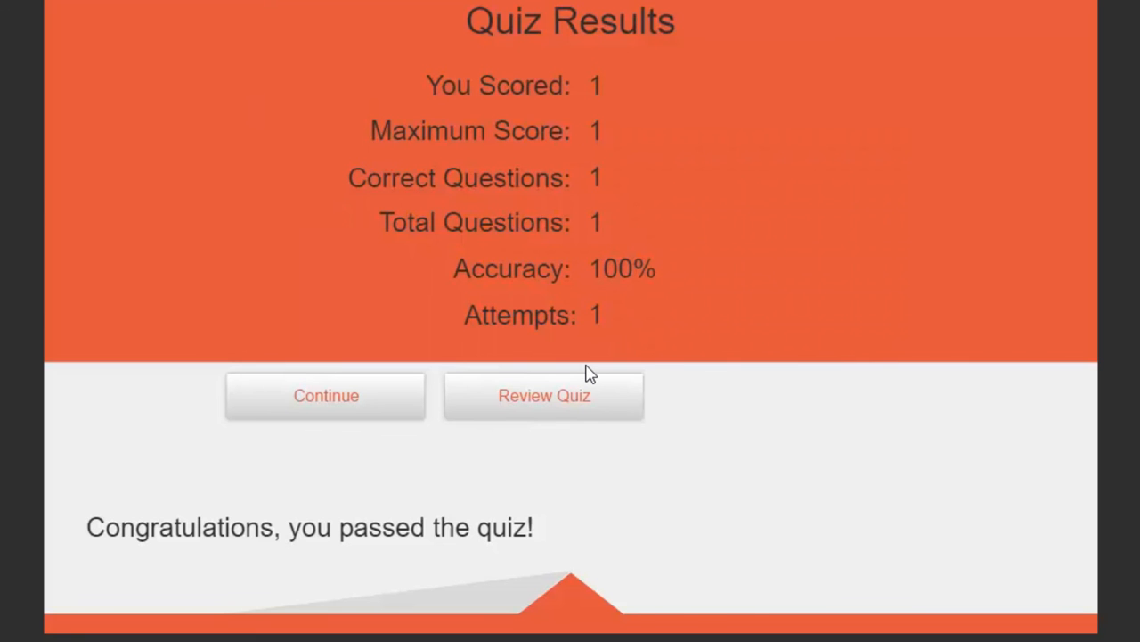
mouse_move(463, 75)
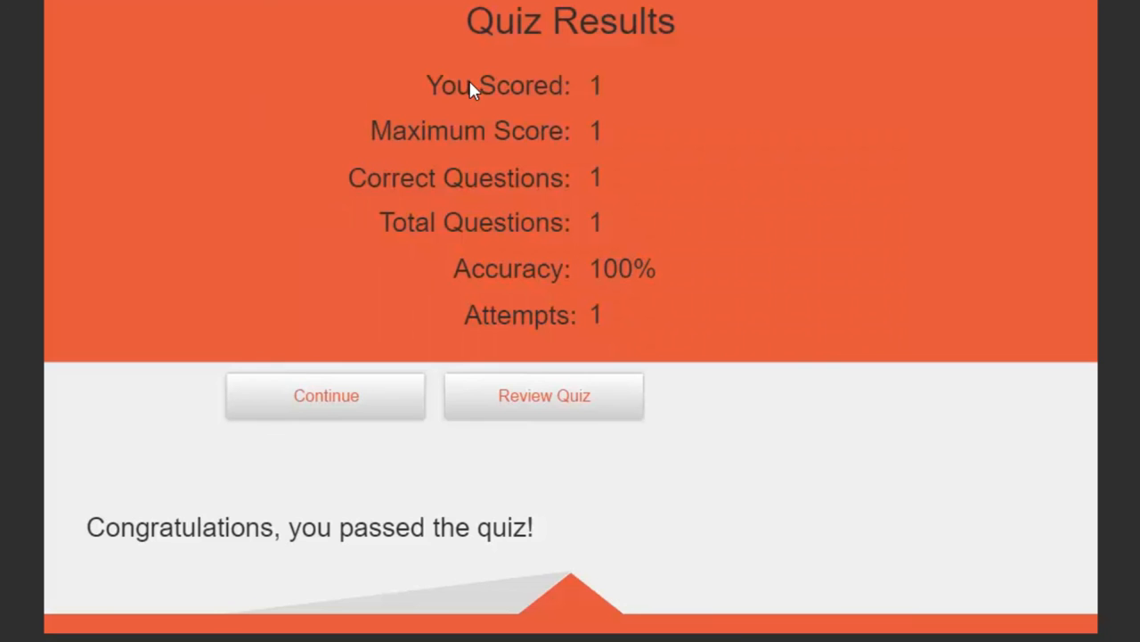
mouse_move(622, 277)
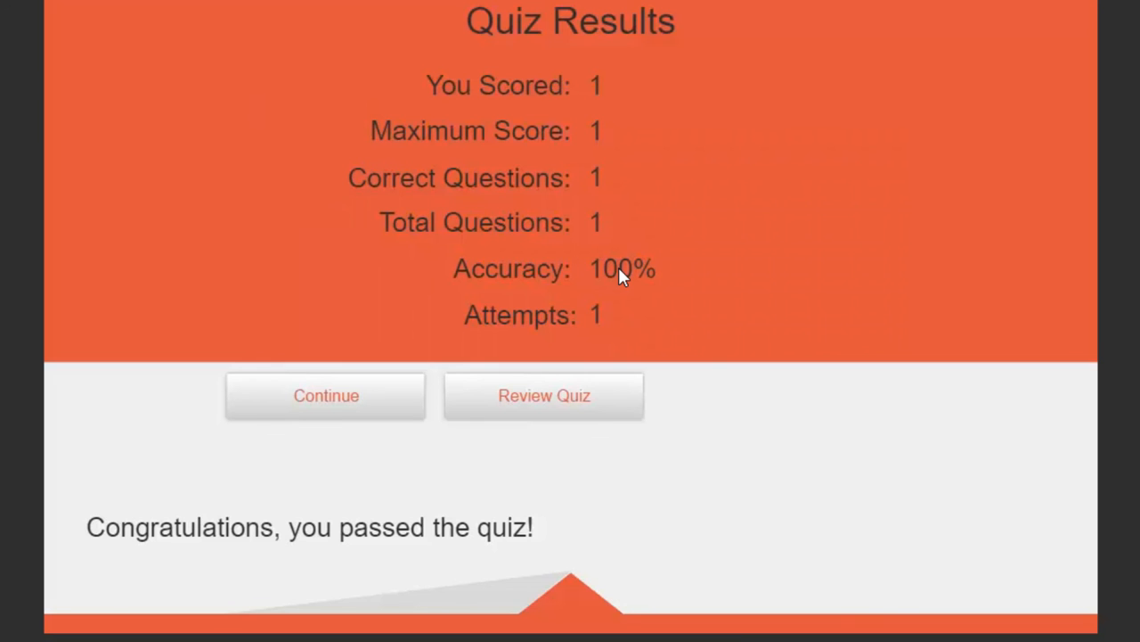
mouse_move(604, 527)
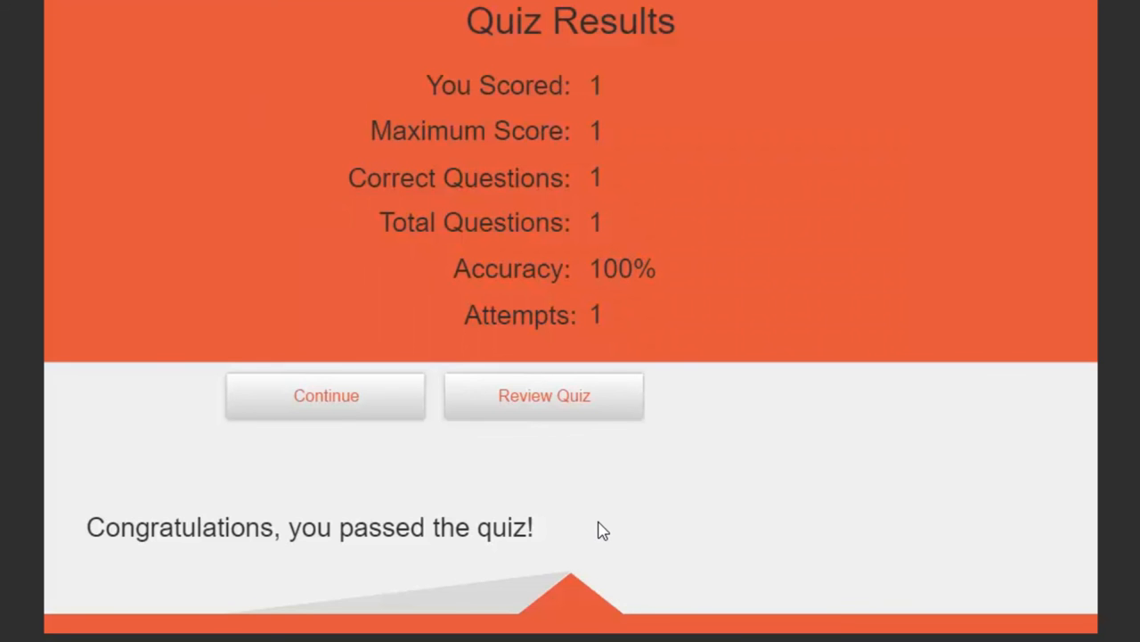
mouse_move(613, 445)
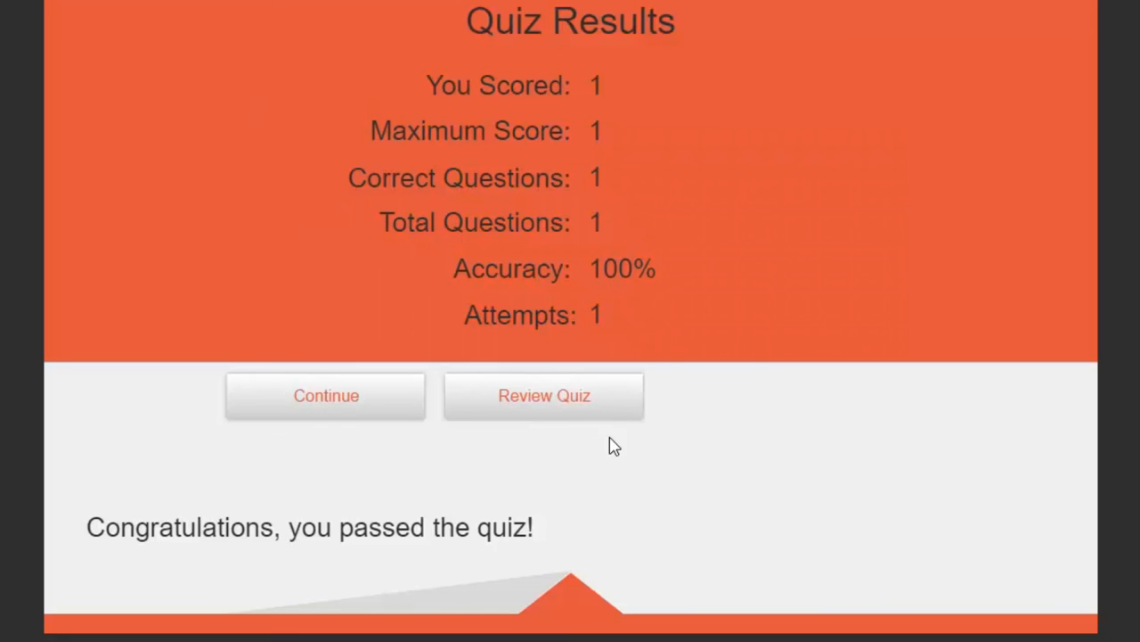
mouse_move(631, 408)
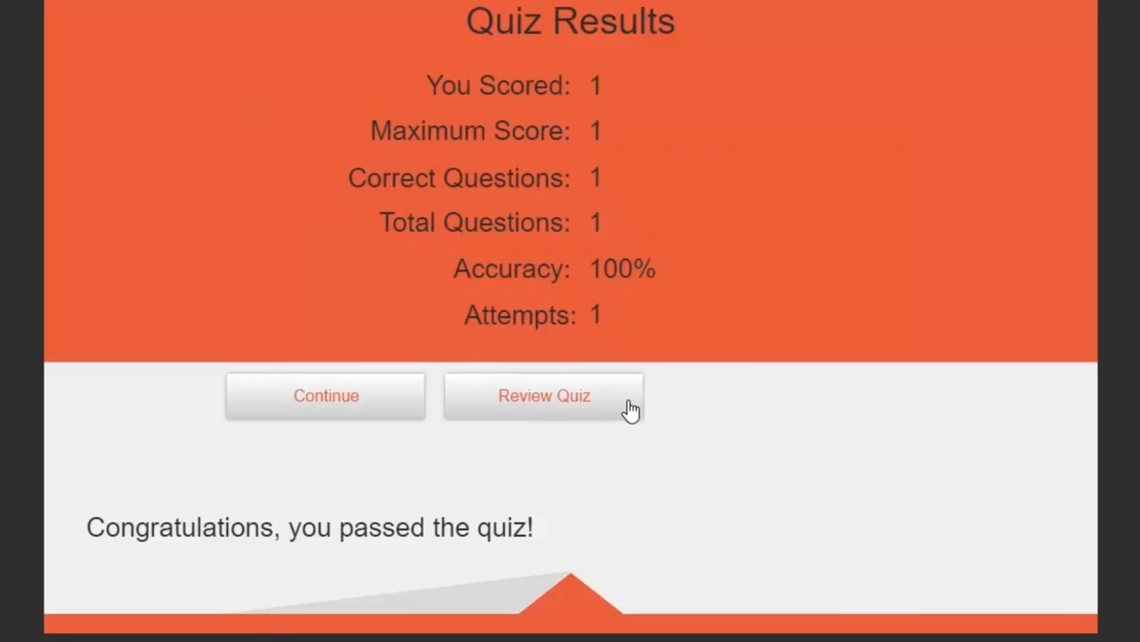